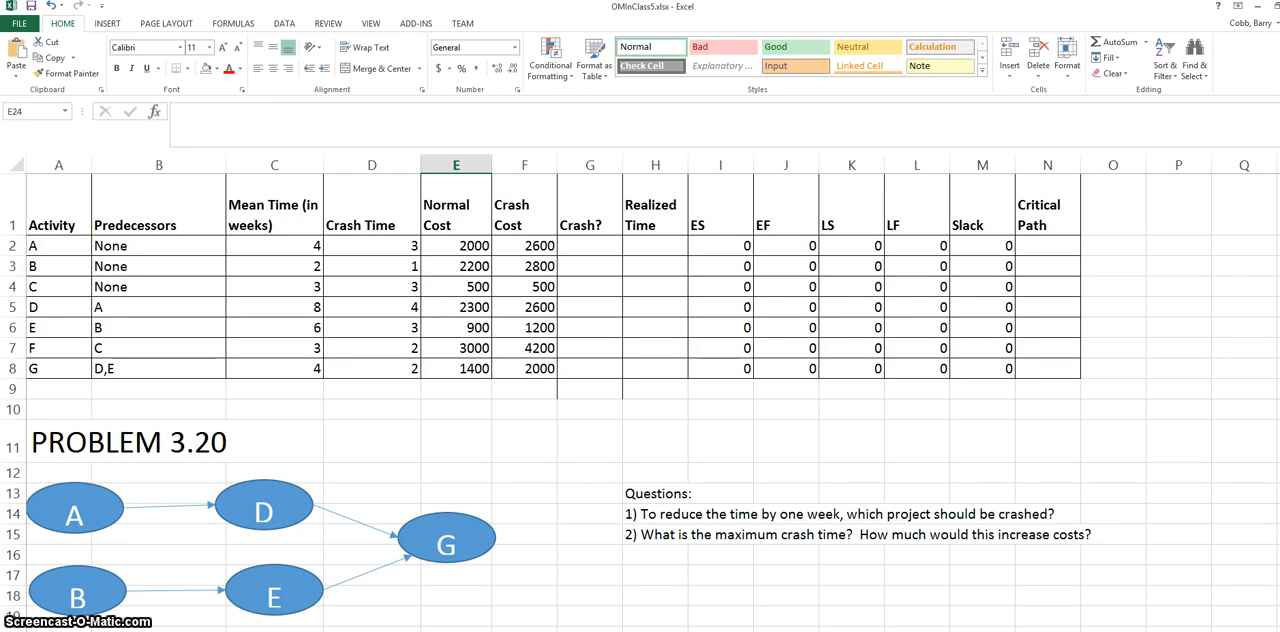
pyautogui.moveTo(1106, 208)
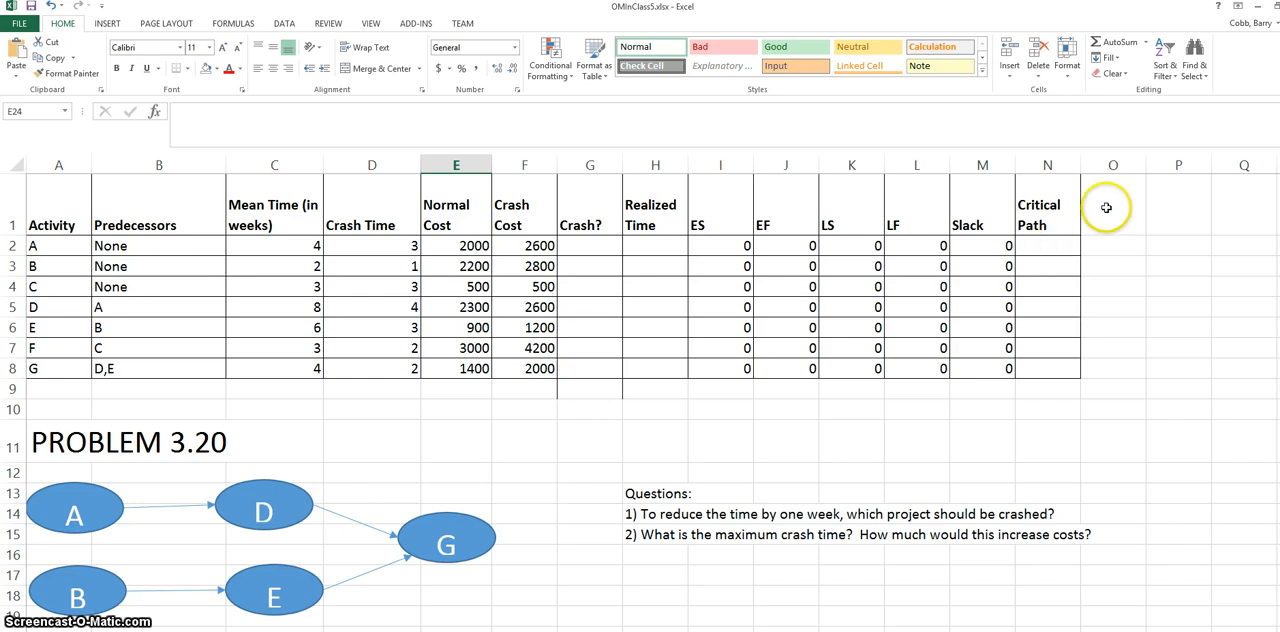
# Add a 'Max Crash Time' column in O with =C2-D2 (mean minus crash time) filled down to O8.
pyautogui.click(1112, 204)
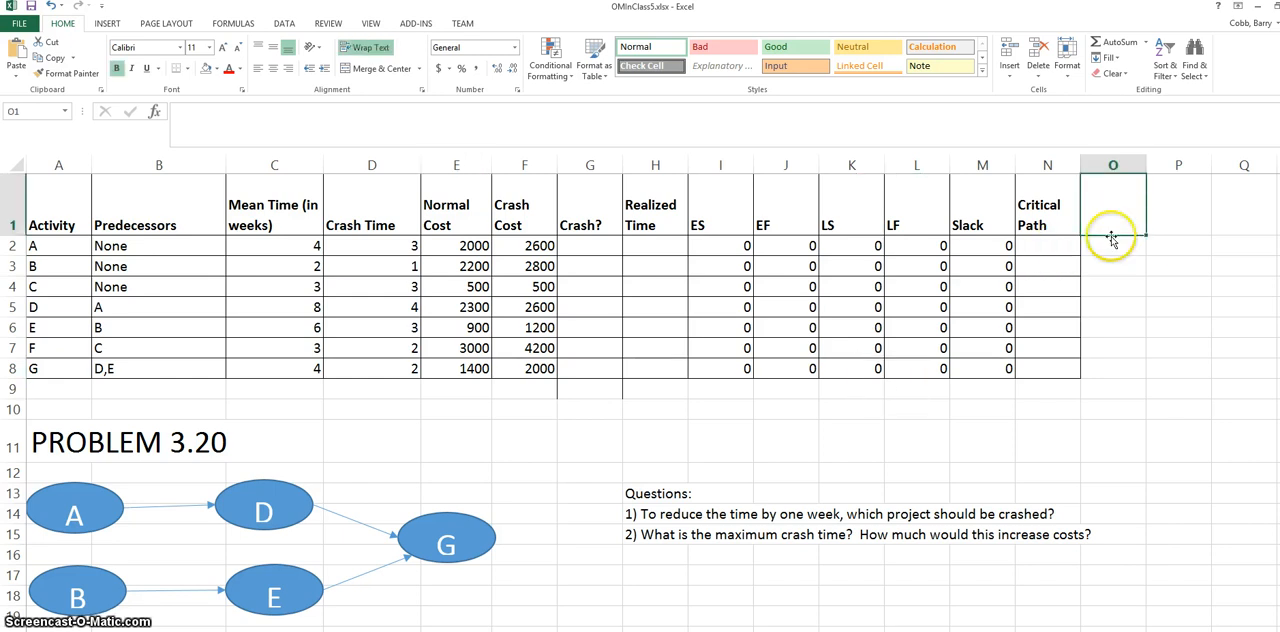
pyautogui.moveTo(1106, 286)
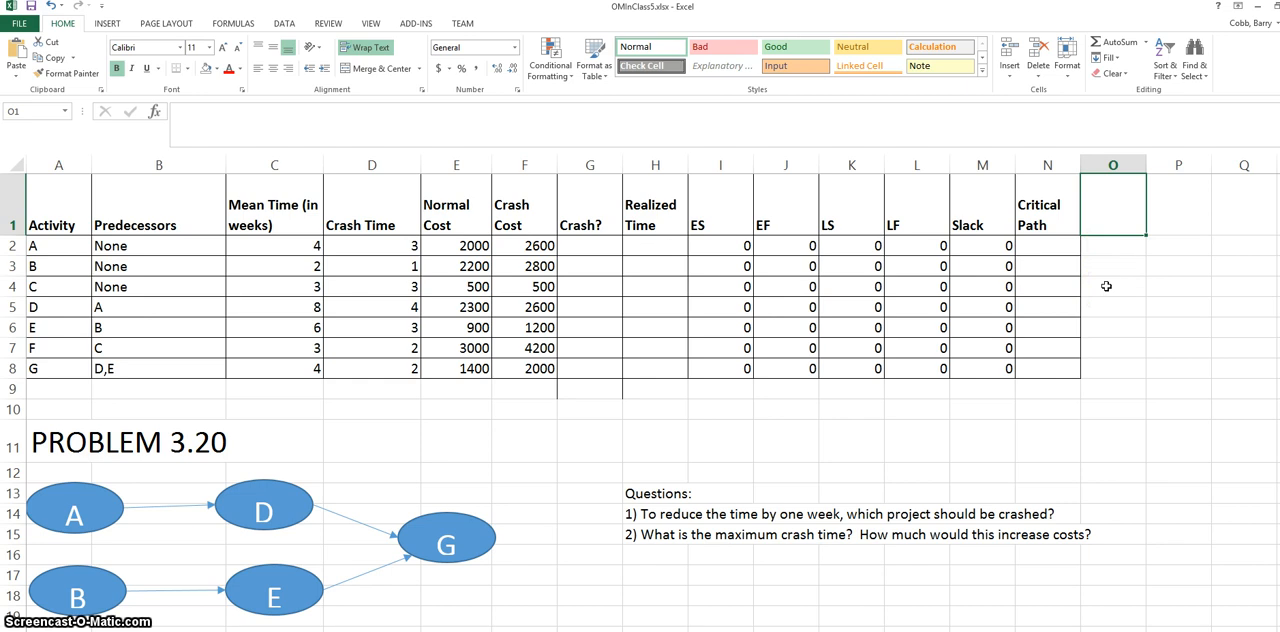
pyautogui.write('Max Crash Time')
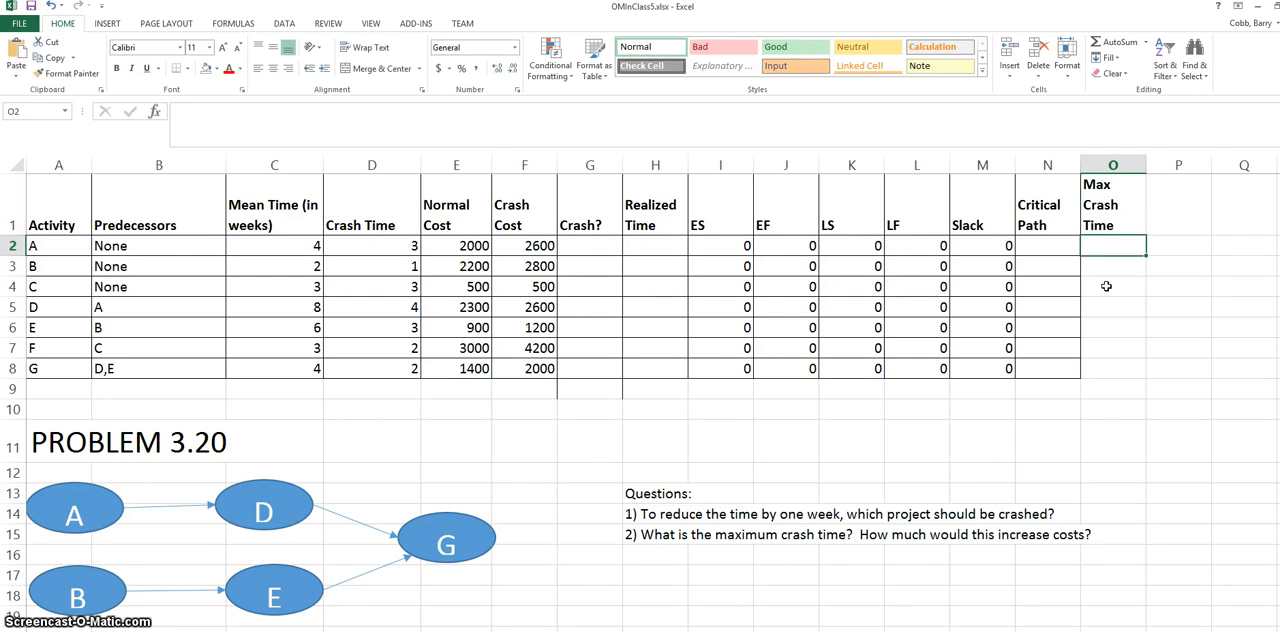
pyautogui.write('=')
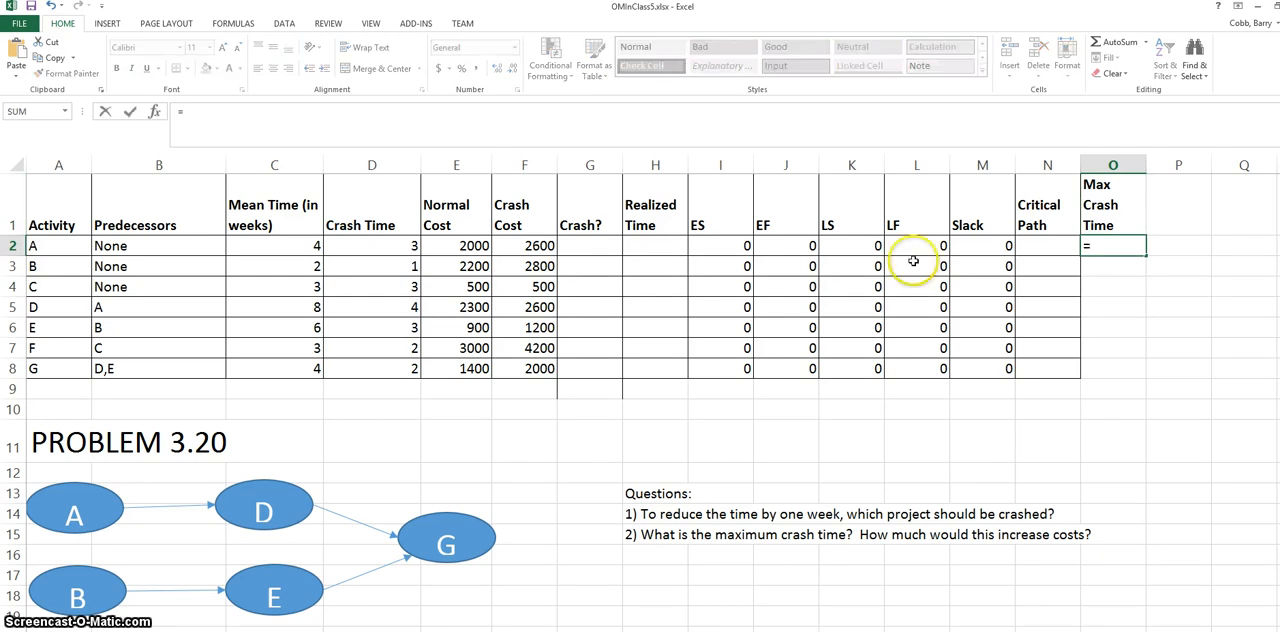
pyautogui.click(274, 244)
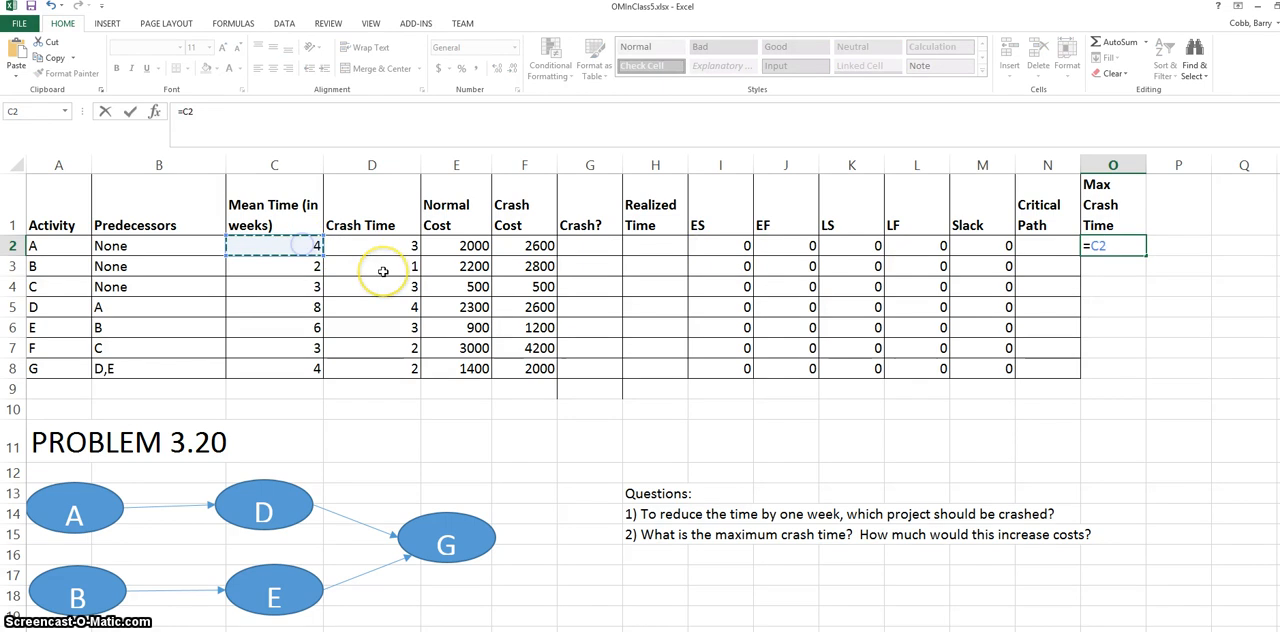
pyautogui.write('-')
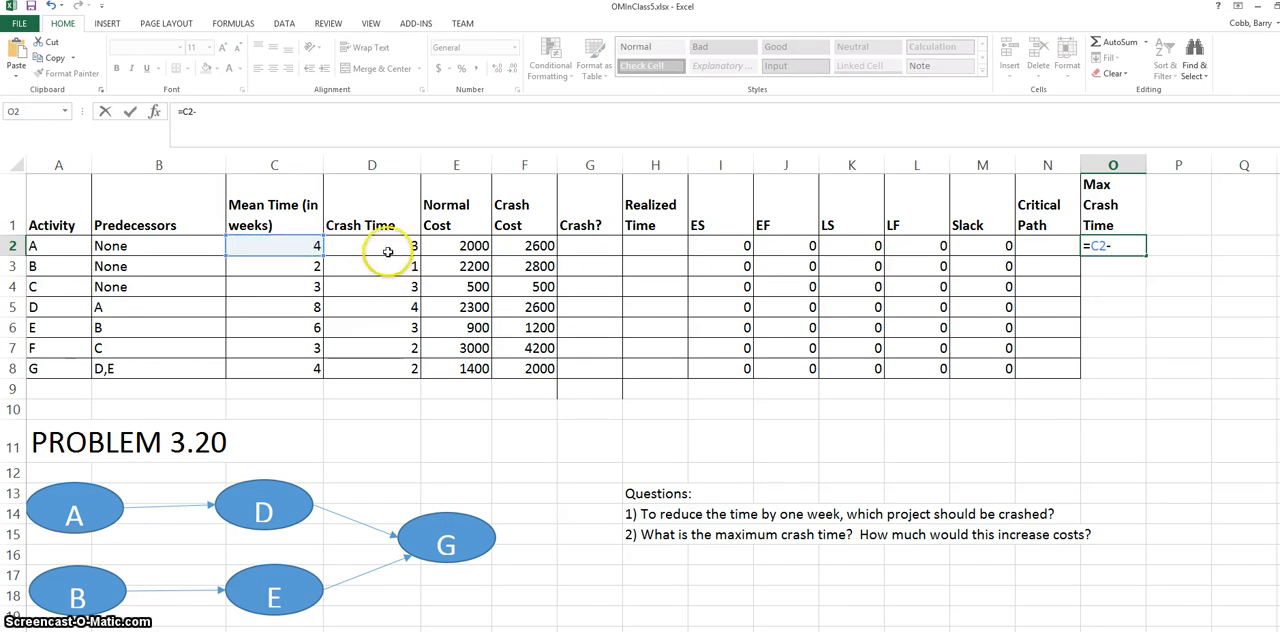
pyautogui.click(372, 244)
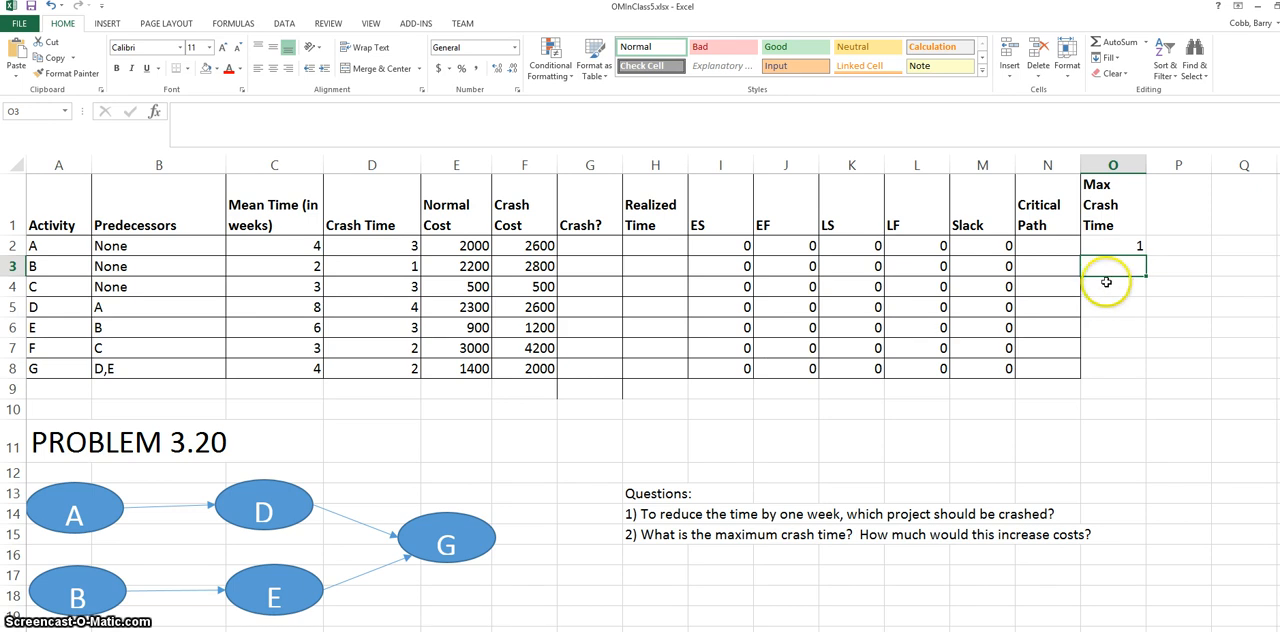
pyautogui.write('=C2-D2')
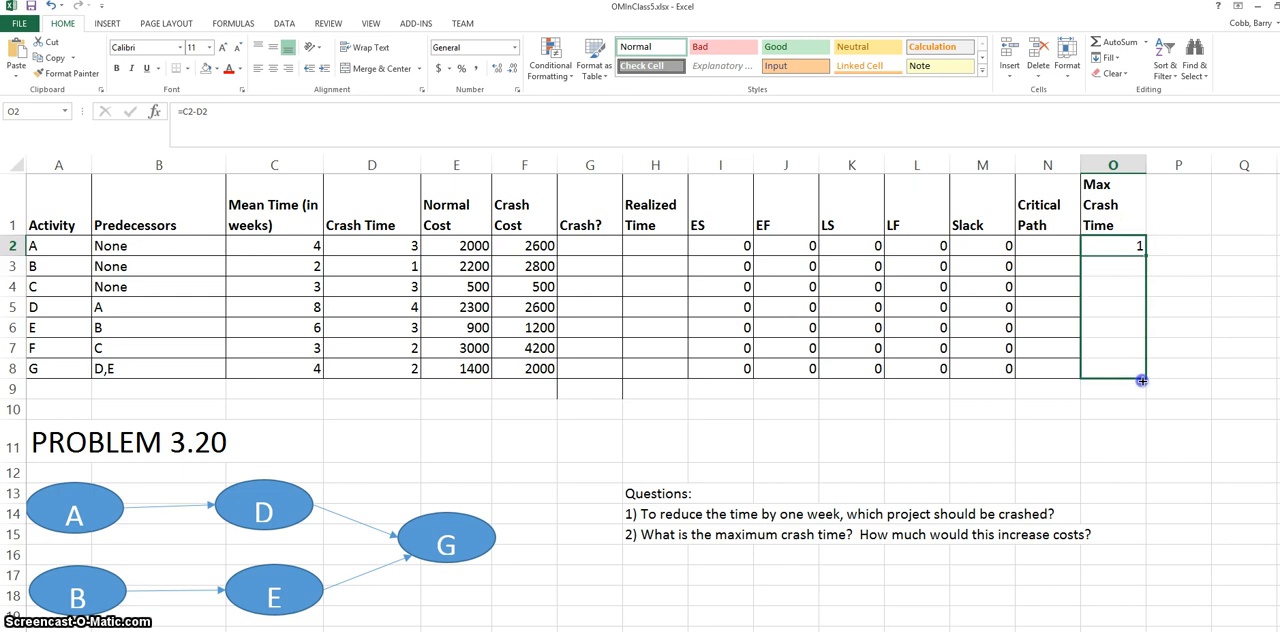
pyautogui.moveTo(1140, 244); pyautogui.dragTo(1140, 380)
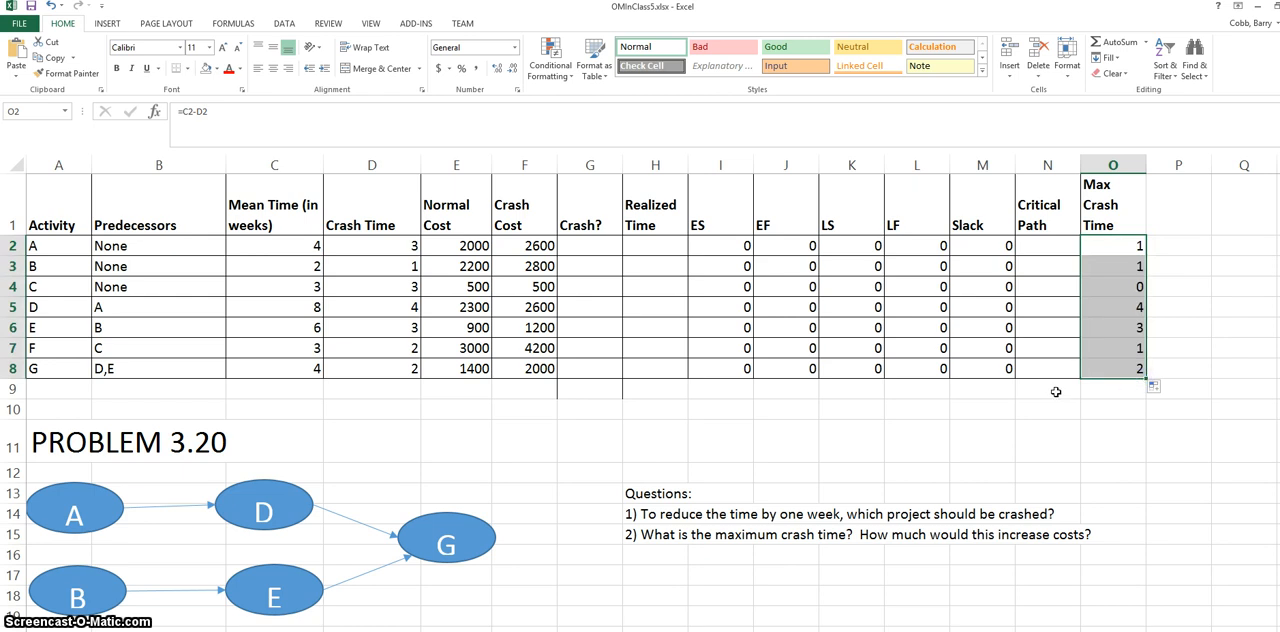
pyautogui.click(1112, 288)
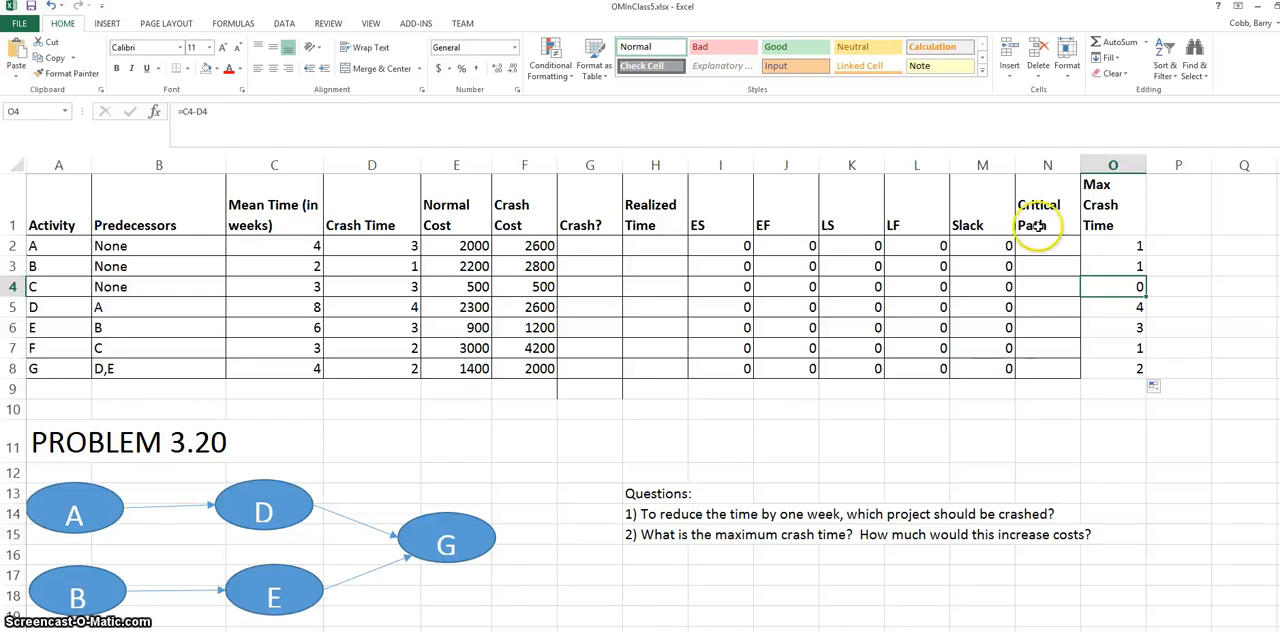
# Add a 'Crash Cost per Week' column in P with =(F2-E2)/O2 filled down to P8; activity C gives #DIV/0!
pyautogui.write('Crash Cost per We')
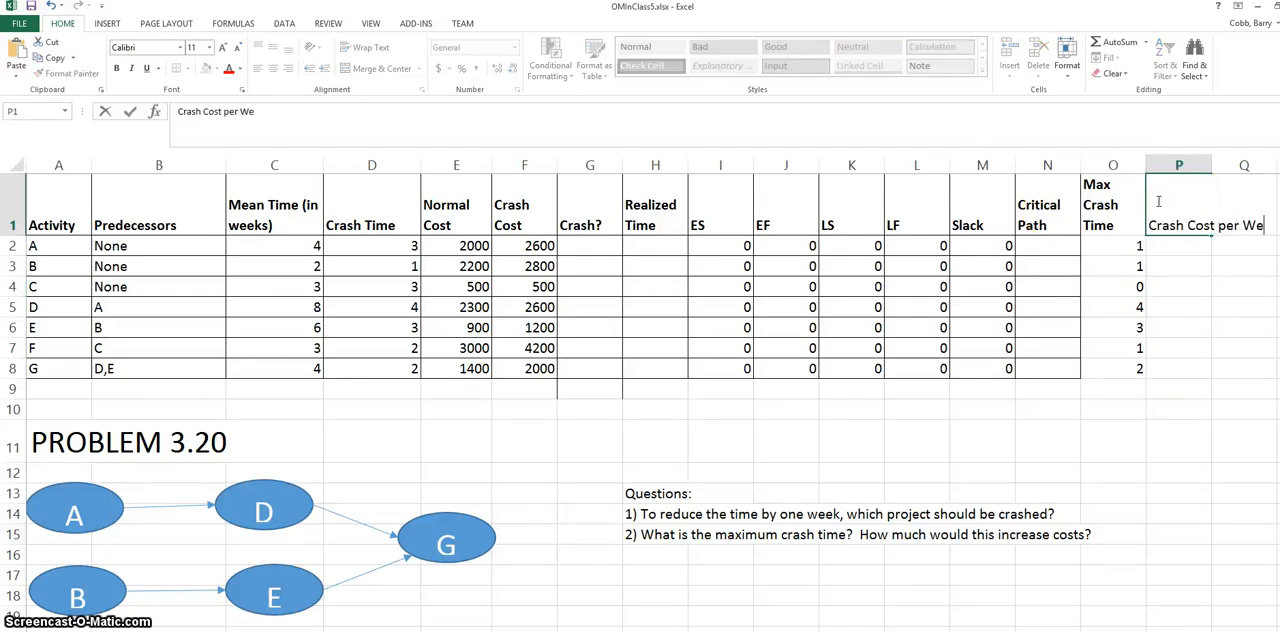
pyautogui.press('enter')
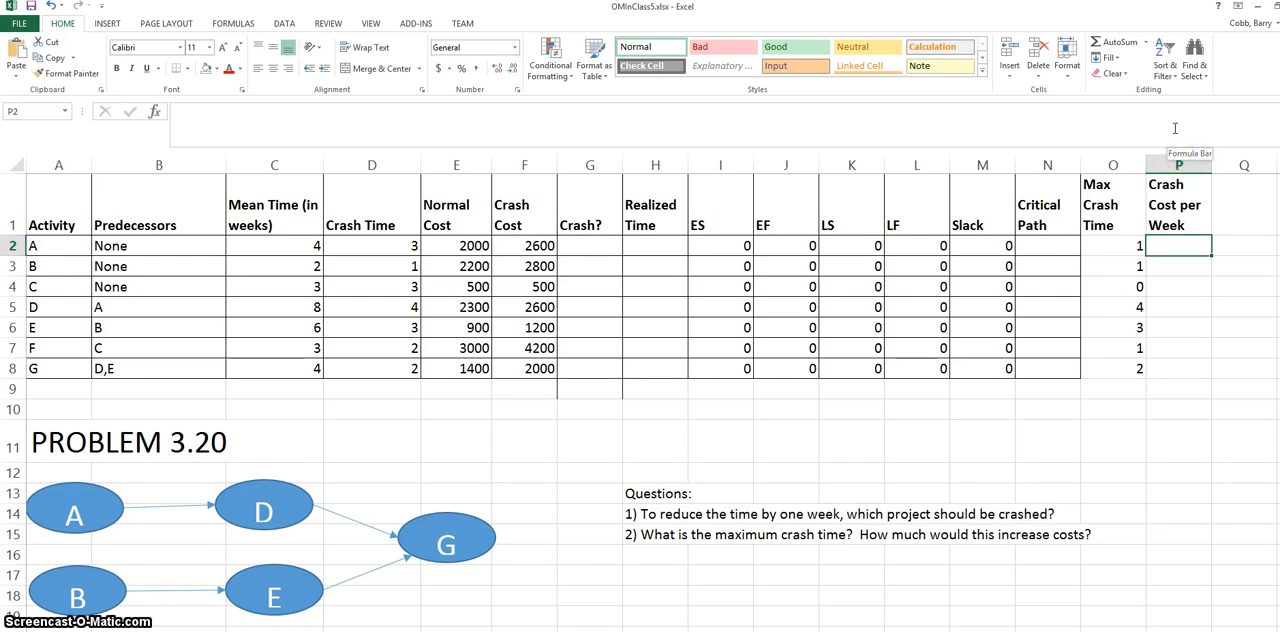
pyautogui.write('=(')
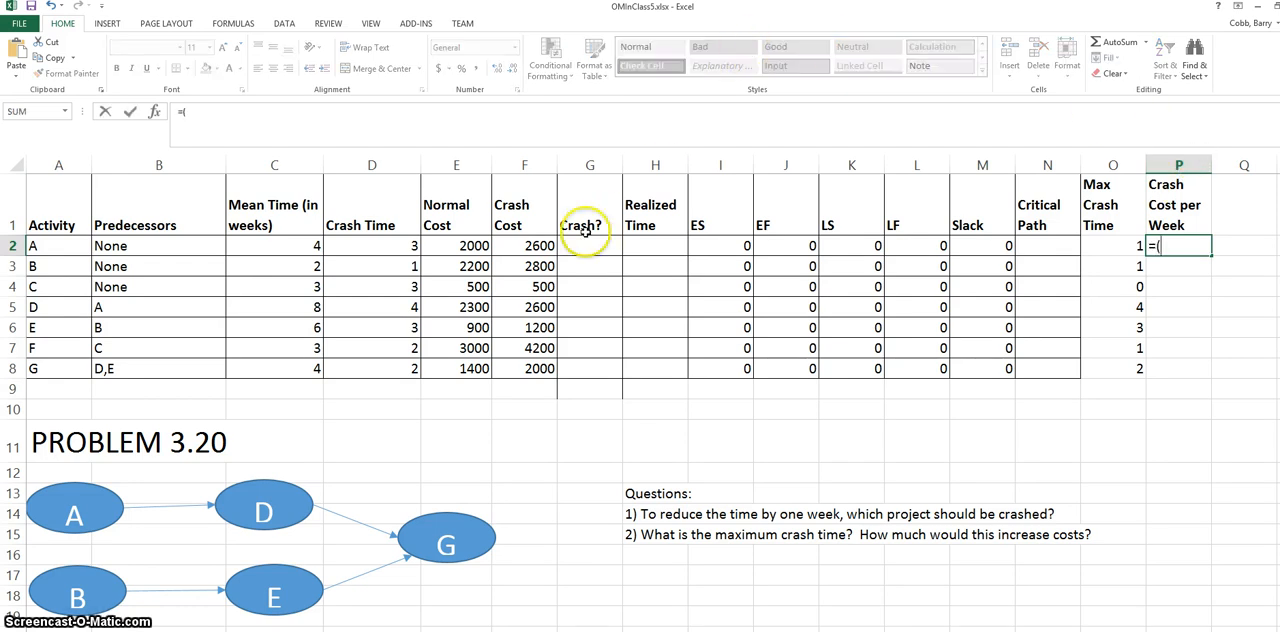
pyautogui.click(524, 244)
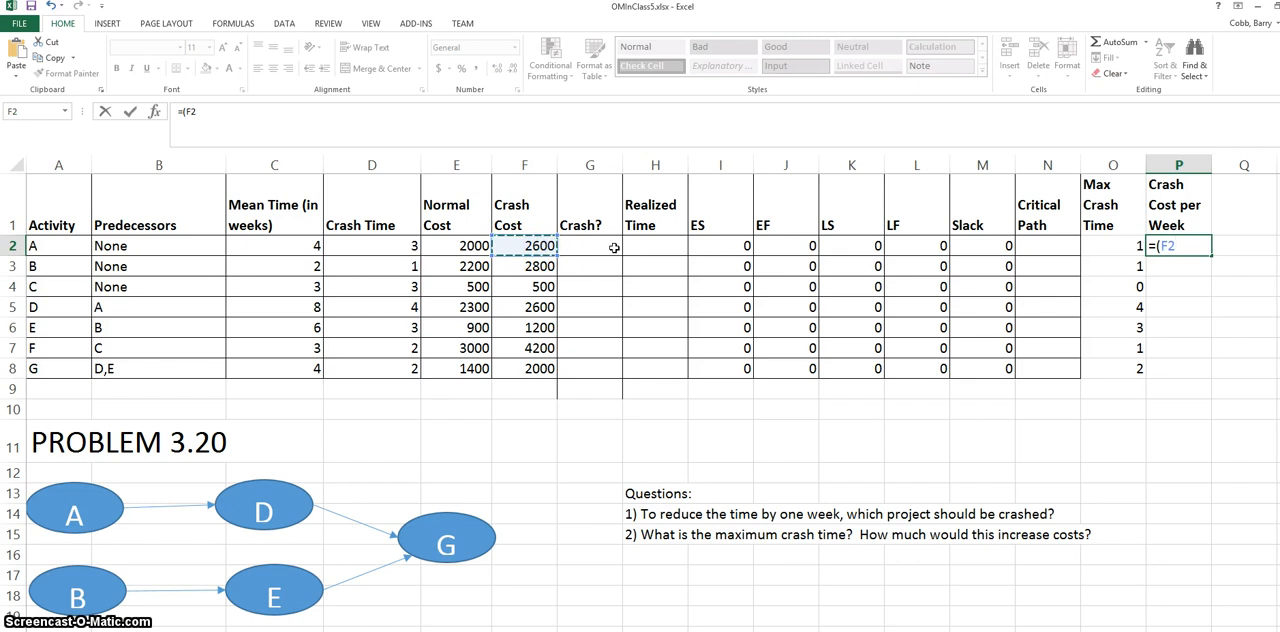
pyautogui.click(456, 244)
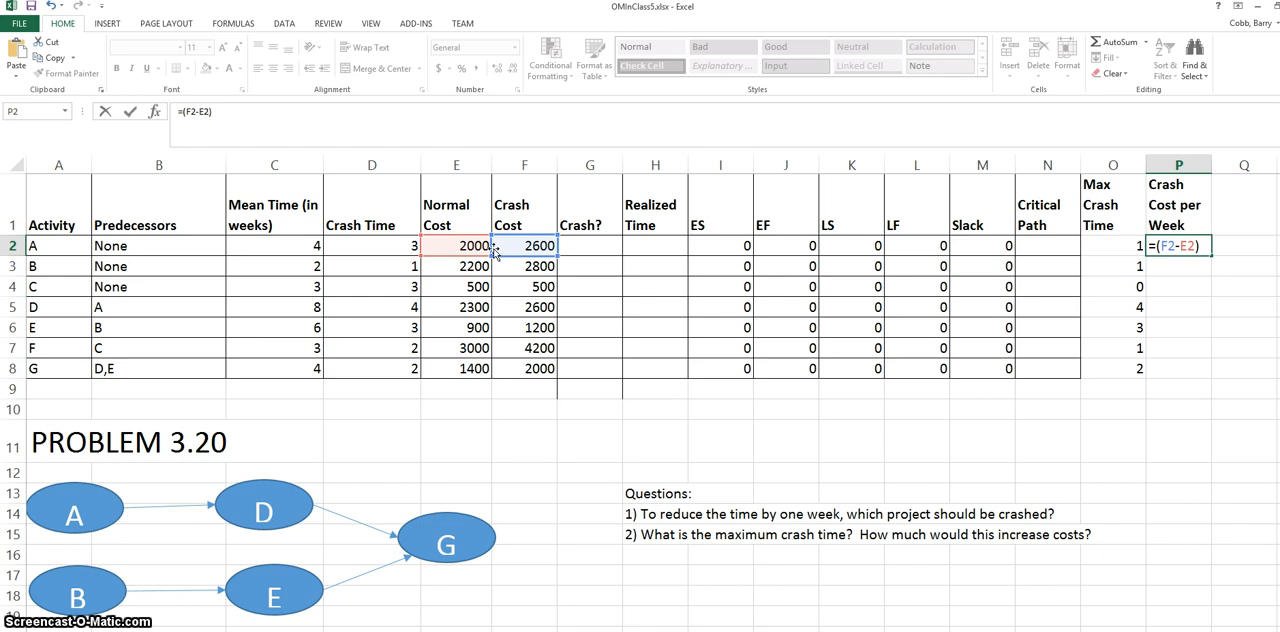
pyautogui.write('/')
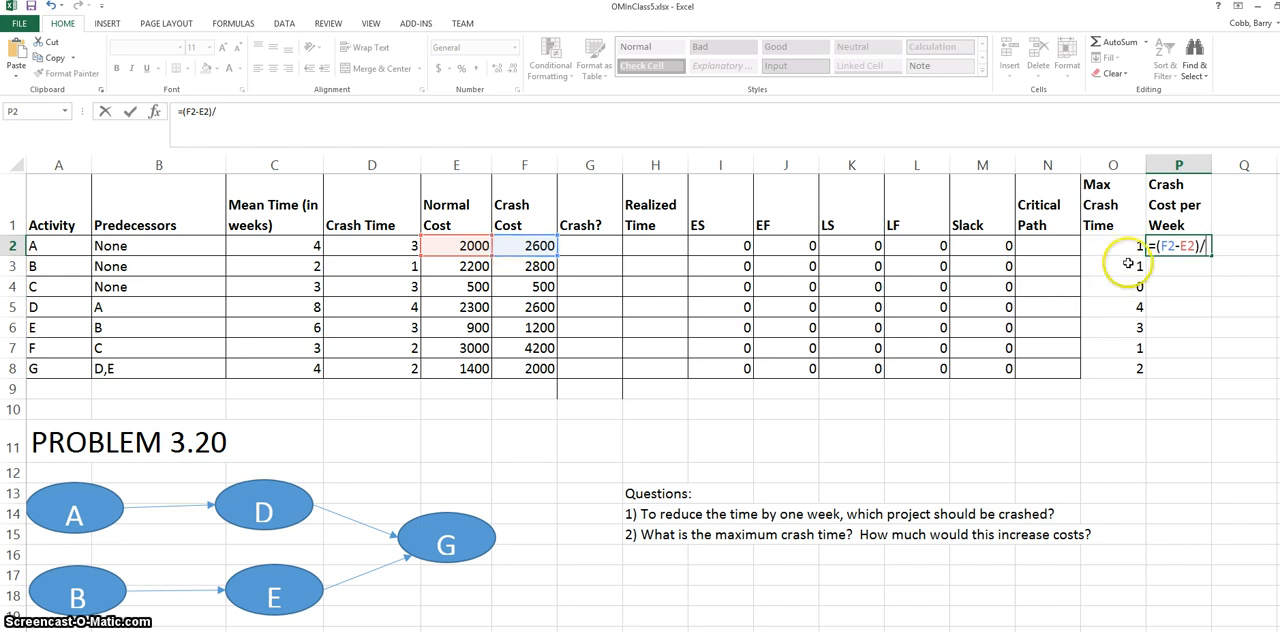
pyautogui.click(1112, 244)
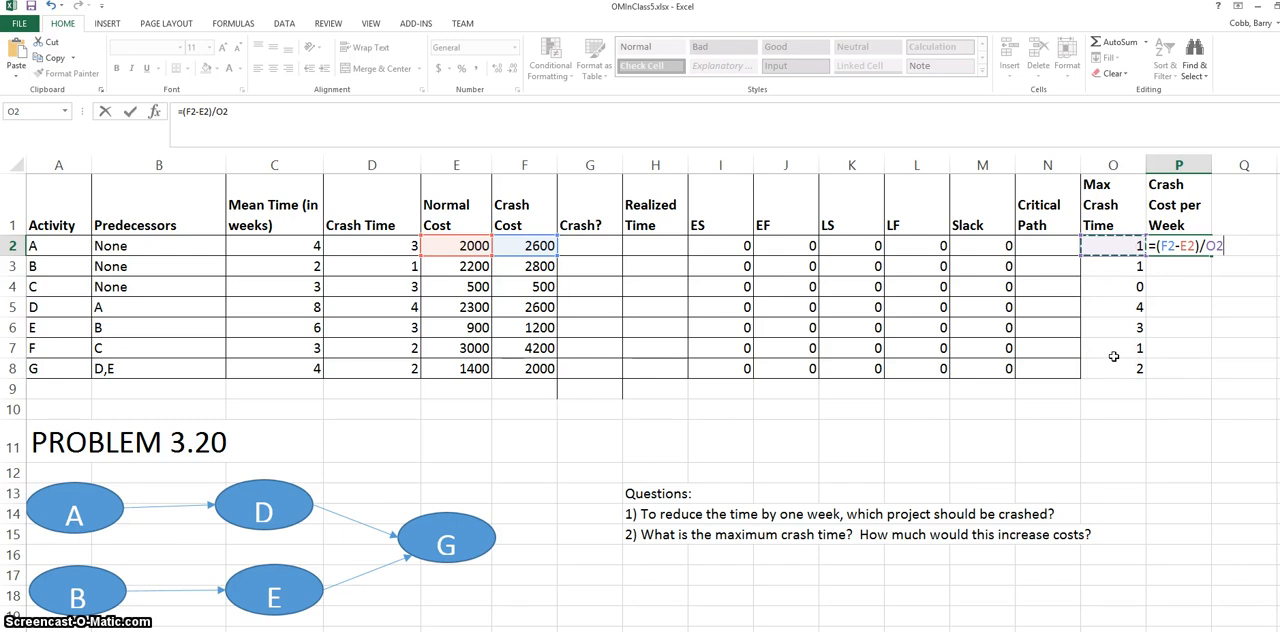
pyautogui.click(1178, 244)
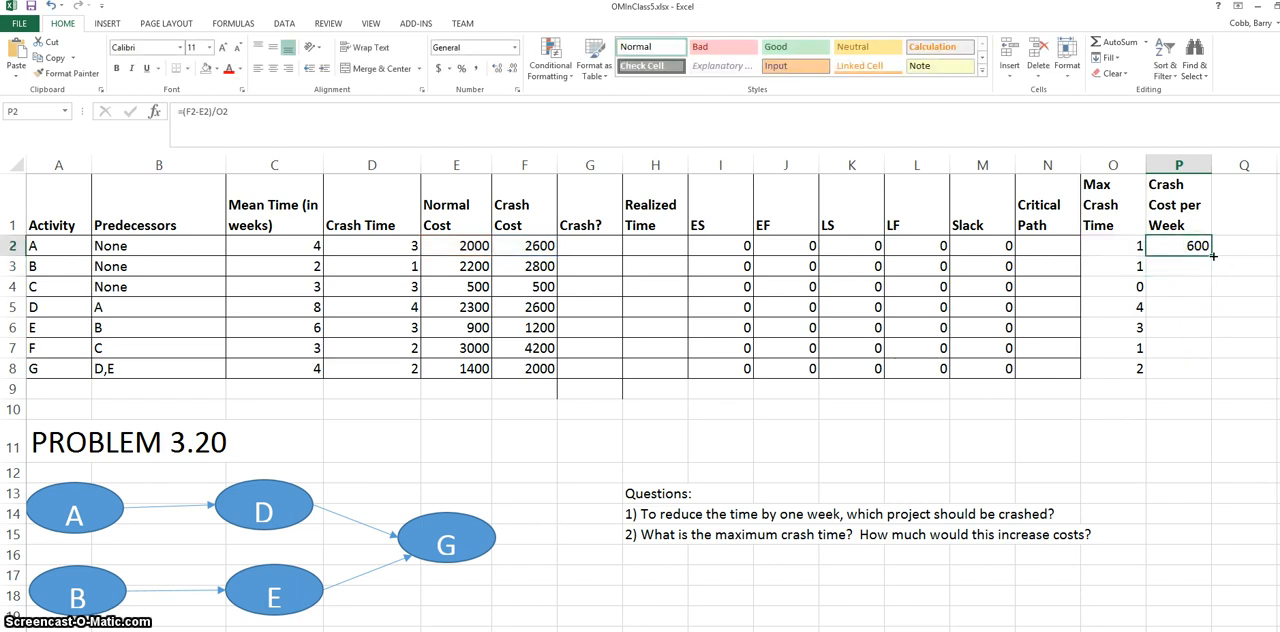
pyautogui.moveTo(1178, 244); pyautogui.dragTo(1178, 368)
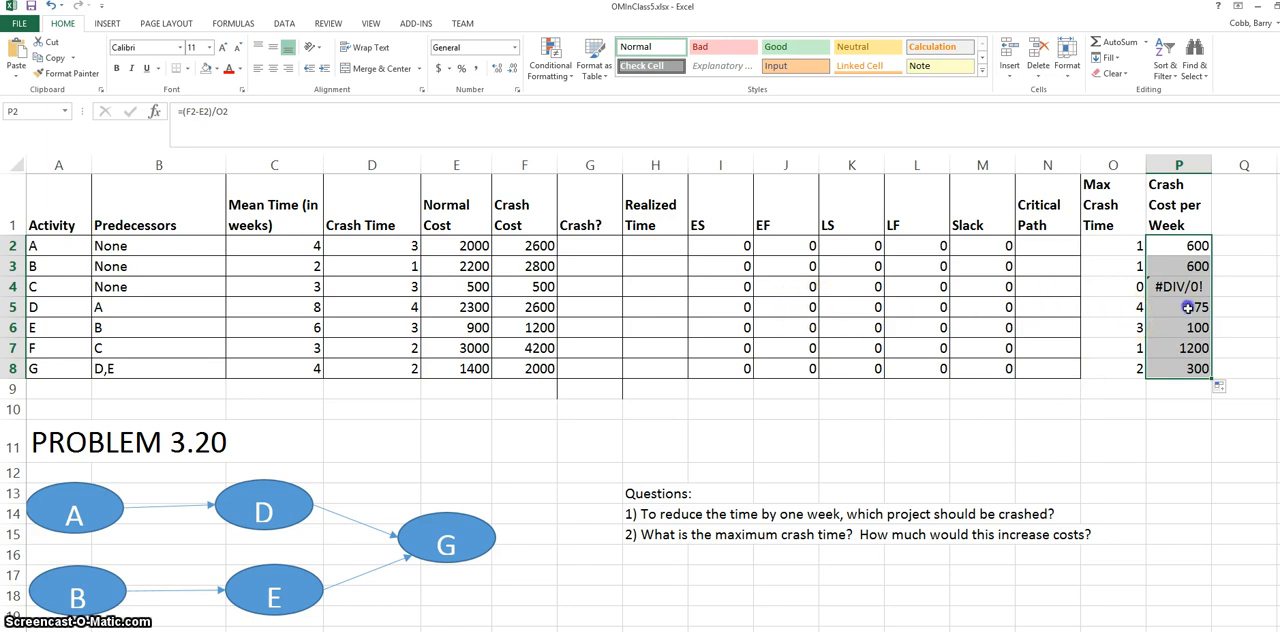
pyautogui.click(1178, 308)
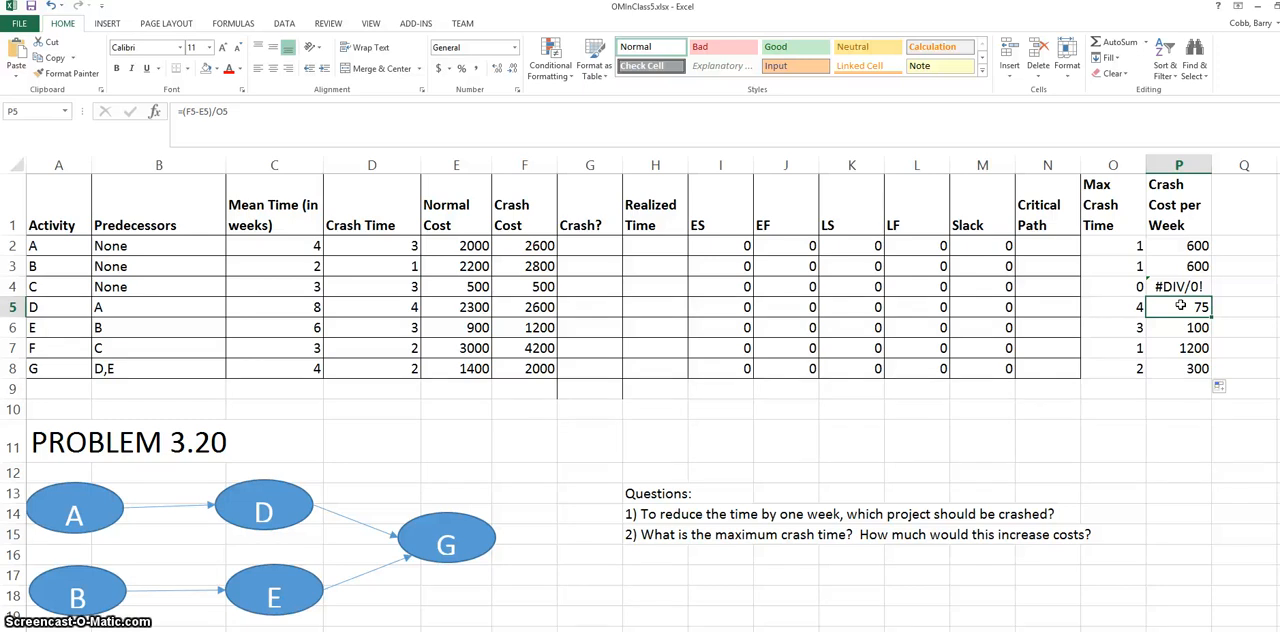
# Overwrite activity C's #DIV/0! crash cost per week in P4 with 1000000.
pyautogui.write('1')
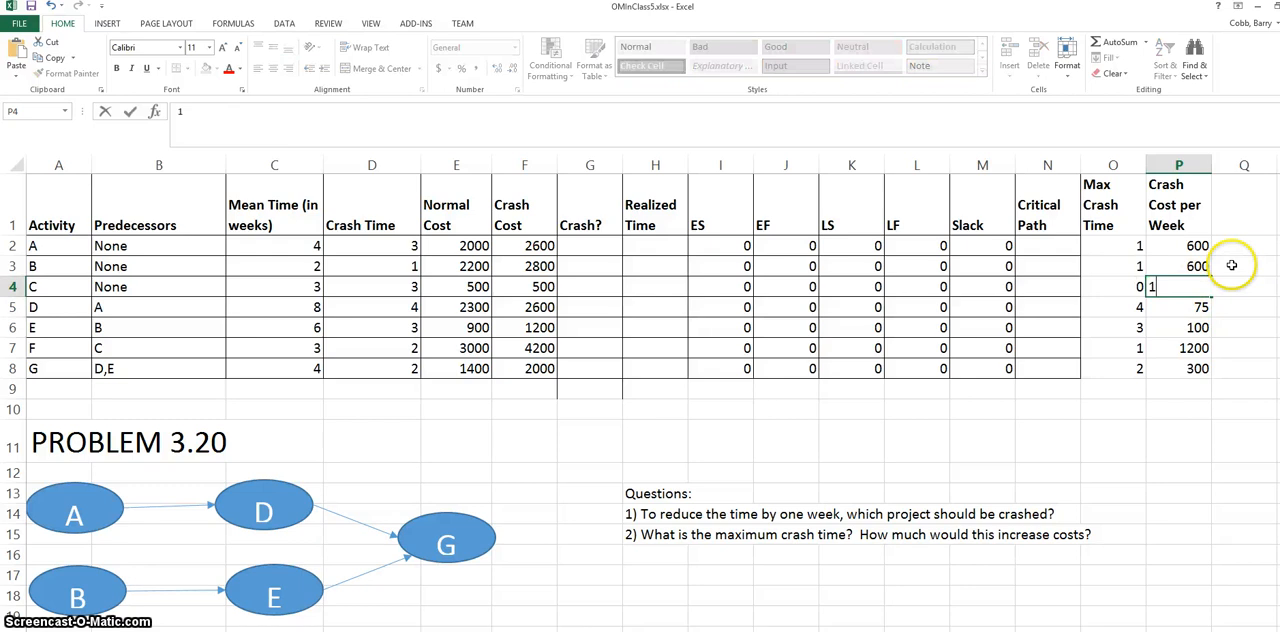
pyautogui.write('1000000')
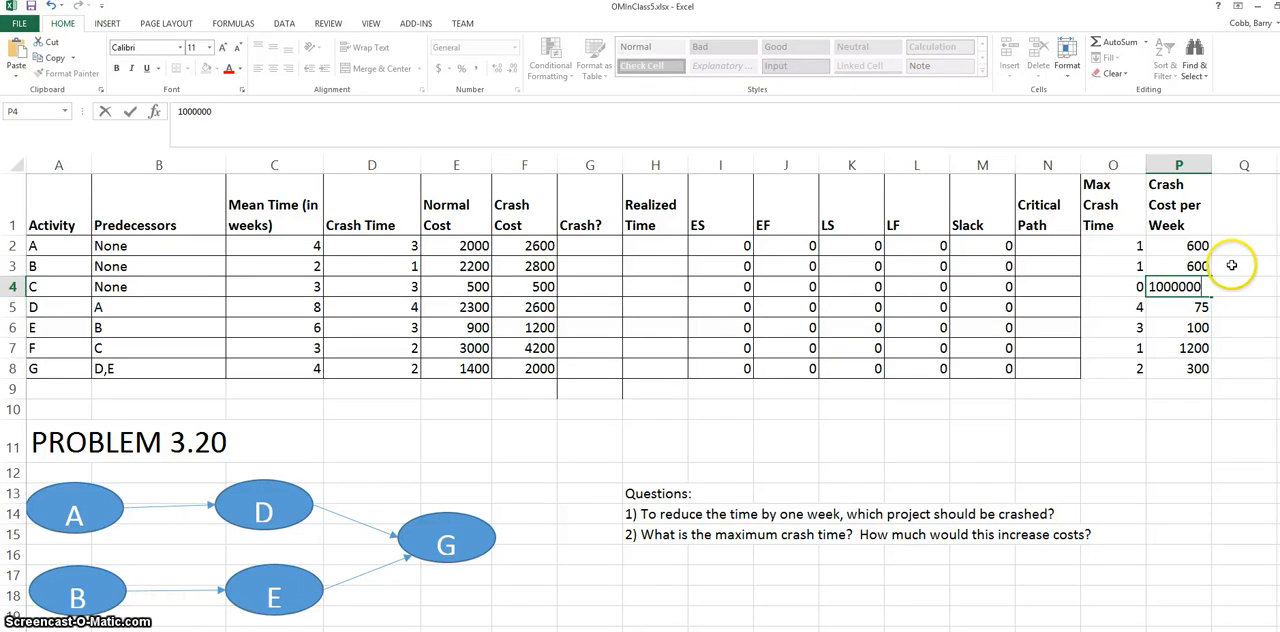
pyautogui.click(1178, 308)
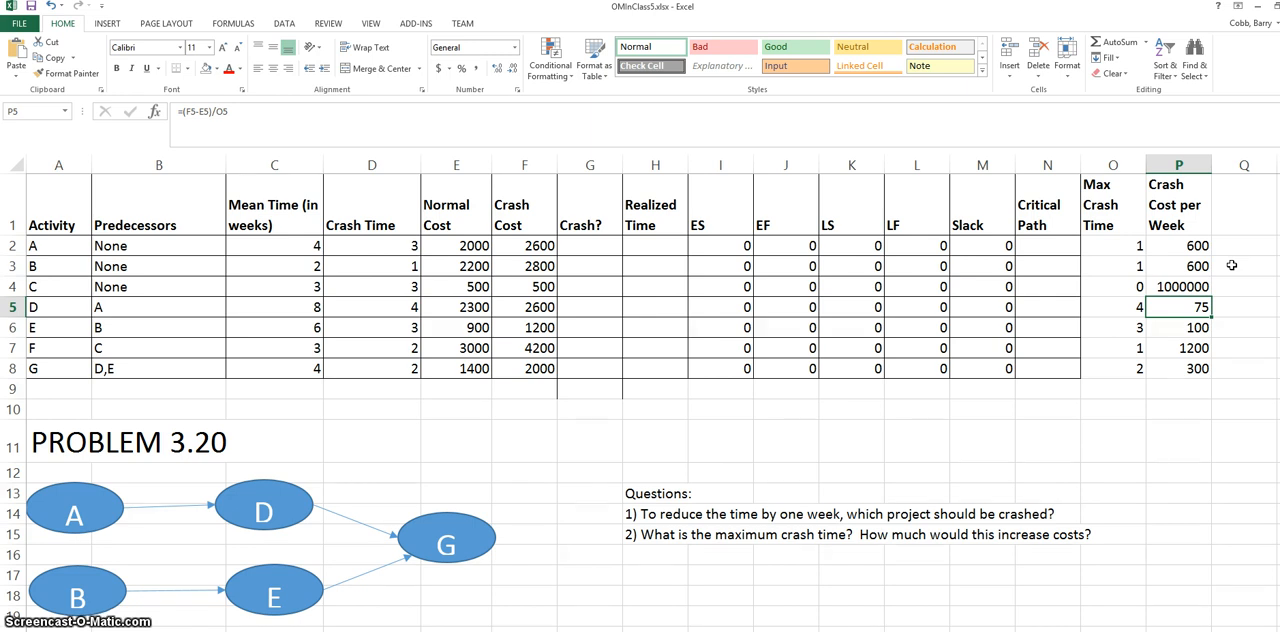
pyautogui.moveTo(1094, 264)
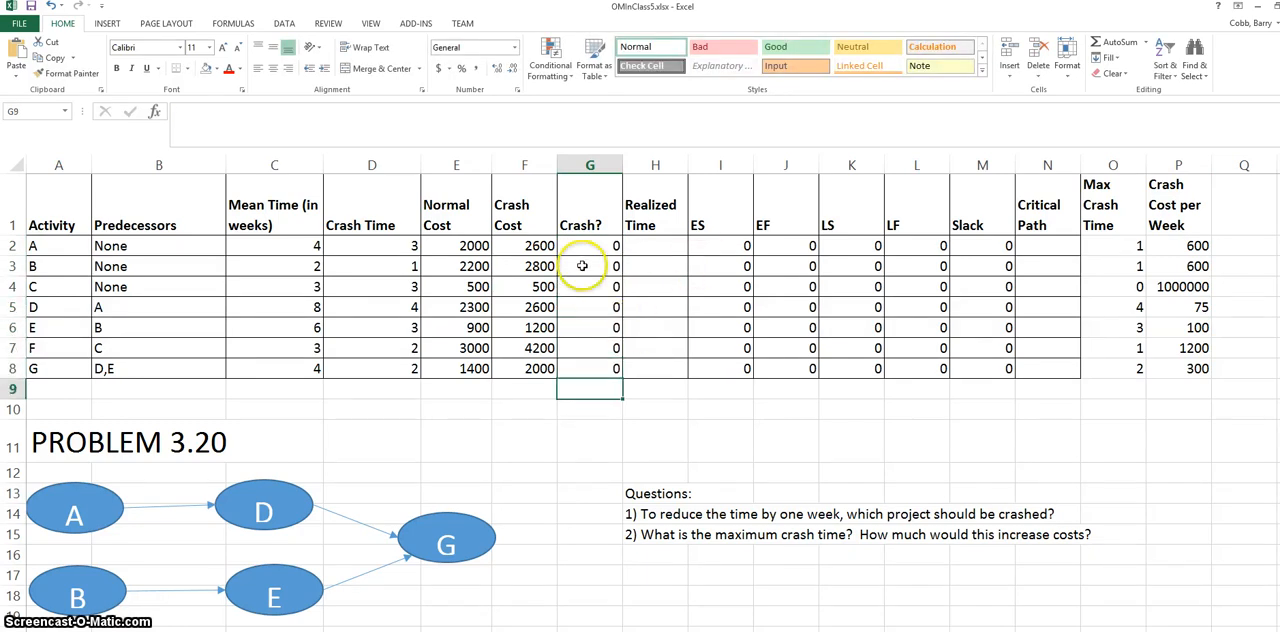
pyautogui.moveTo(588, 244); pyautogui.dragTo(588, 348)
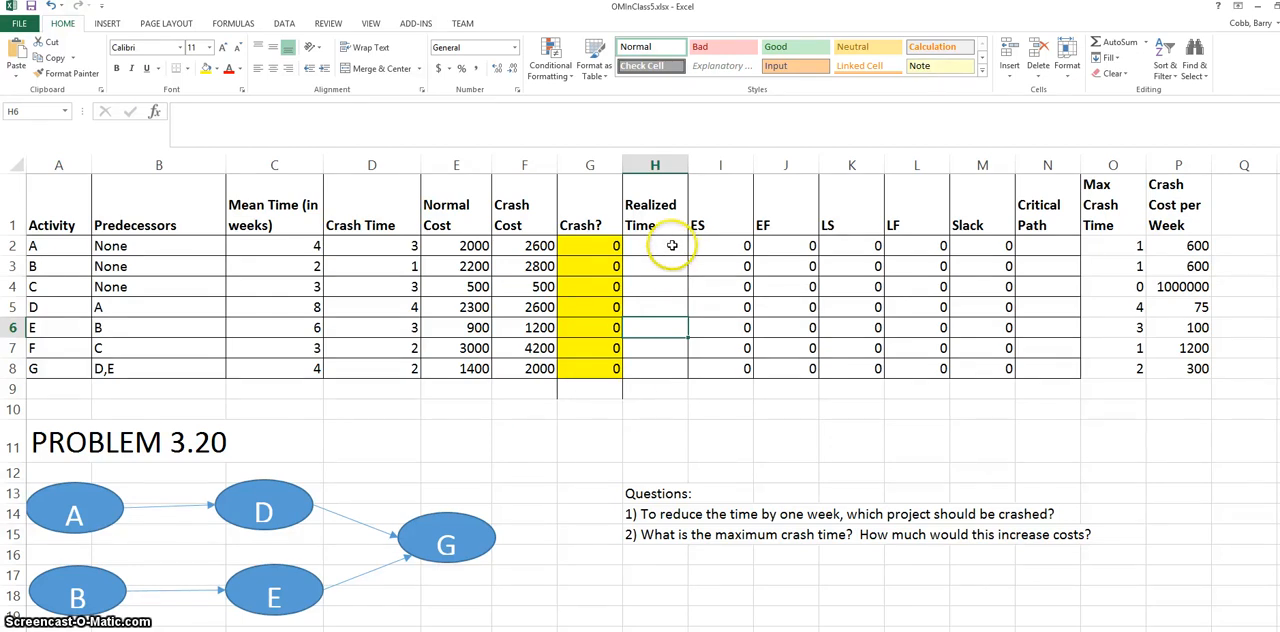
pyautogui.click(654, 244)
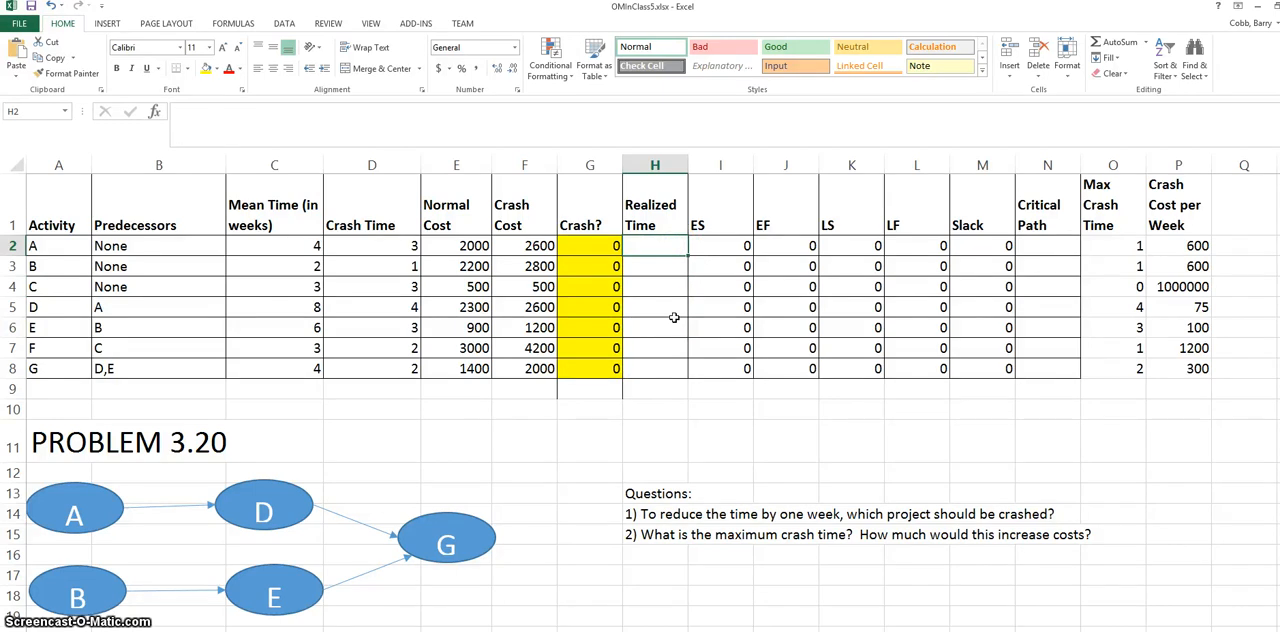
# Enter Realized Time =C2-G2 filled down to H8 and rename G1 to 'Weeks to Crash'.
pyautogui.write('=')
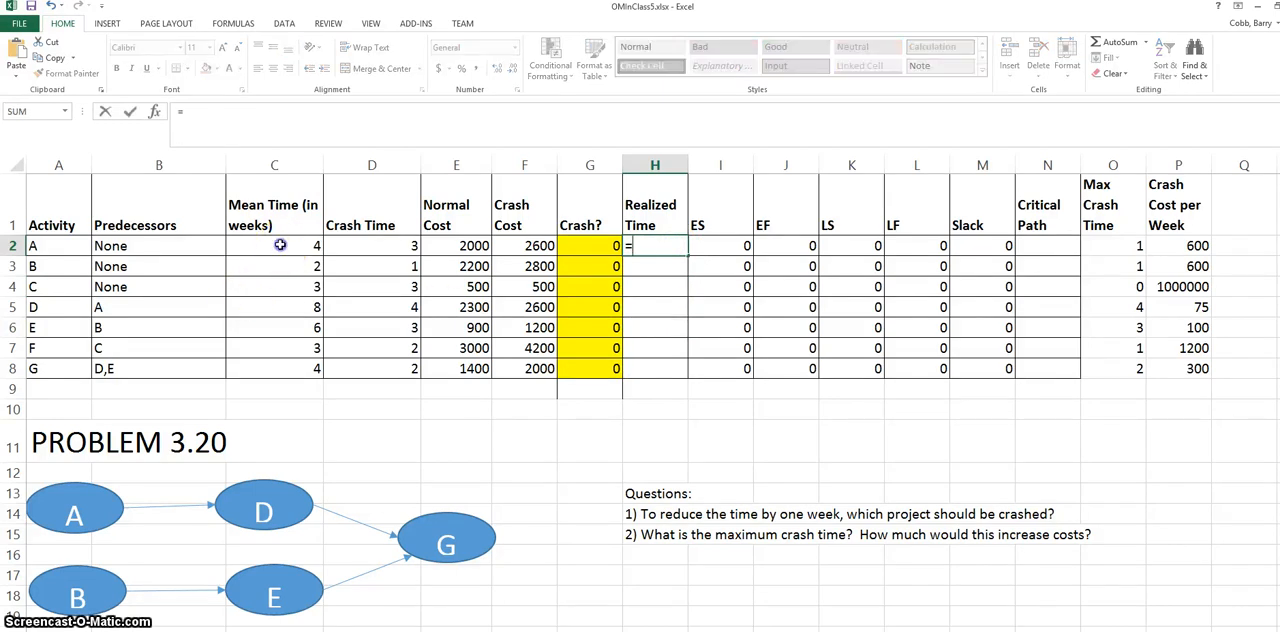
pyautogui.click(274, 244)
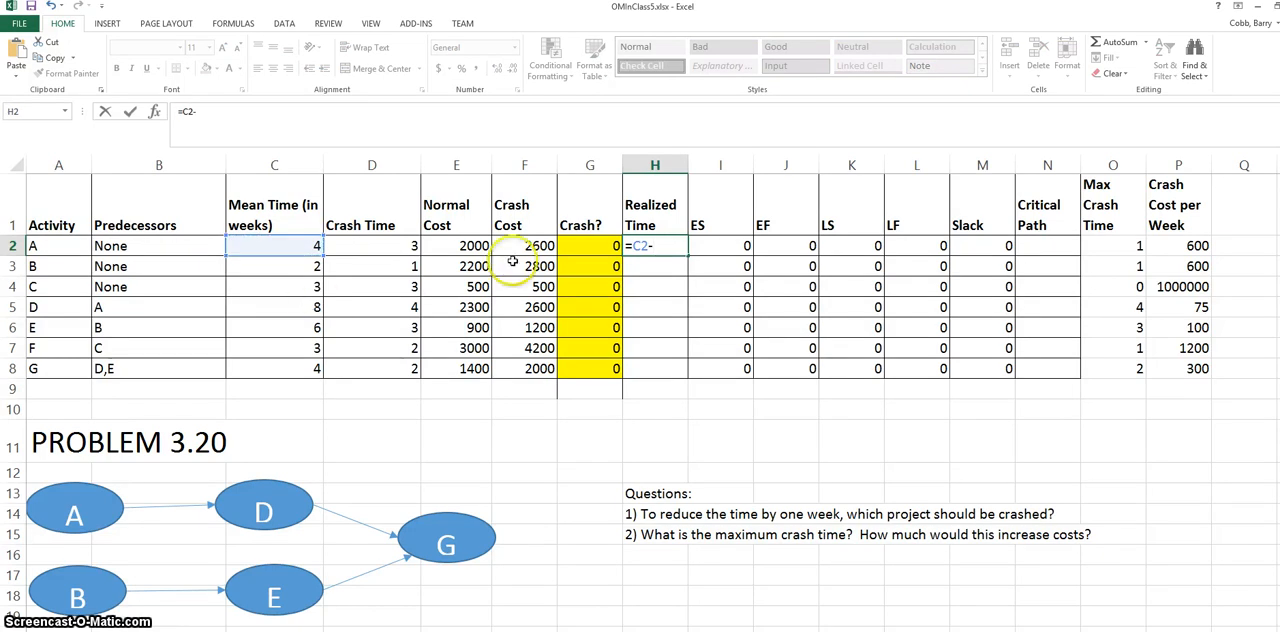
pyautogui.click(590, 244)
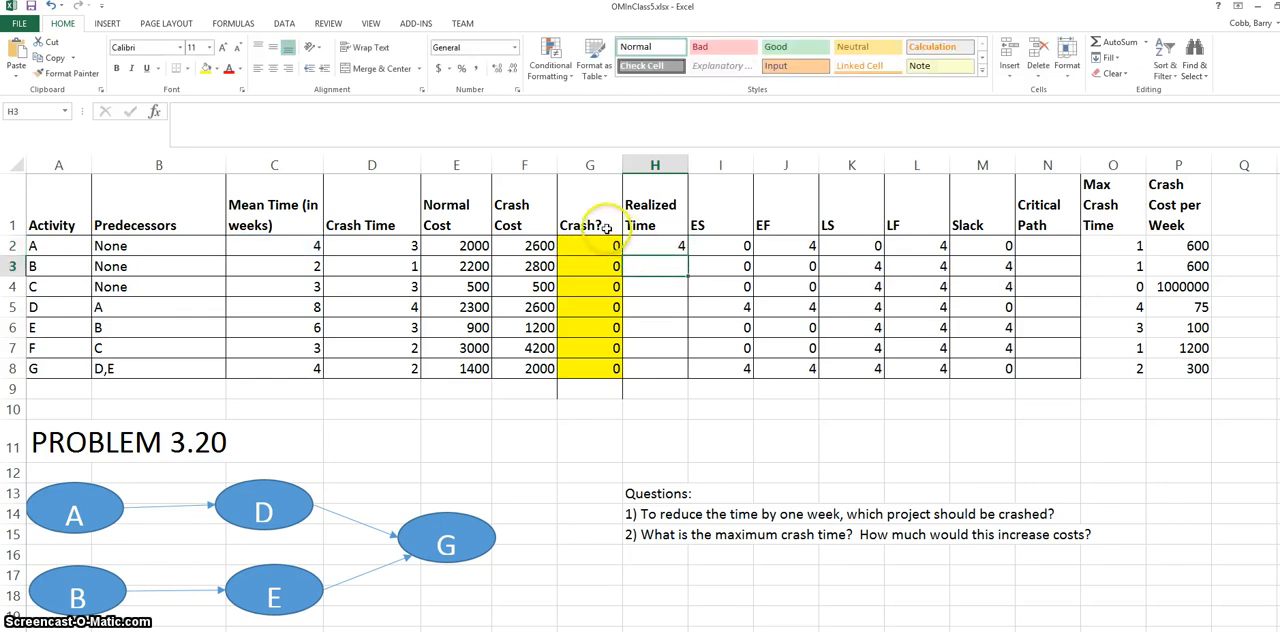
pyautogui.write('Week')
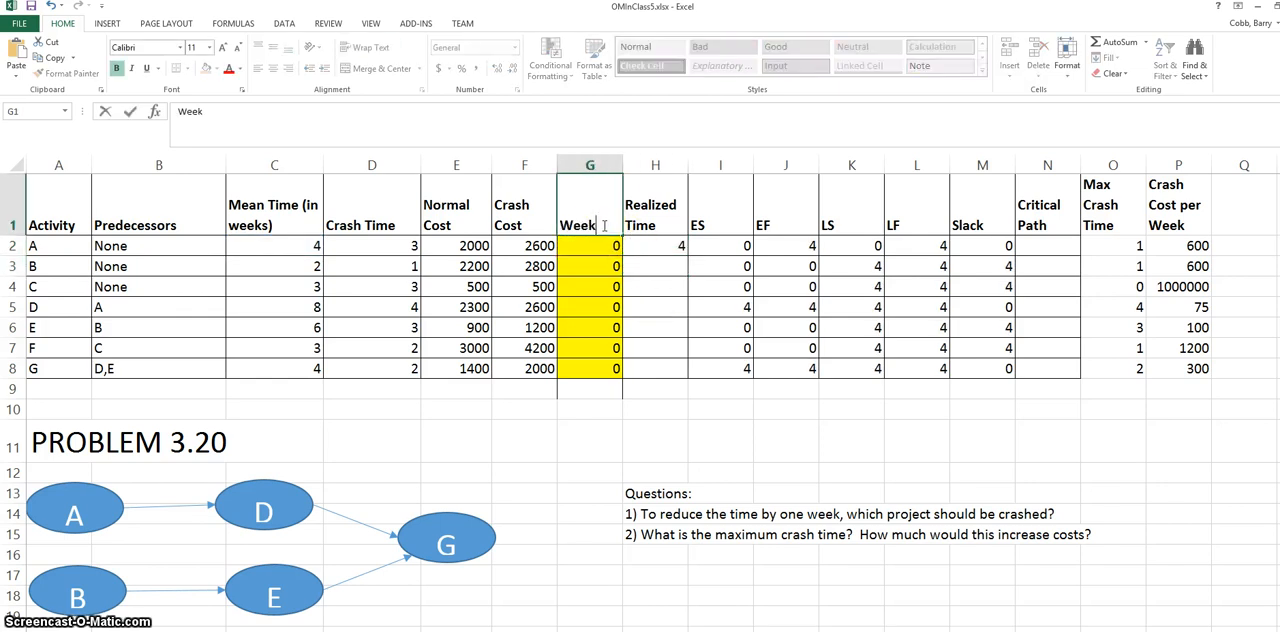
pyautogui.write('Weeks to c')
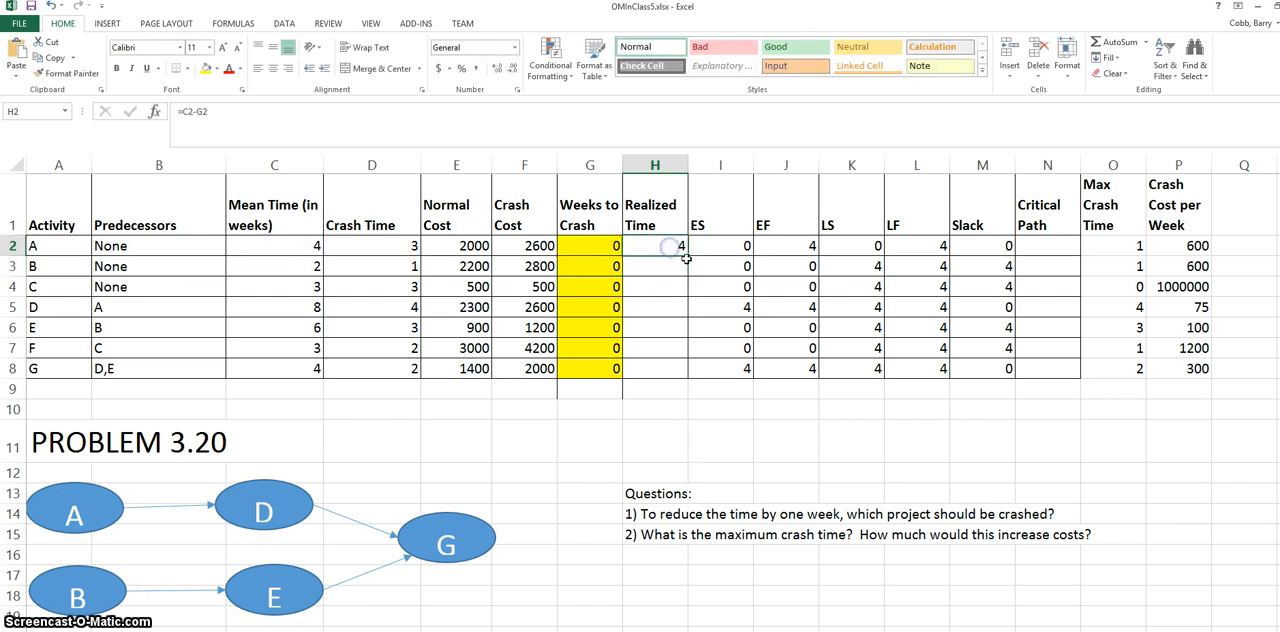
pyautogui.moveTo(684, 246); pyautogui.dragTo(684, 368)
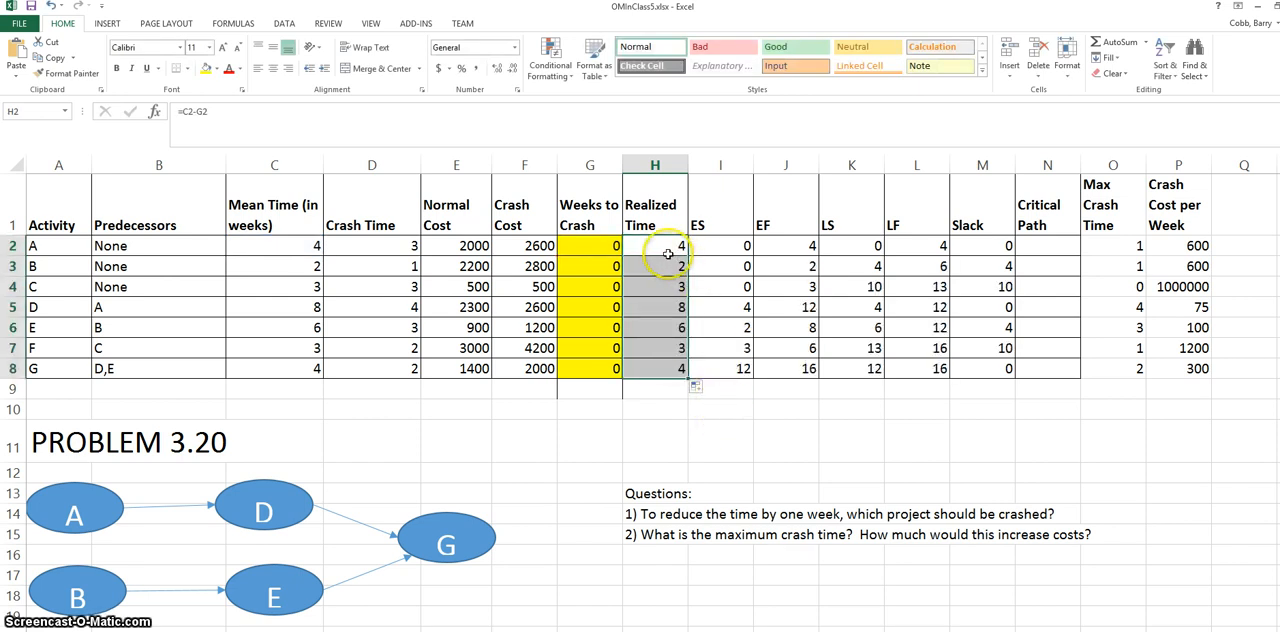
pyautogui.moveTo(712, 376)
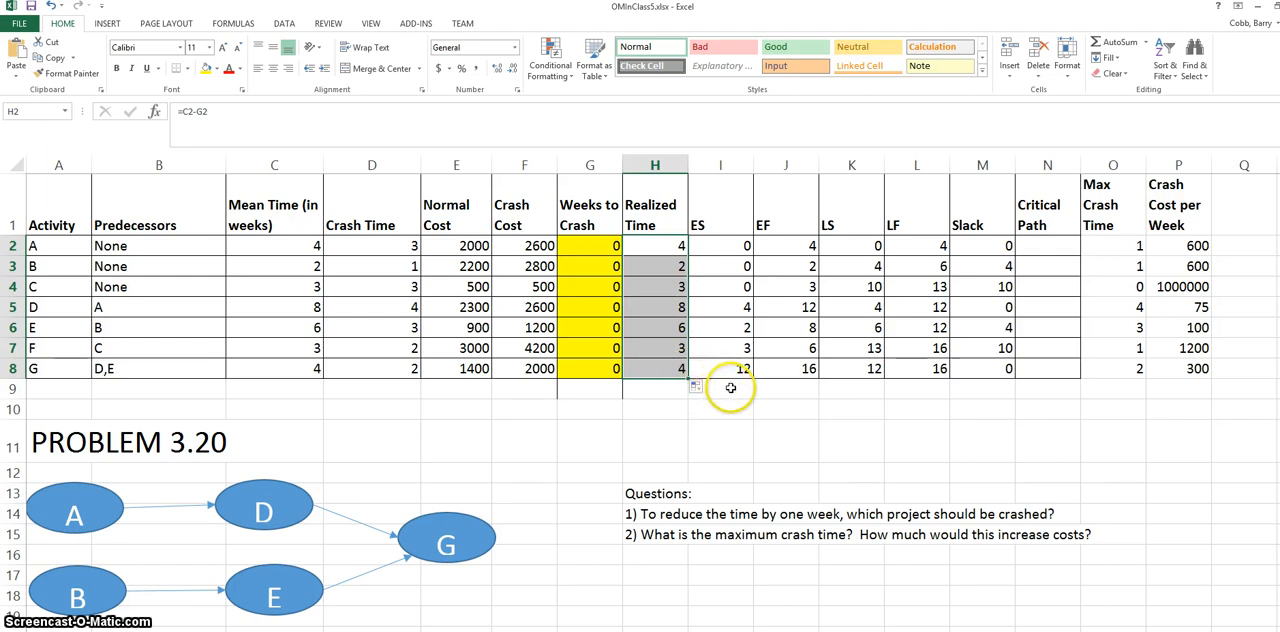
pyautogui.moveTo(970, 382)
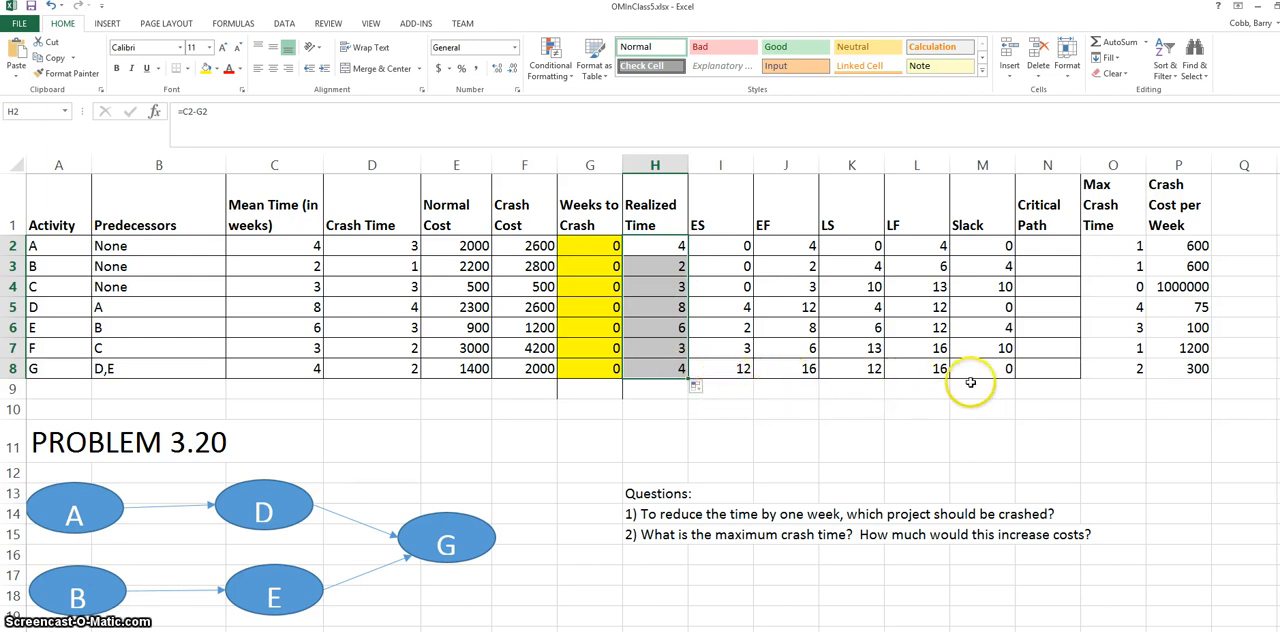
pyautogui.moveTo(968, 382)
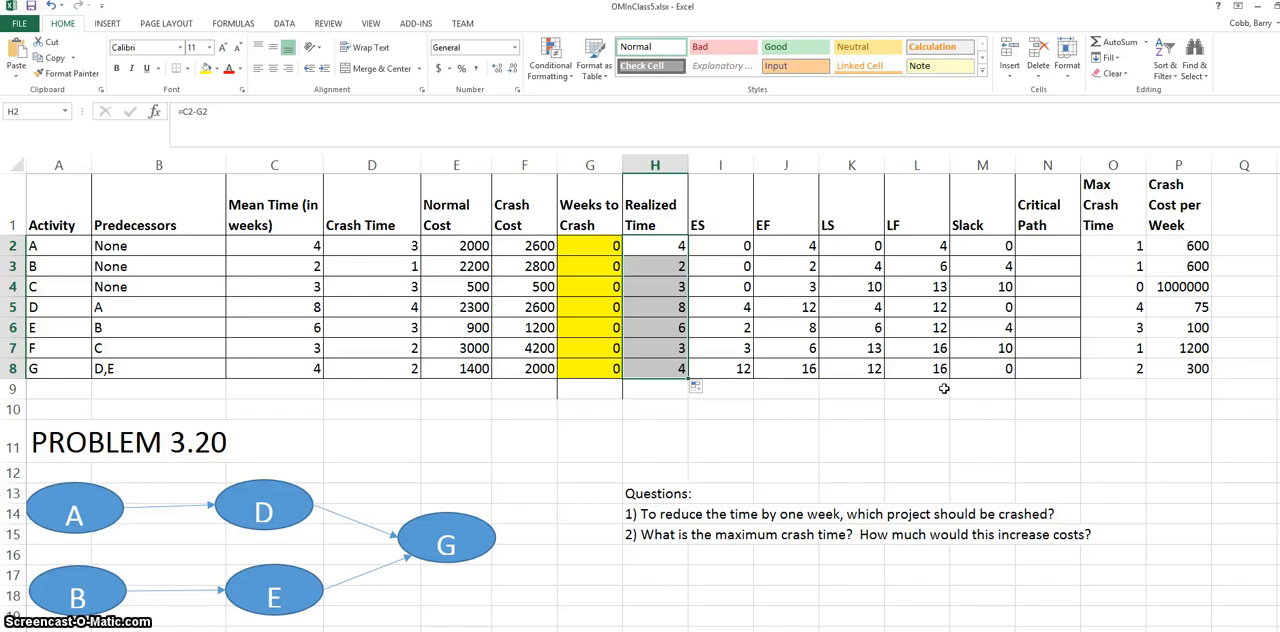
pyautogui.click(916, 368)
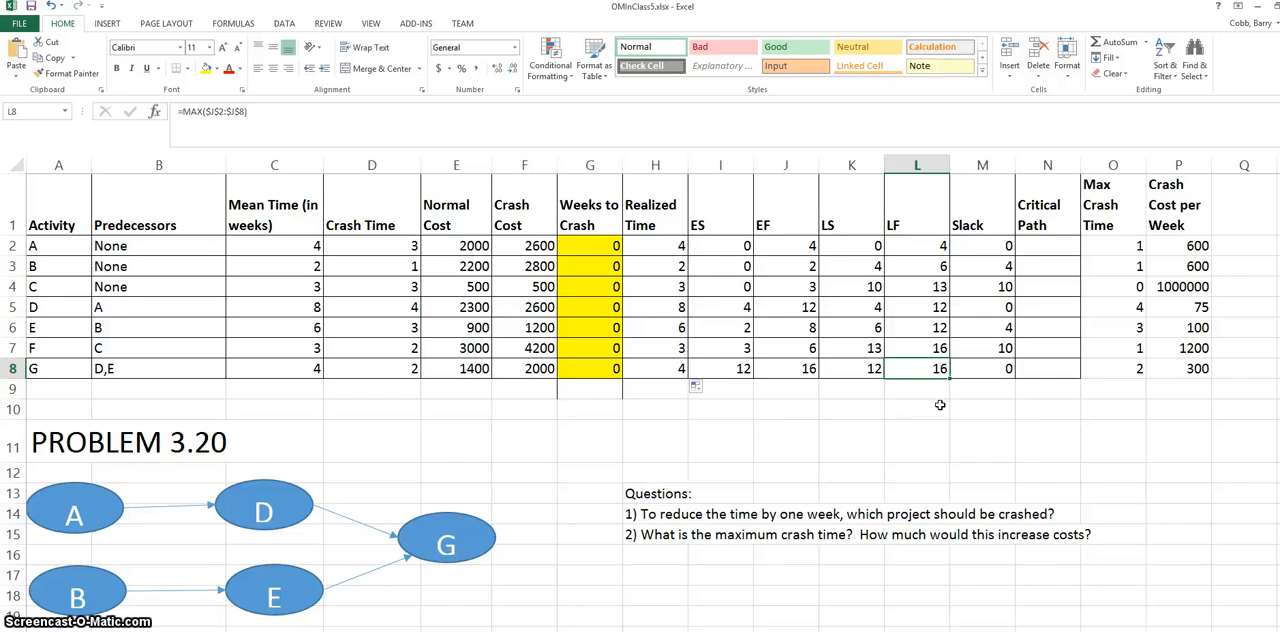
pyautogui.moveTo(492, 392)
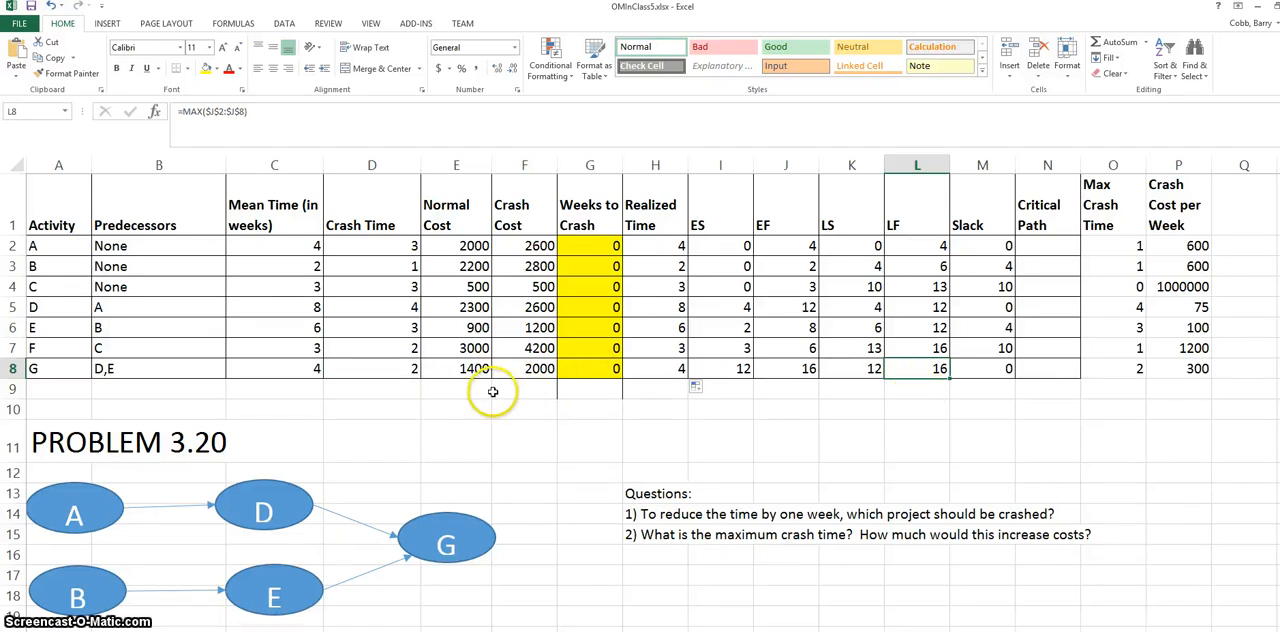
# Add 'Total Crash Costs' in F9 with =SUMPRODUCT(G2:G8,P2:P8) in a shaded G9, currently 0.
pyautogui.click(524, 388)
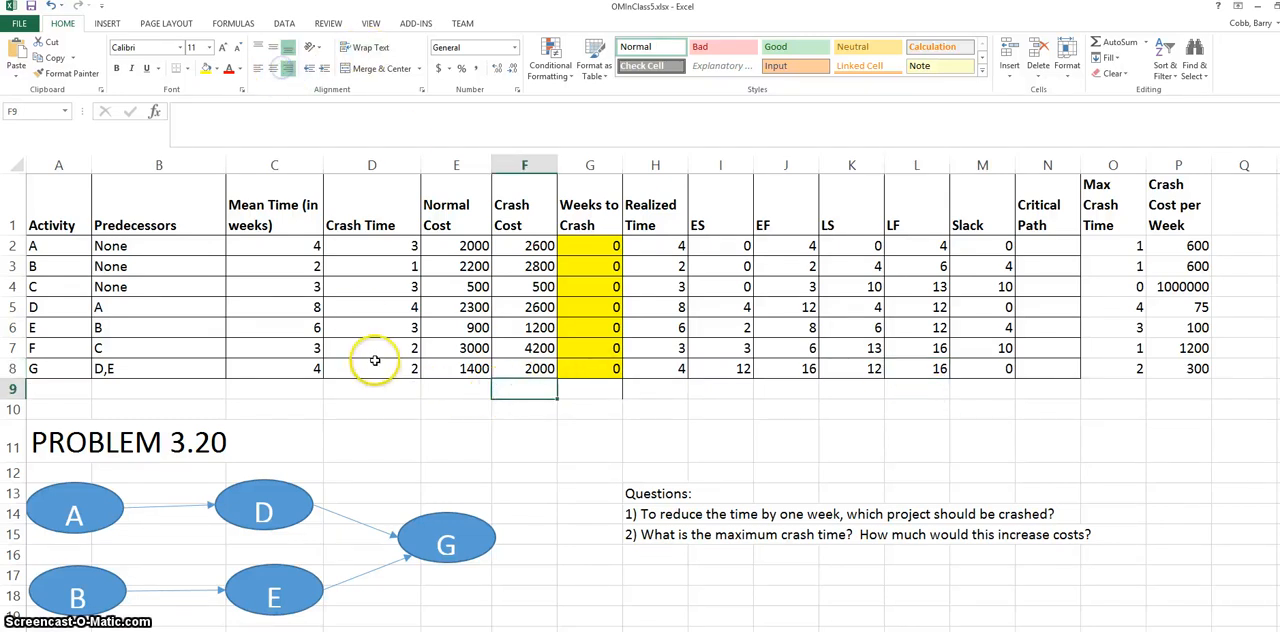
pyautogui.write('Total Crash Costs')
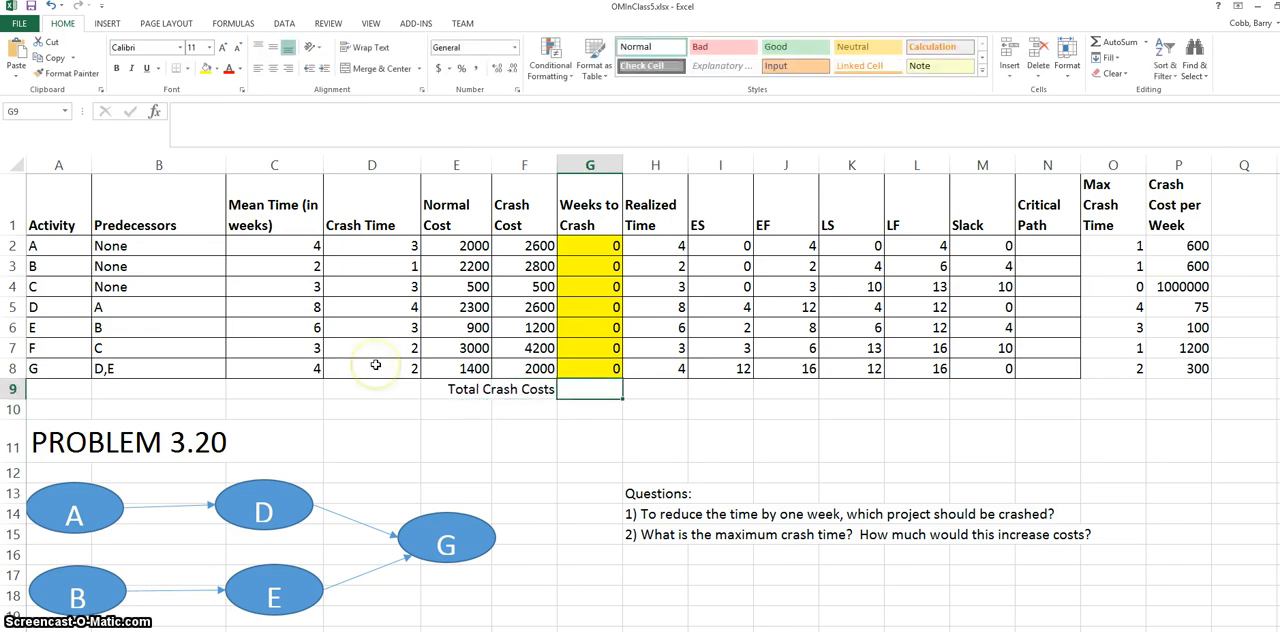
pyautogui.write('=')
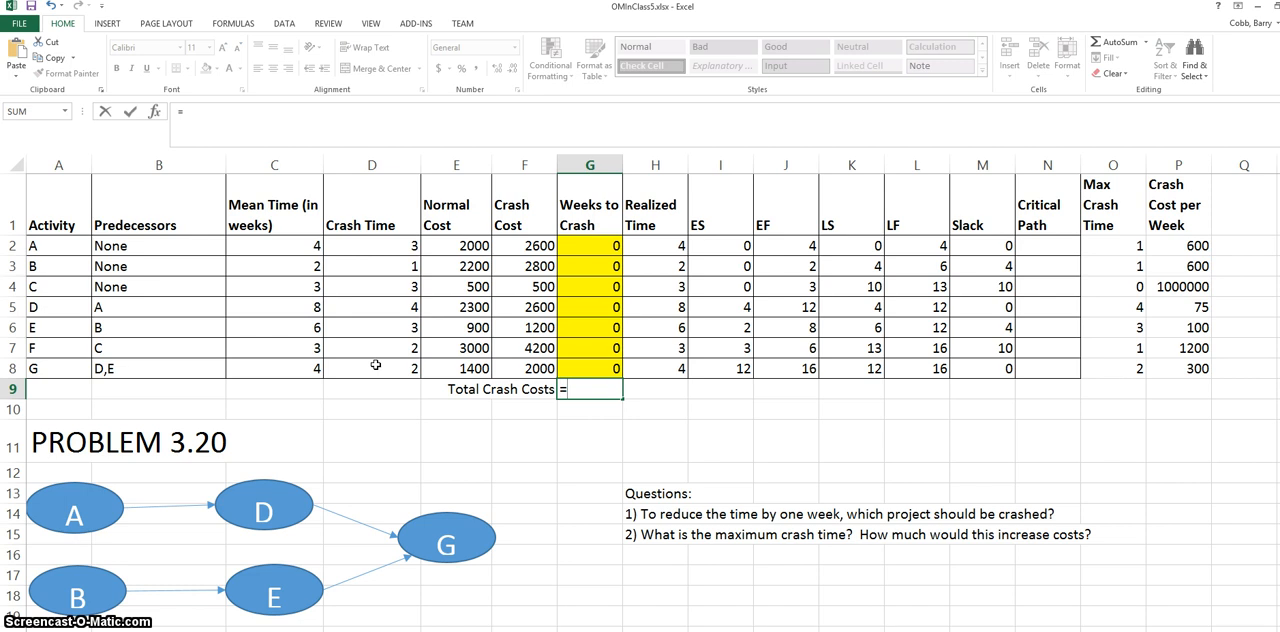
pyautogui.write('SUMPRODUCT(')
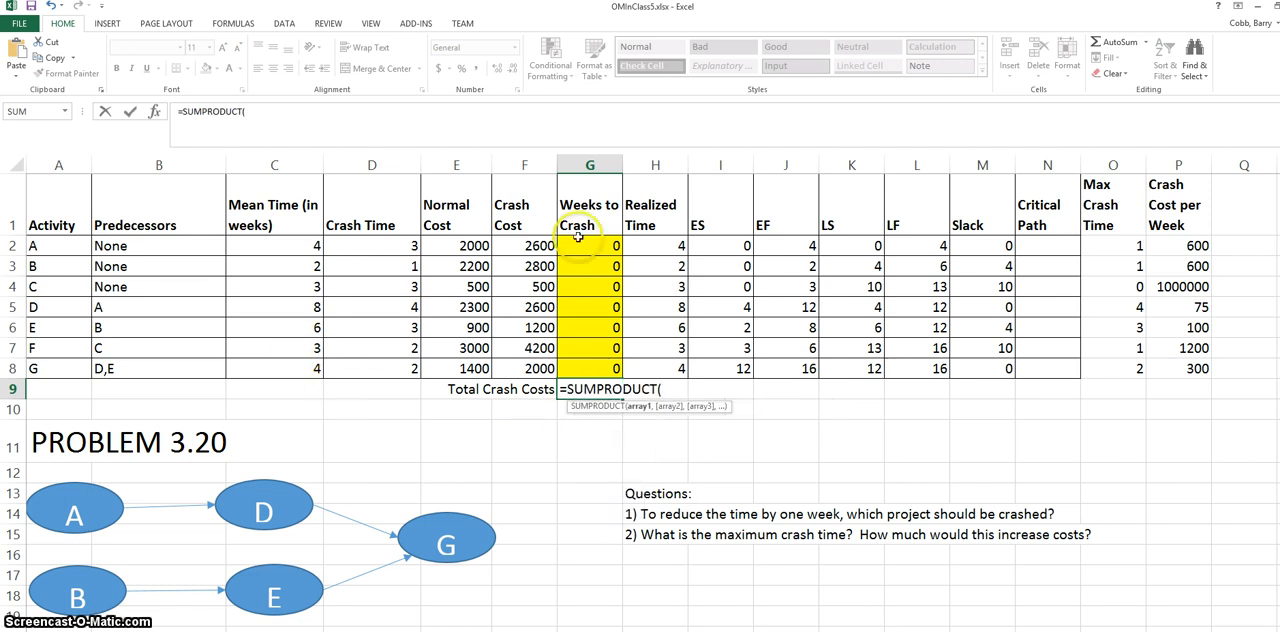
pyautogui.moveTo(588, 244); pyautogui.dragTo(588, 348)
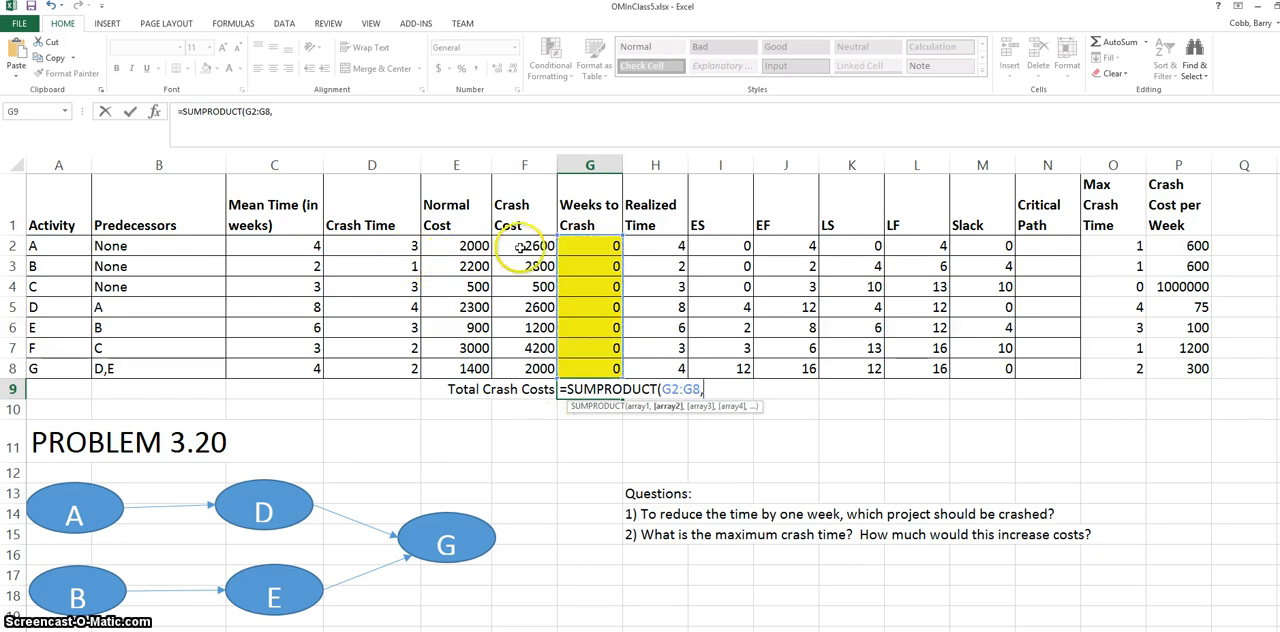
pyautogui.moveTo(1178, 246); pyautogui.dragTo(1178, 348)
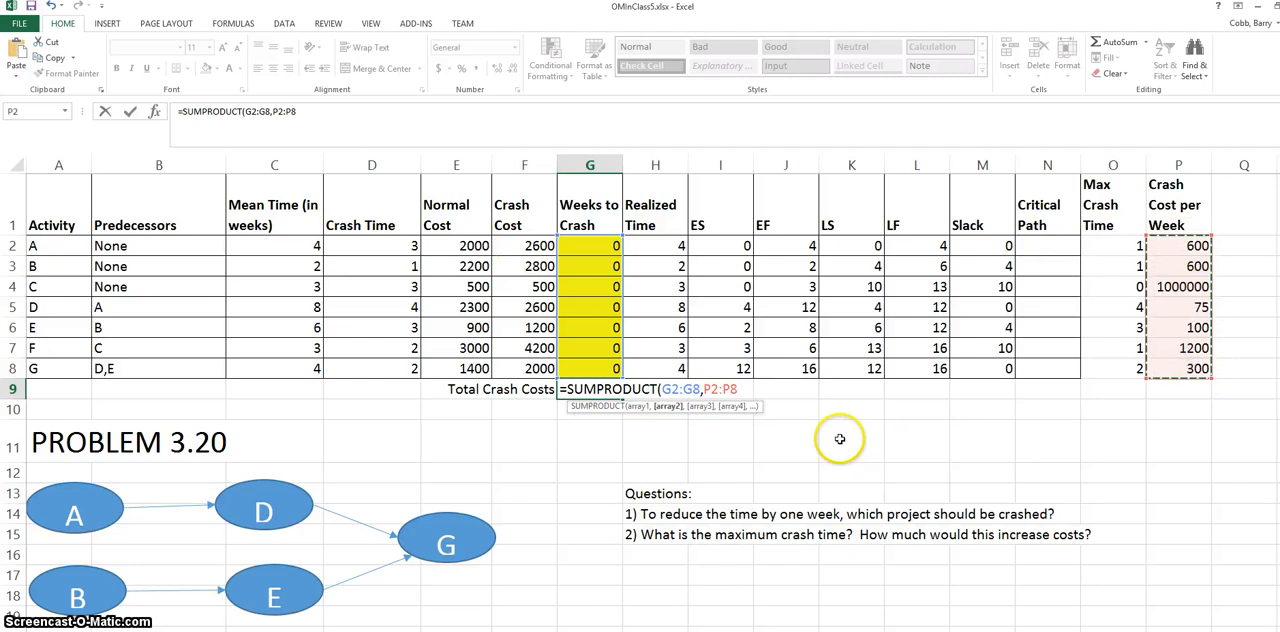
pyautogui.moveTo(840, 438)
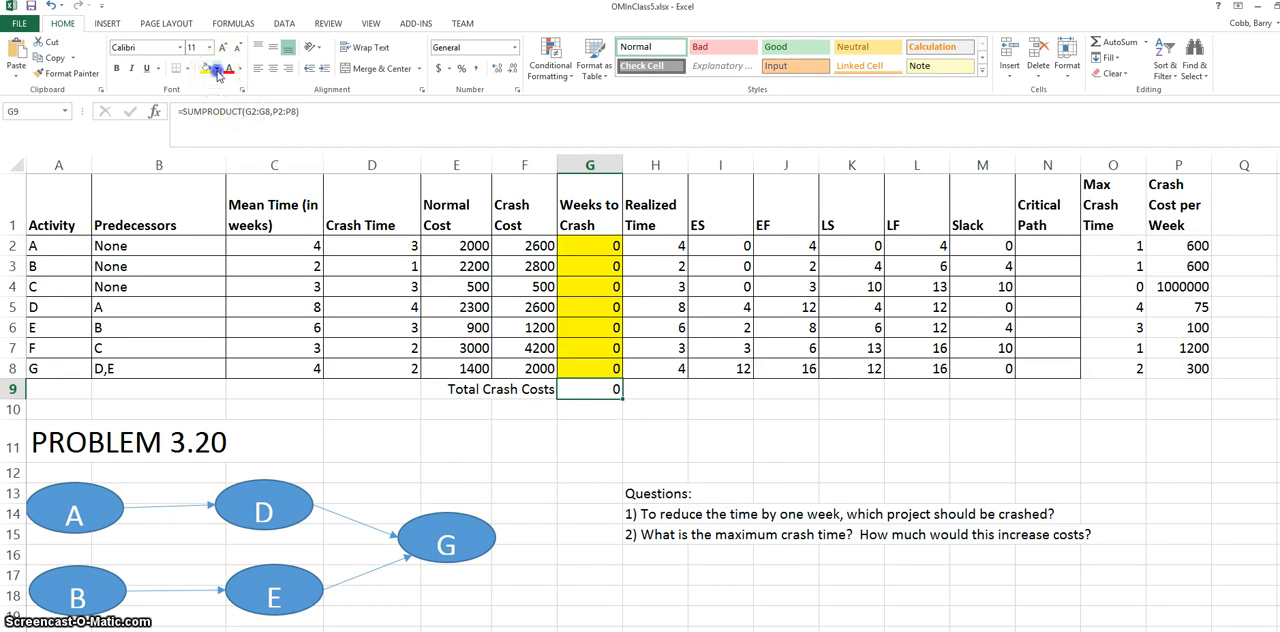
pyautogui.click(652, 438)
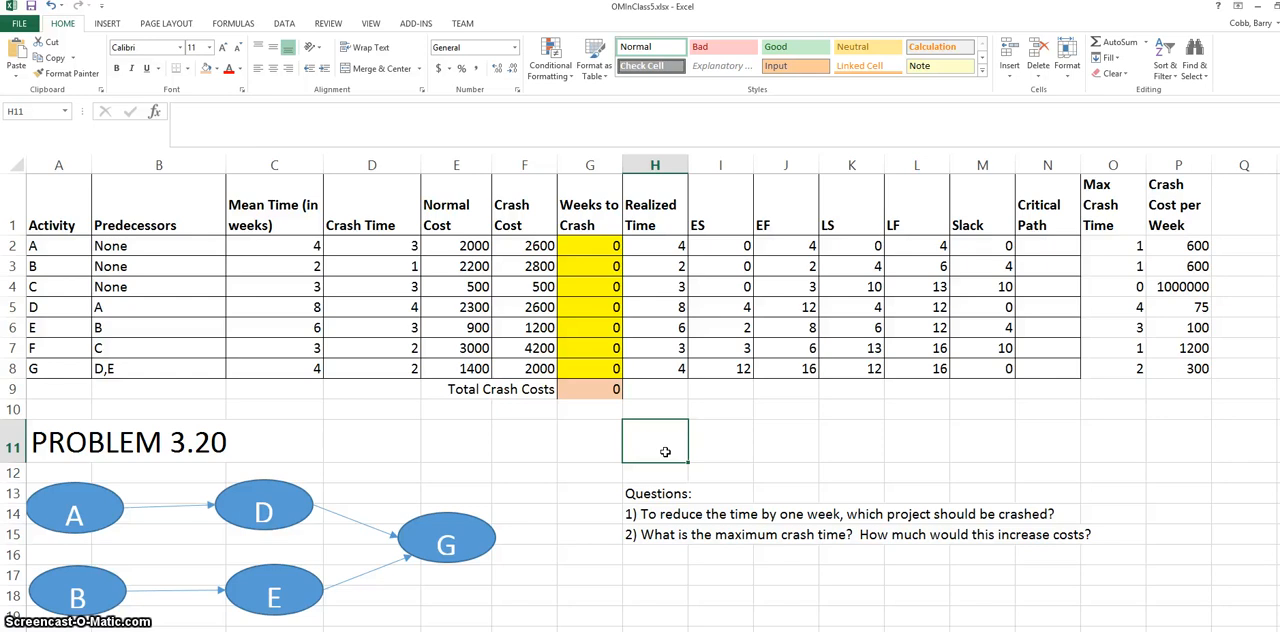
pyautogui.moveTo(660, 460)
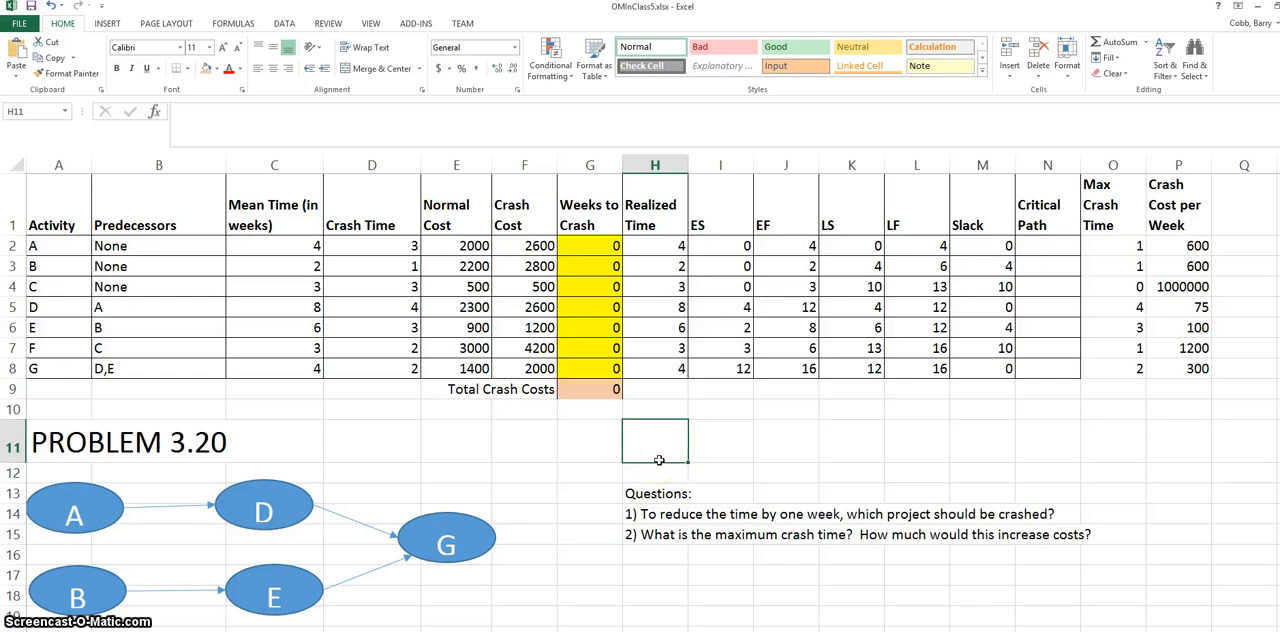
pyautogui.moveTo(722, 416)
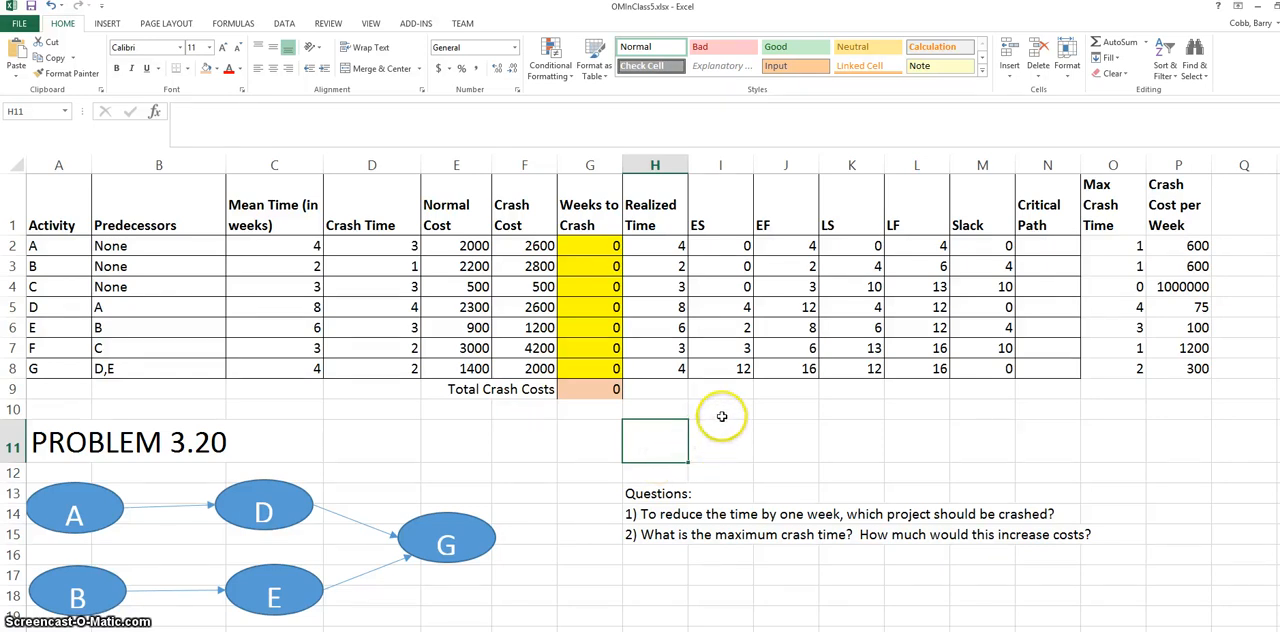
pyautogui.moveTo(722, 414)
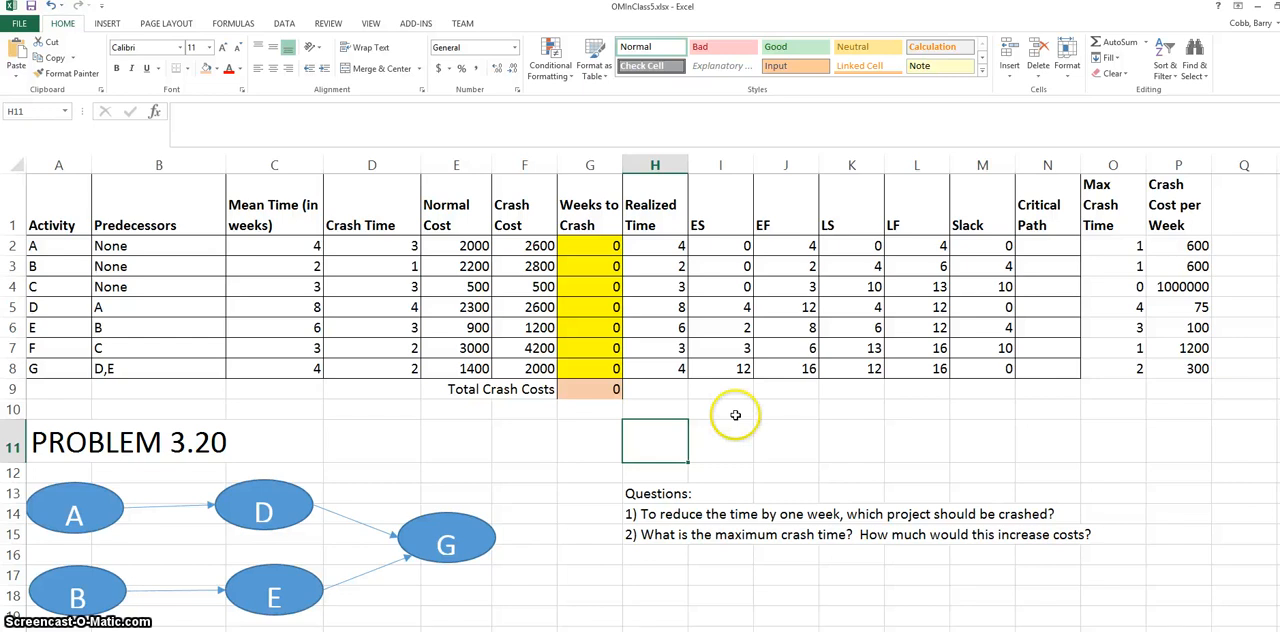
pyautogui.moveTo(912, 388)
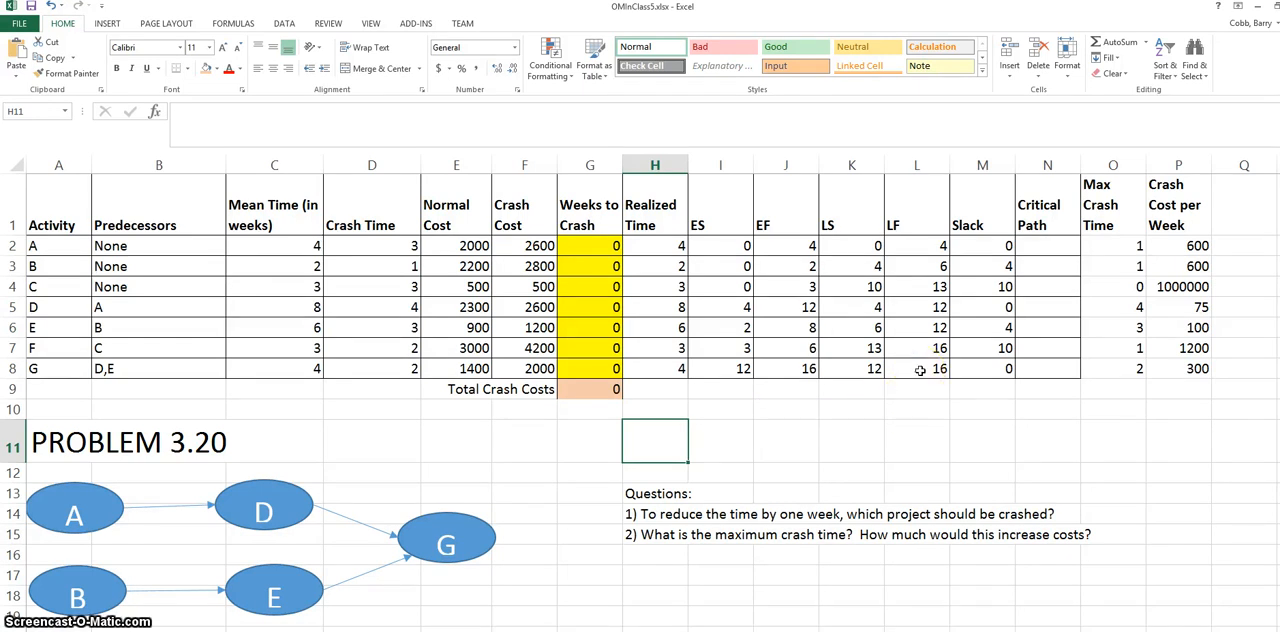
# Add a Deadline of 15 in L10 below the latest finish of 16, with a <= sign in L9.
pyautogui.click(916, 368)
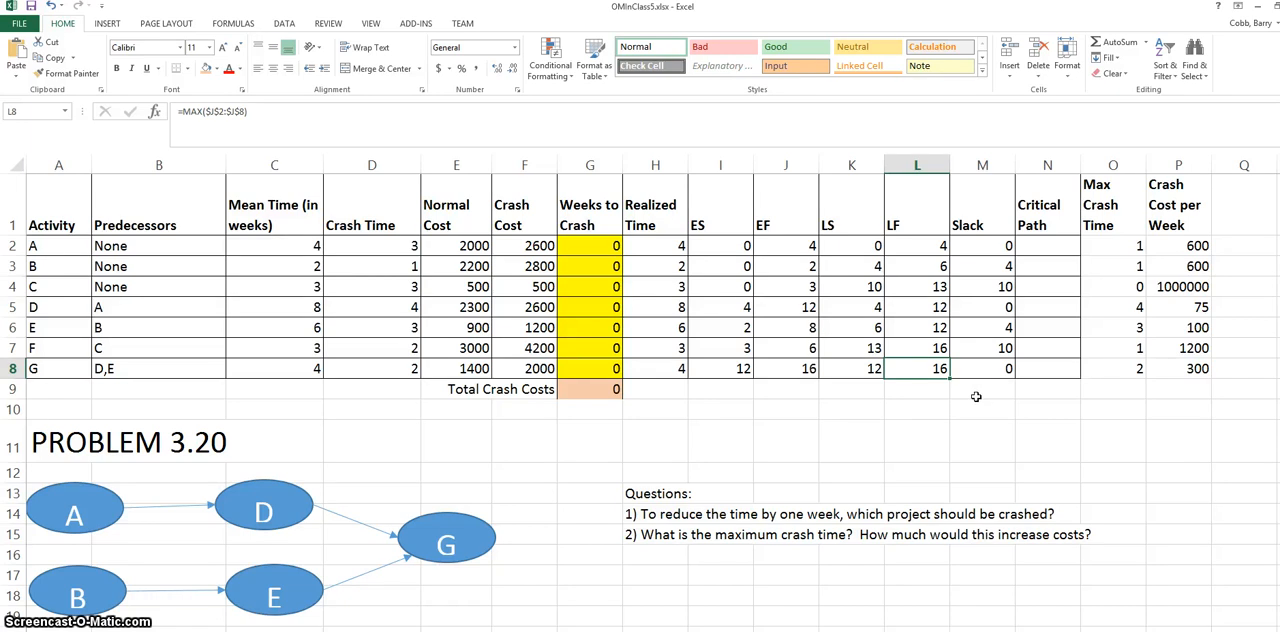
pyautogui.click(916, 348)
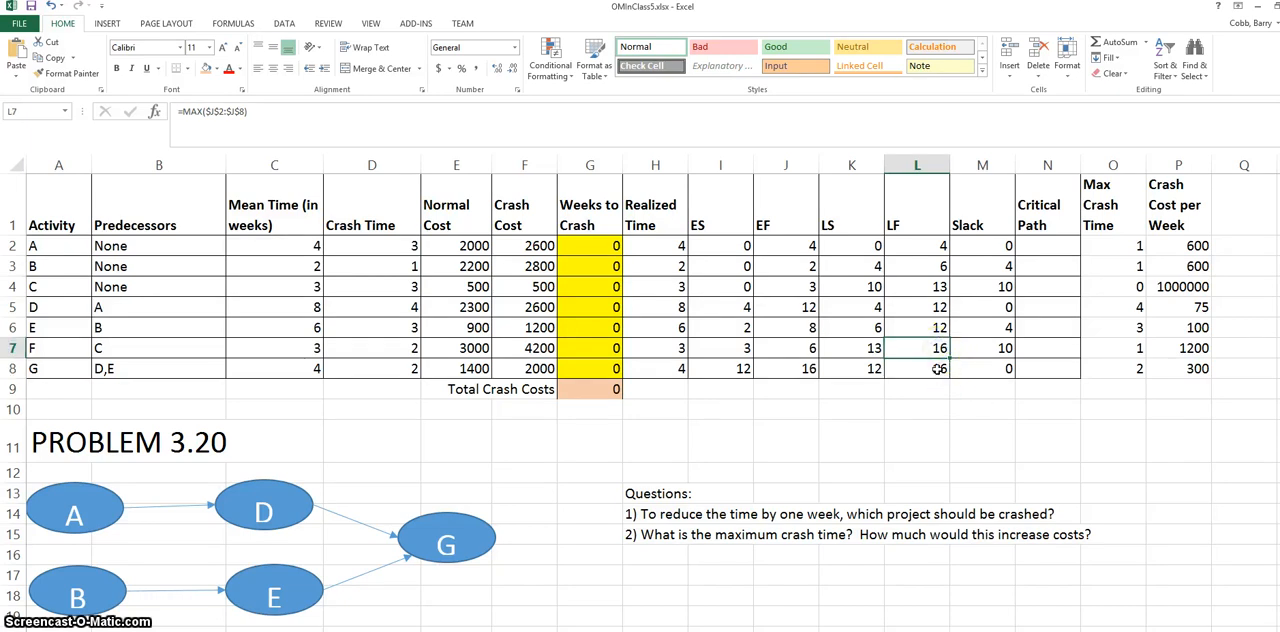
pyautogui.click(916, 368)
pyautogui.write('<=')
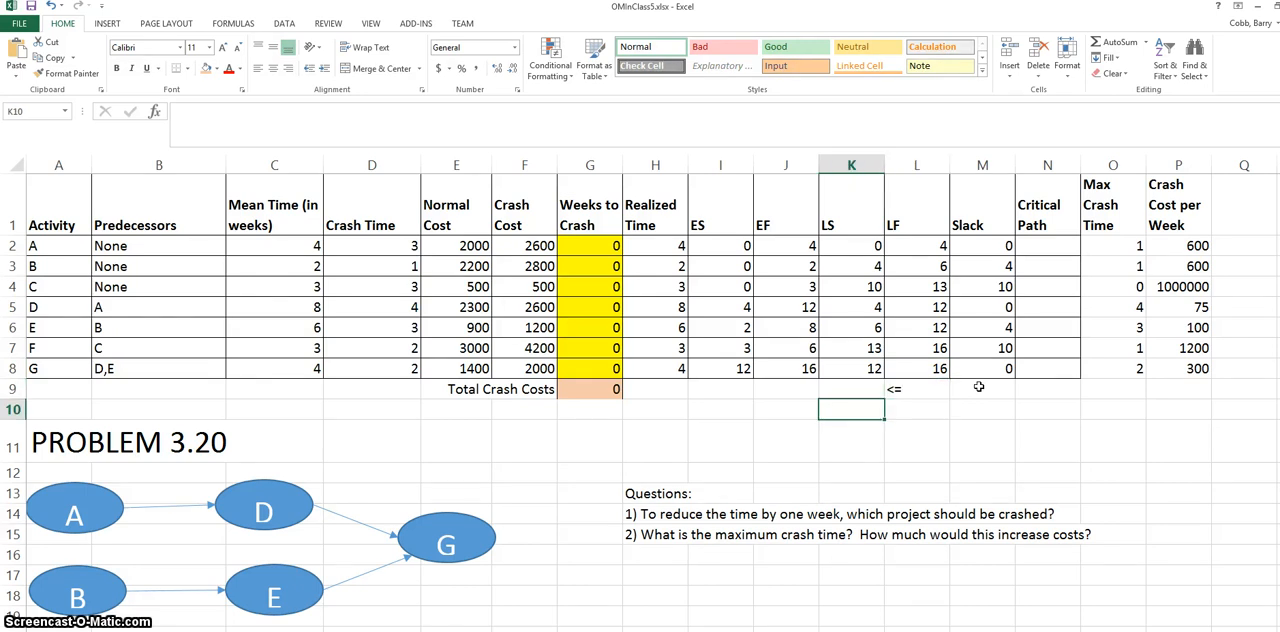
pyautogui.write('Deadline')
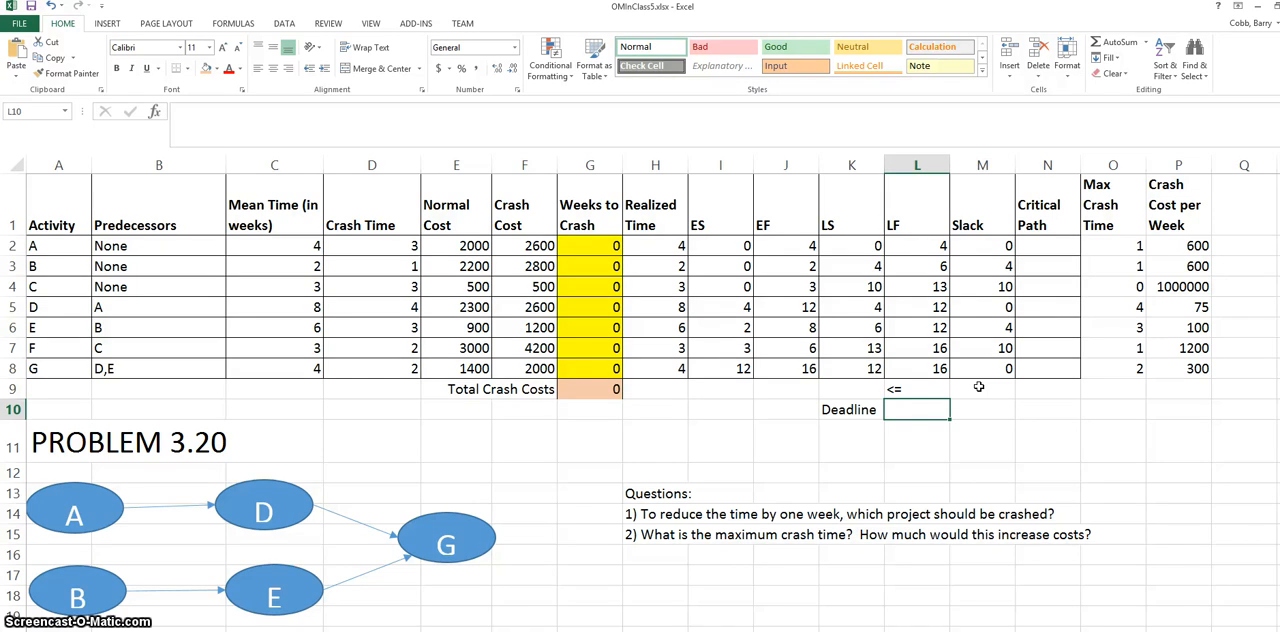
pyautogui.write('15')
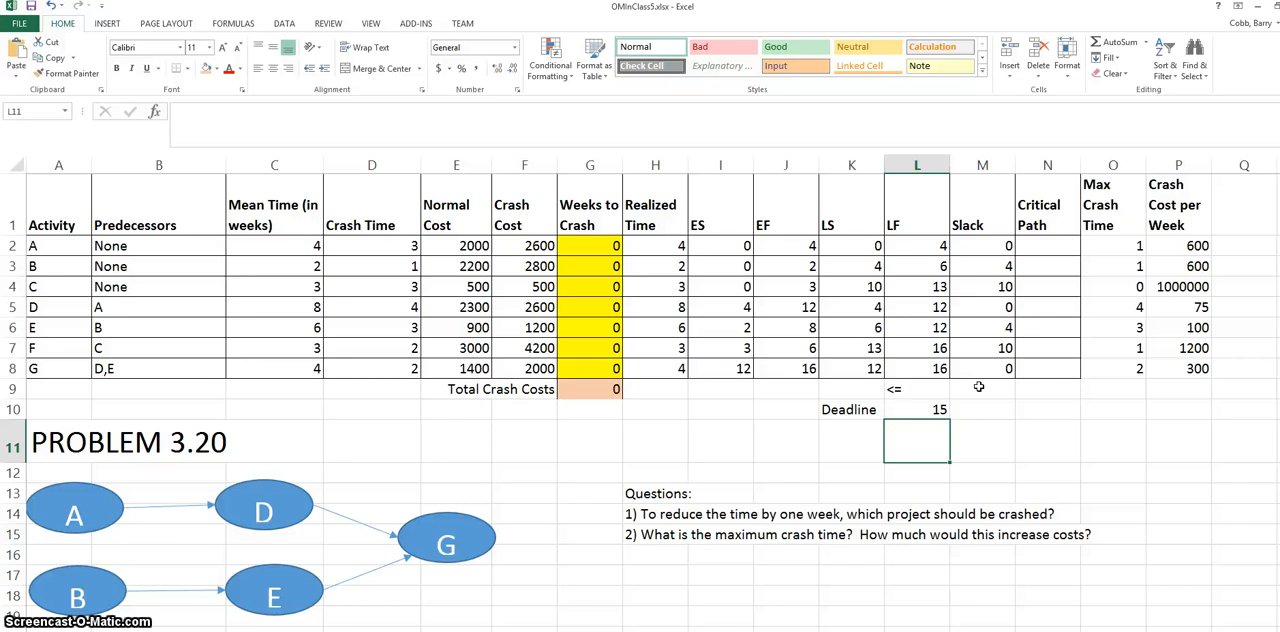
pyautogui.click(916, 388)
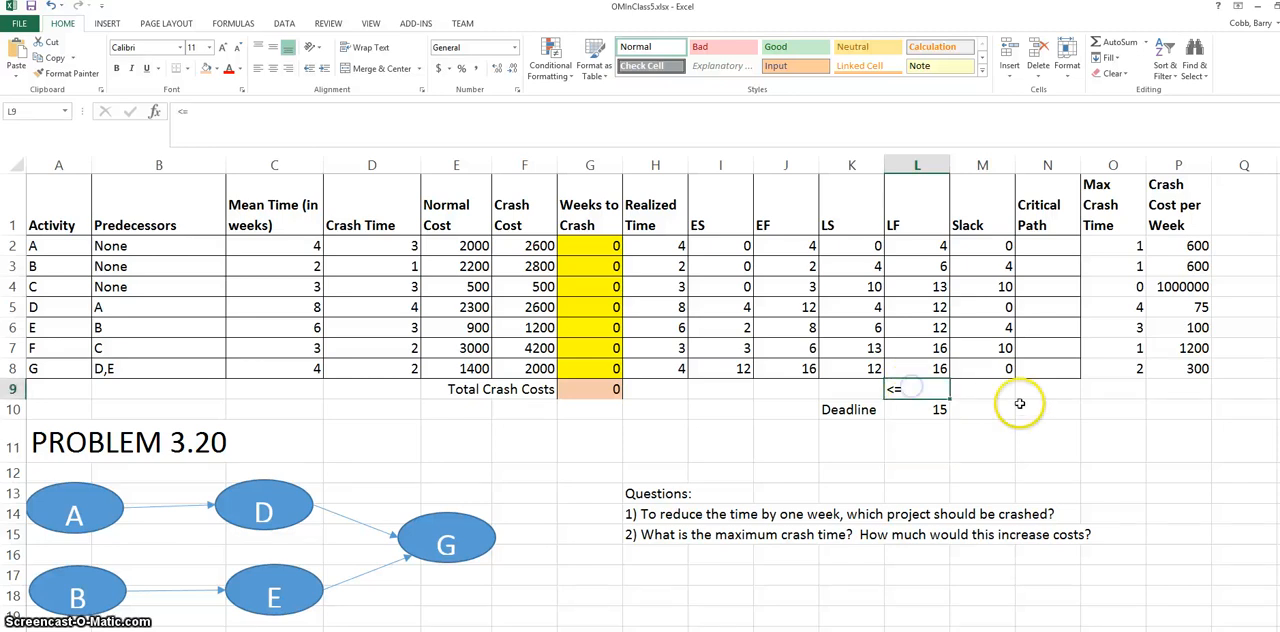
pyautogui.moveTo(1020, 404)
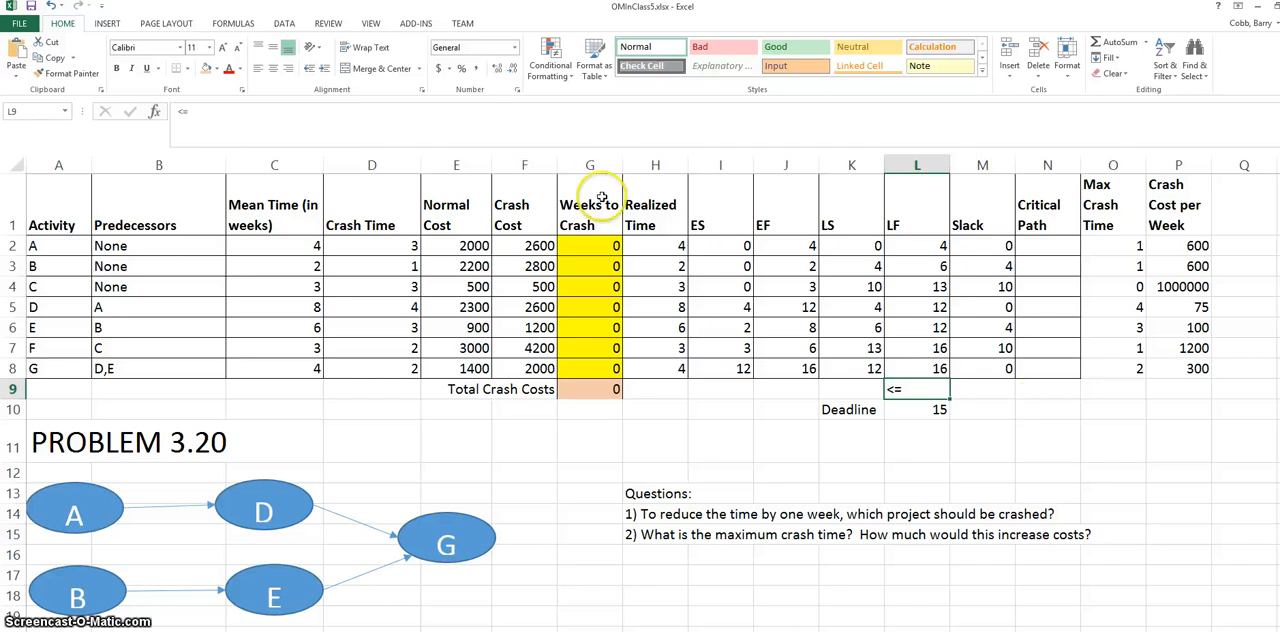
pyautogui.click(590, 244)
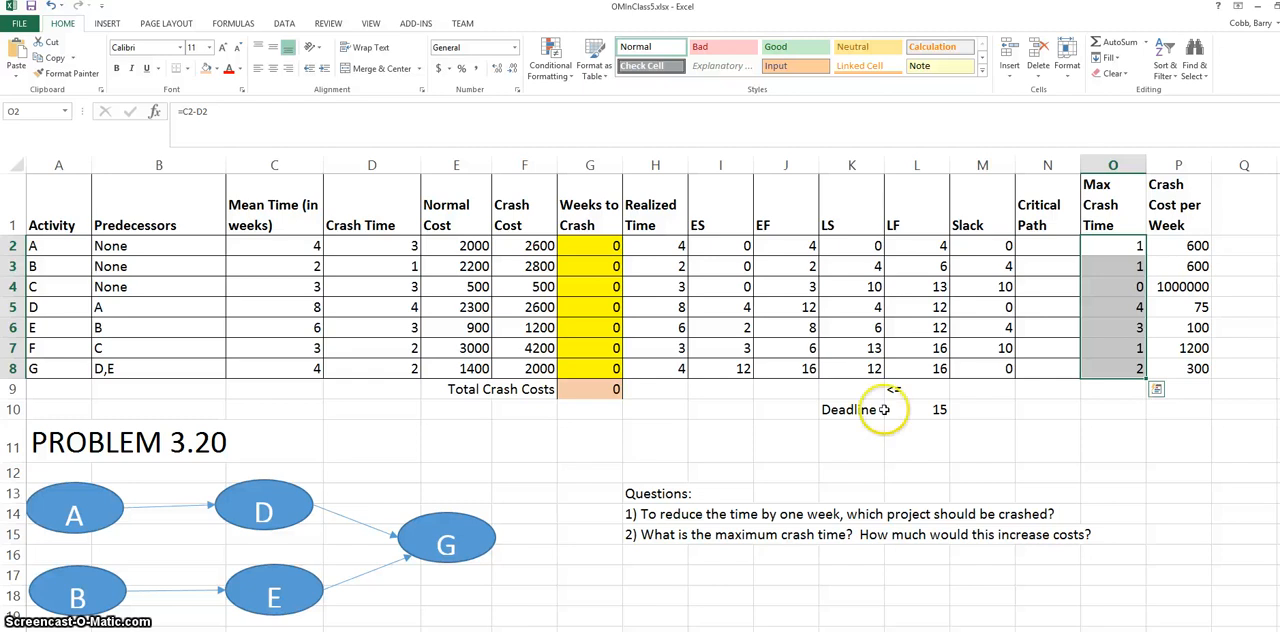
# Enable the Solver Add-in through File > Options > Add-ins.
pyautogui.click(284, 24)
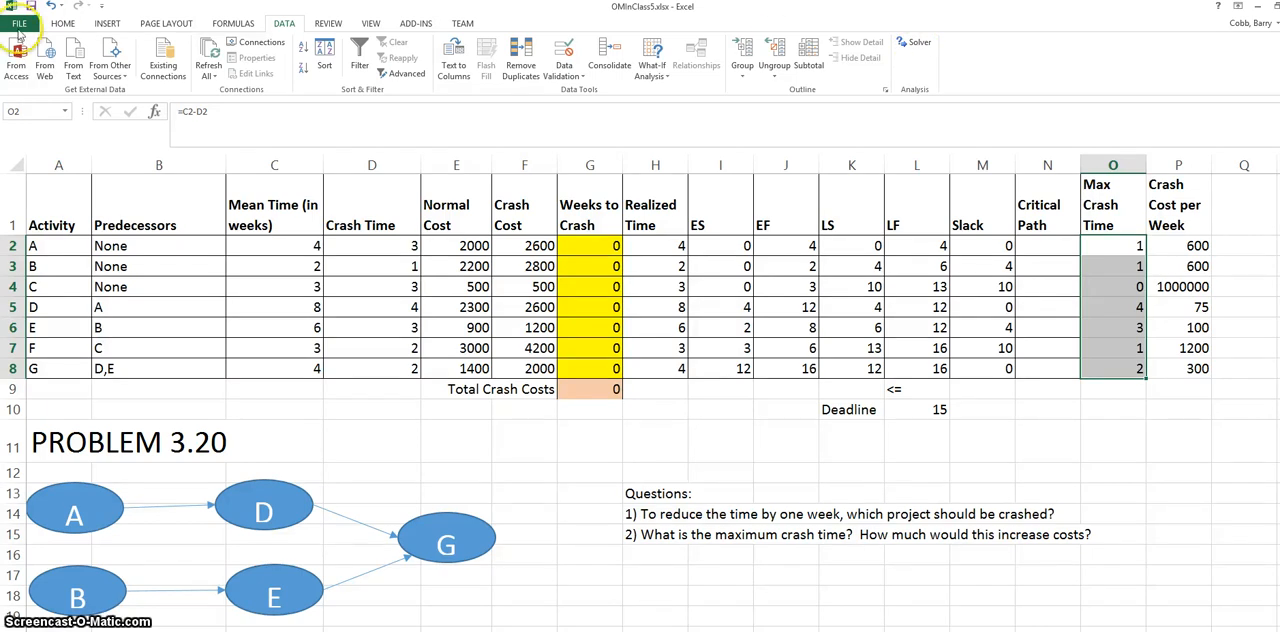
pyautogui.click(18, 24)
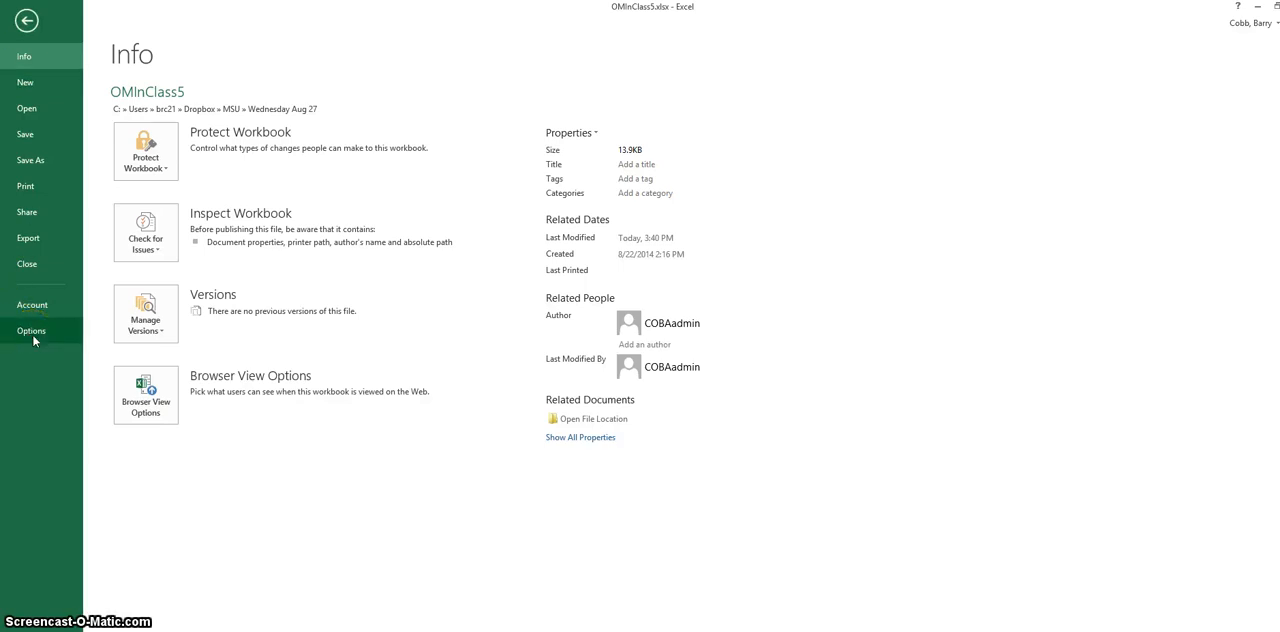
pyautogui.click(32, 330)
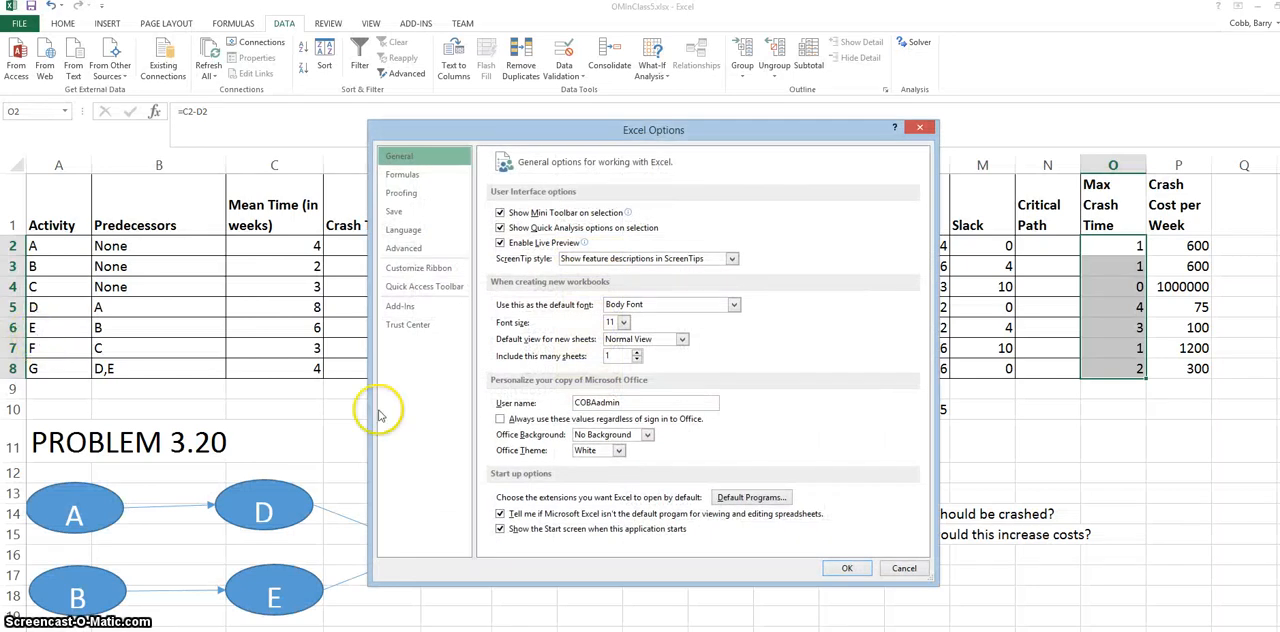
pyautogui.click(400, 306)
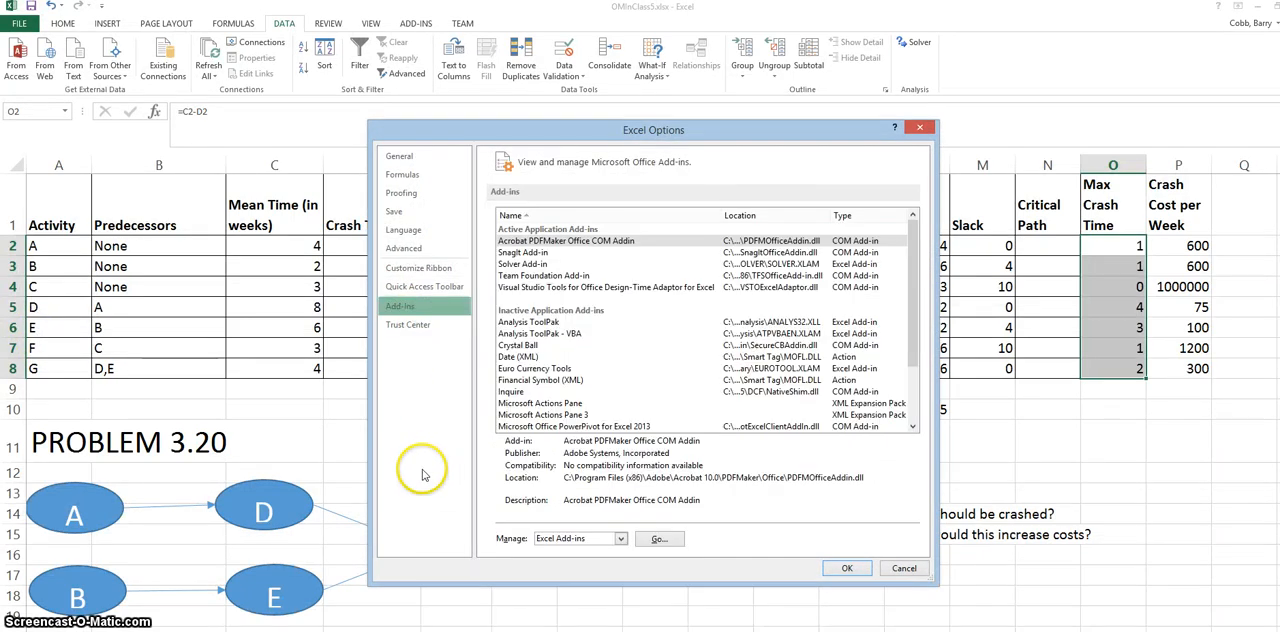
pyautogui.moveTo(536, 550)
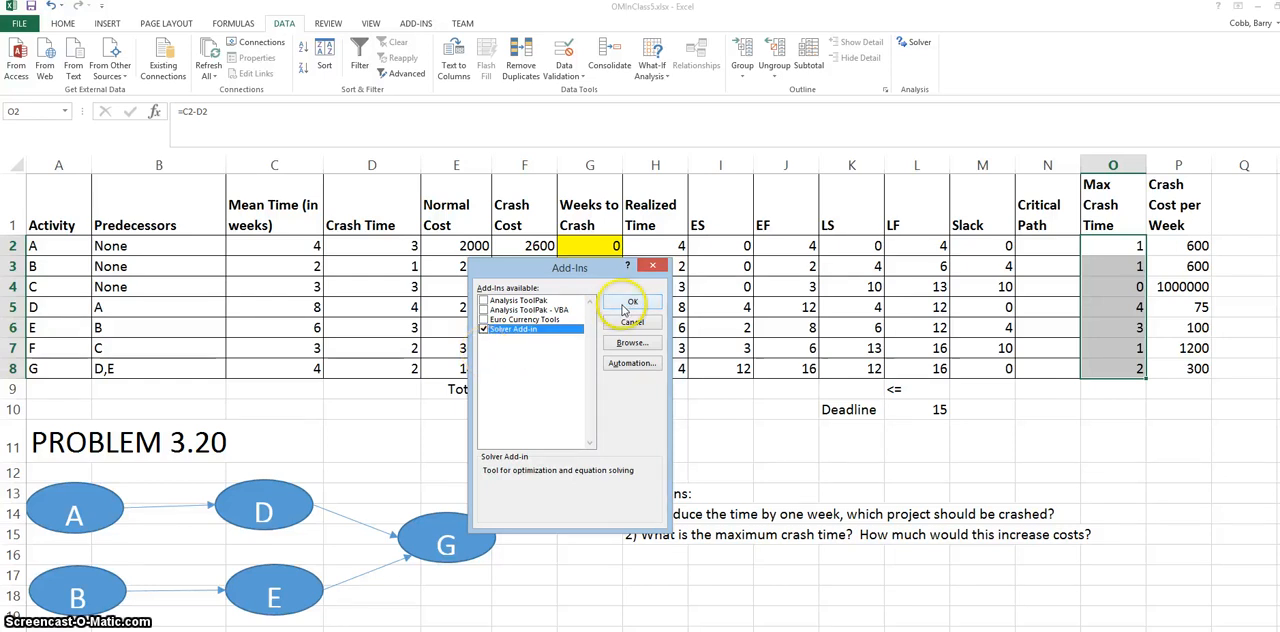
pyautogui.click(632, 302)
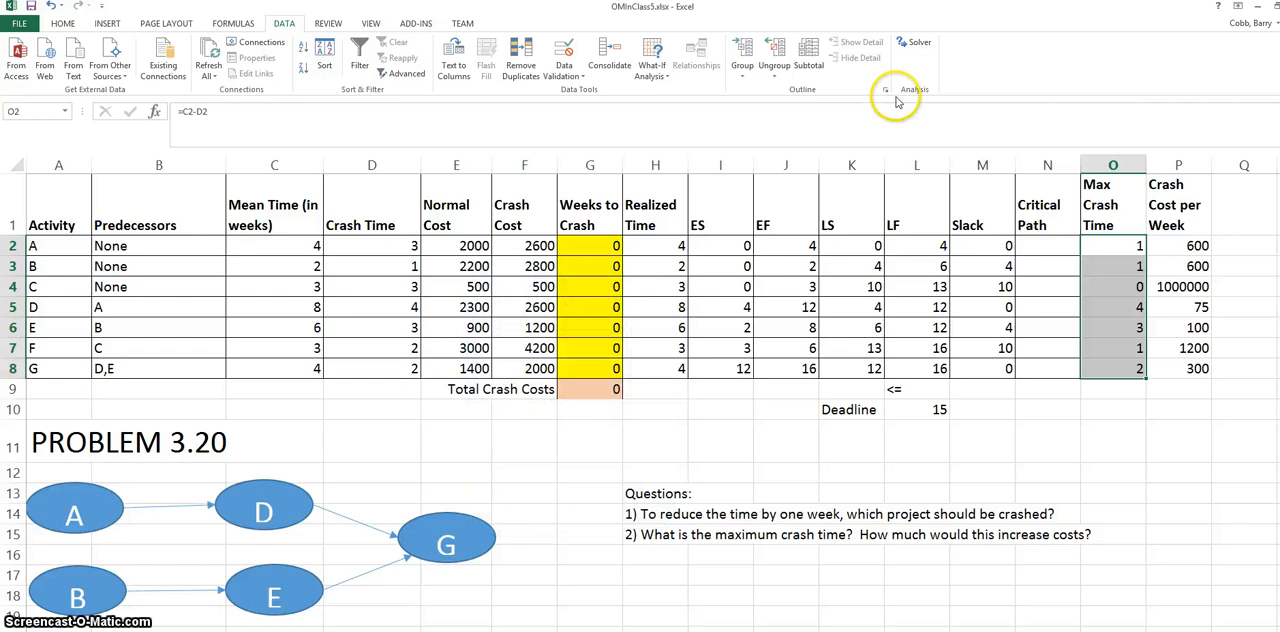
pyautogui.moveTo(940, 64)
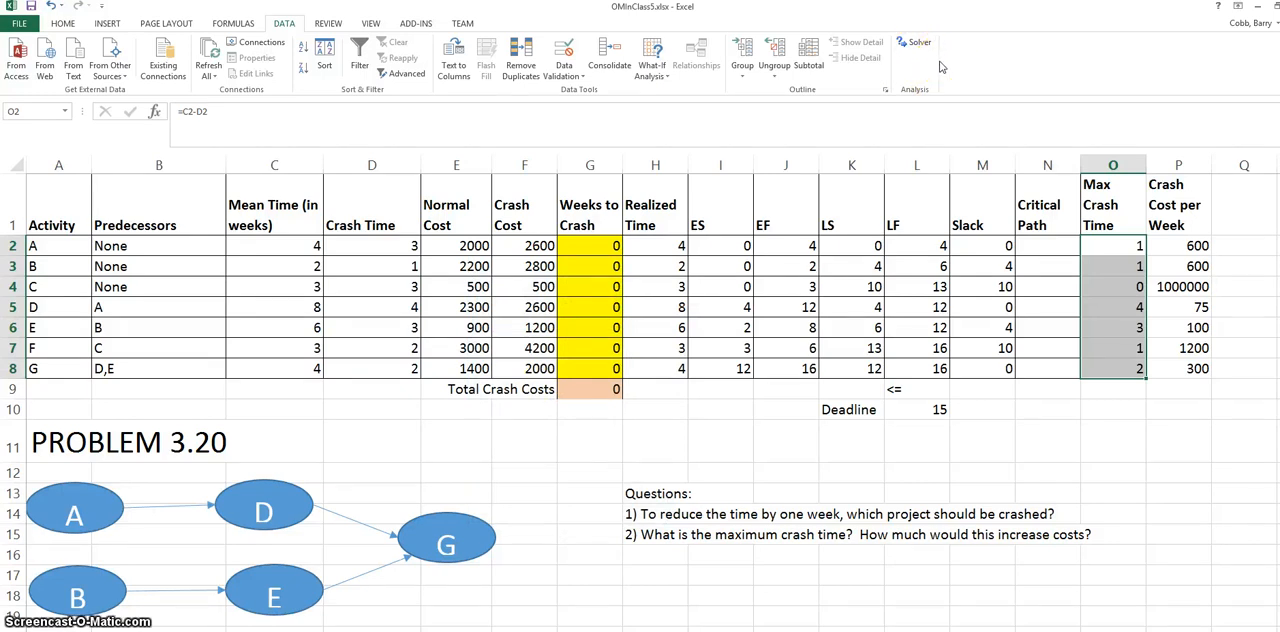
# Set Solver to minimise objective $G$9 by changing variable cells $G$2:$G$8.
pyautogui.click(916, 42)
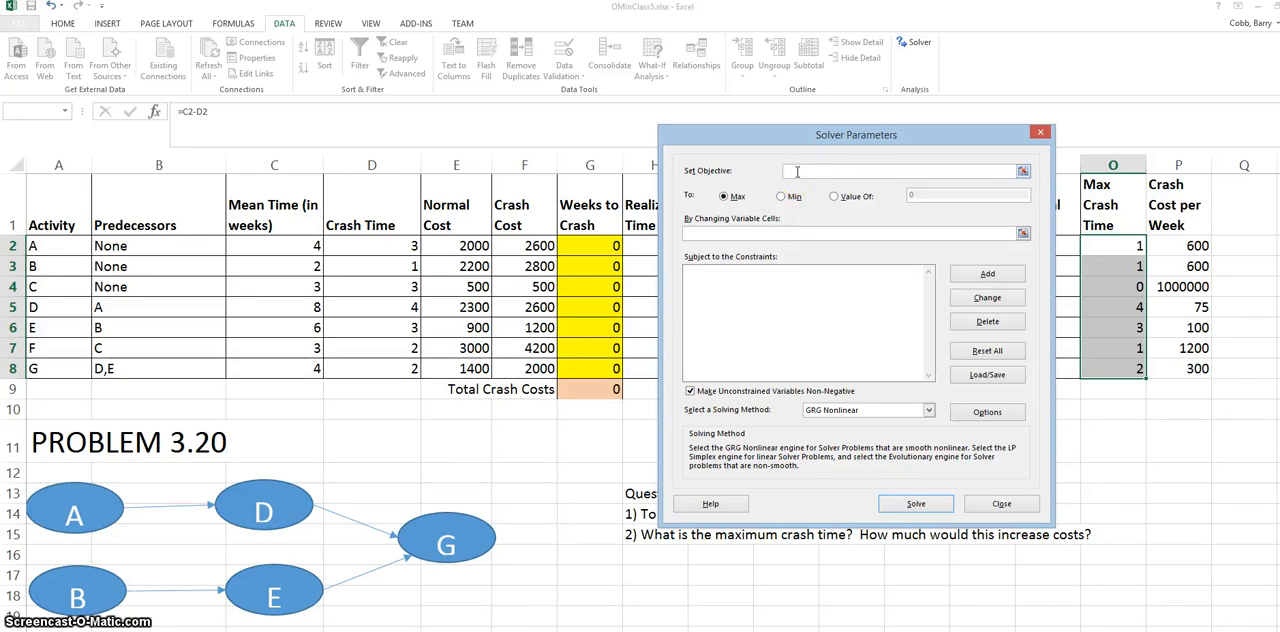
pyautogui.click(588, 390)
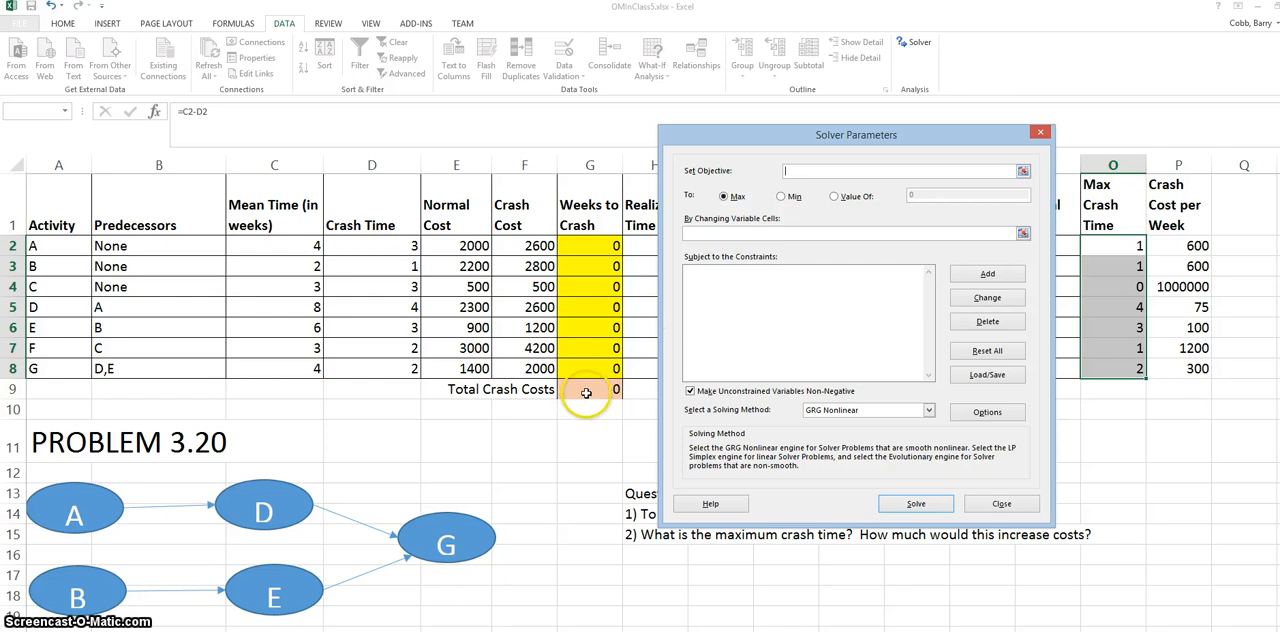
pyautogui.click(588, 388)
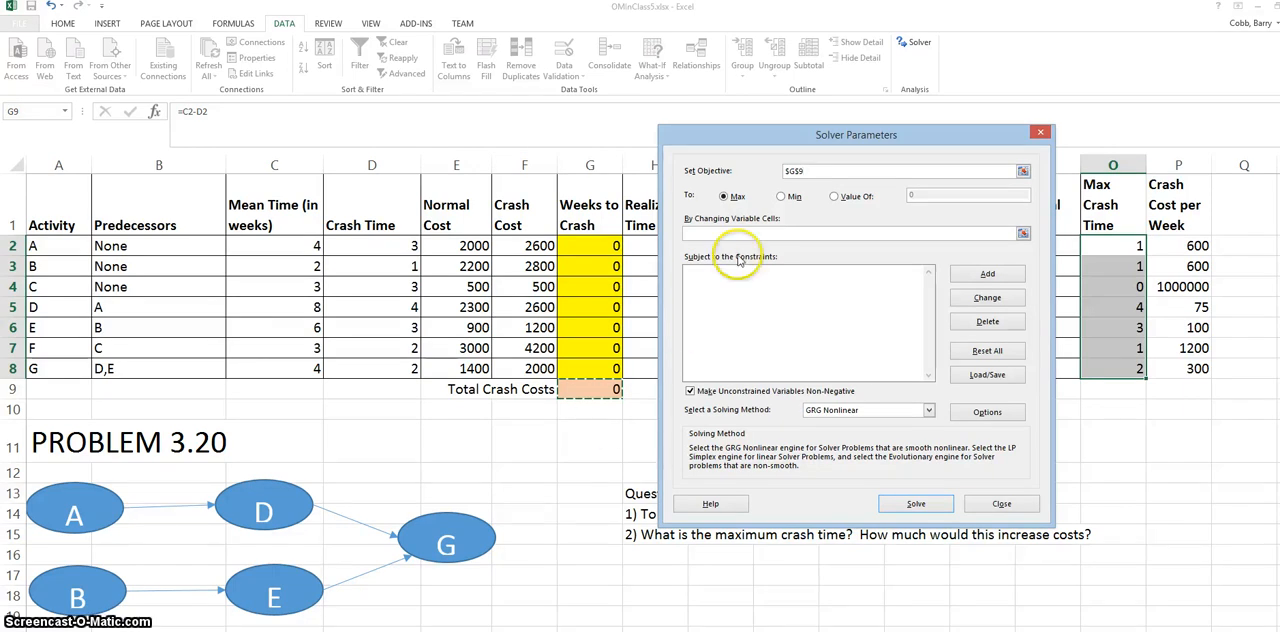
pyautogui.click(780, 196)
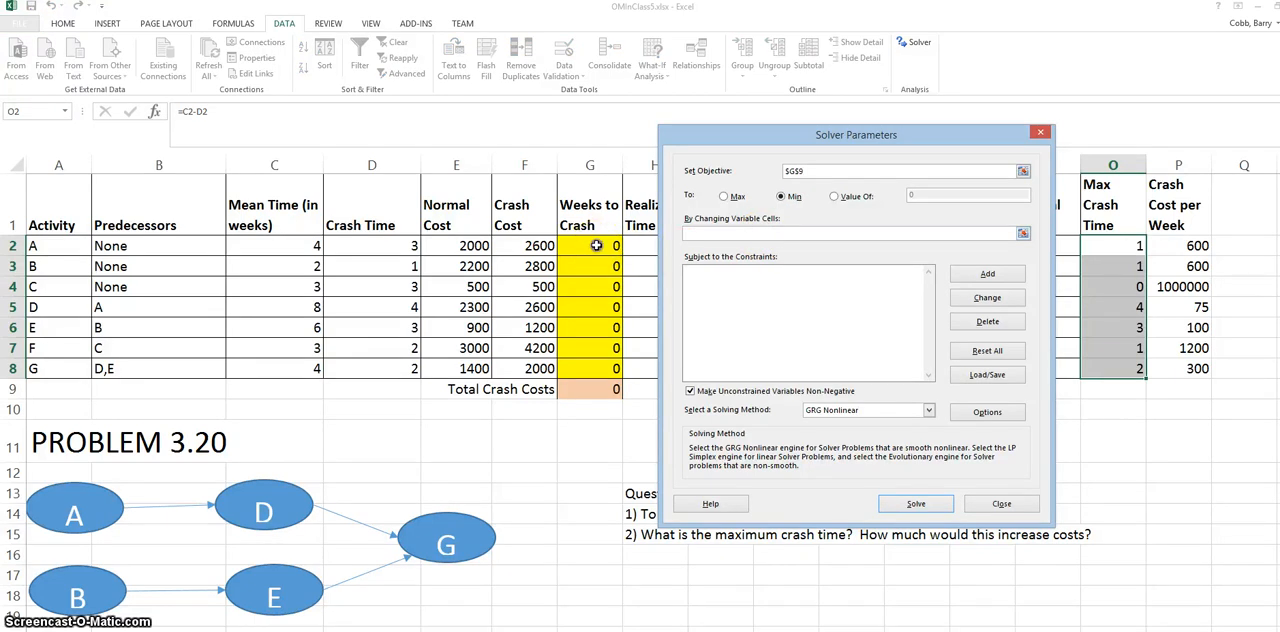
pyautogui.moveTo(588, 244); pyautogui.dragTo(588, 368)
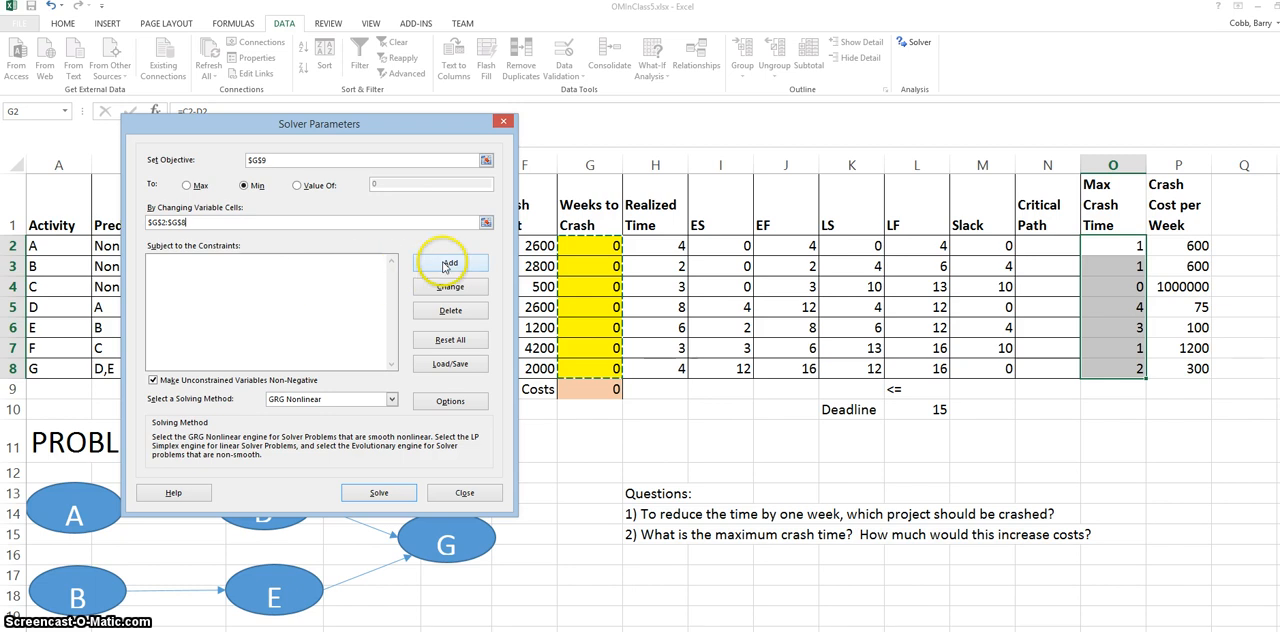
# Add the Solver constraint $L$8 <= $L$10 so the finish time meets the deadline.
pyautogui.click(448, 266)
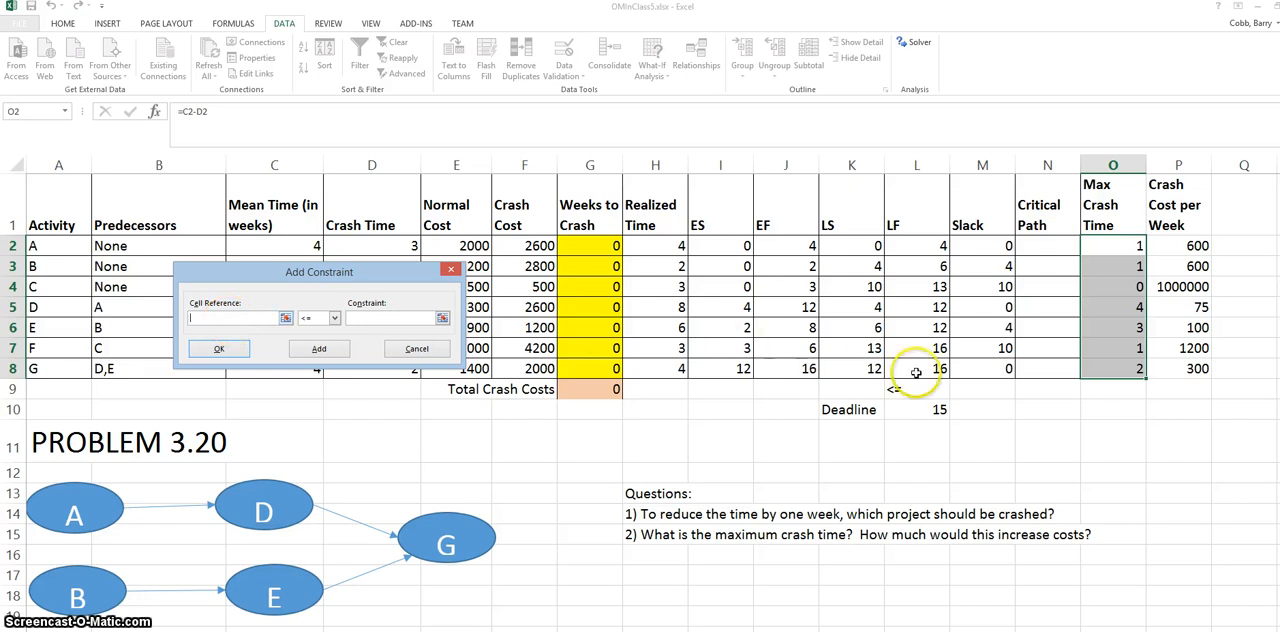
pyautogui.click(916, 368)
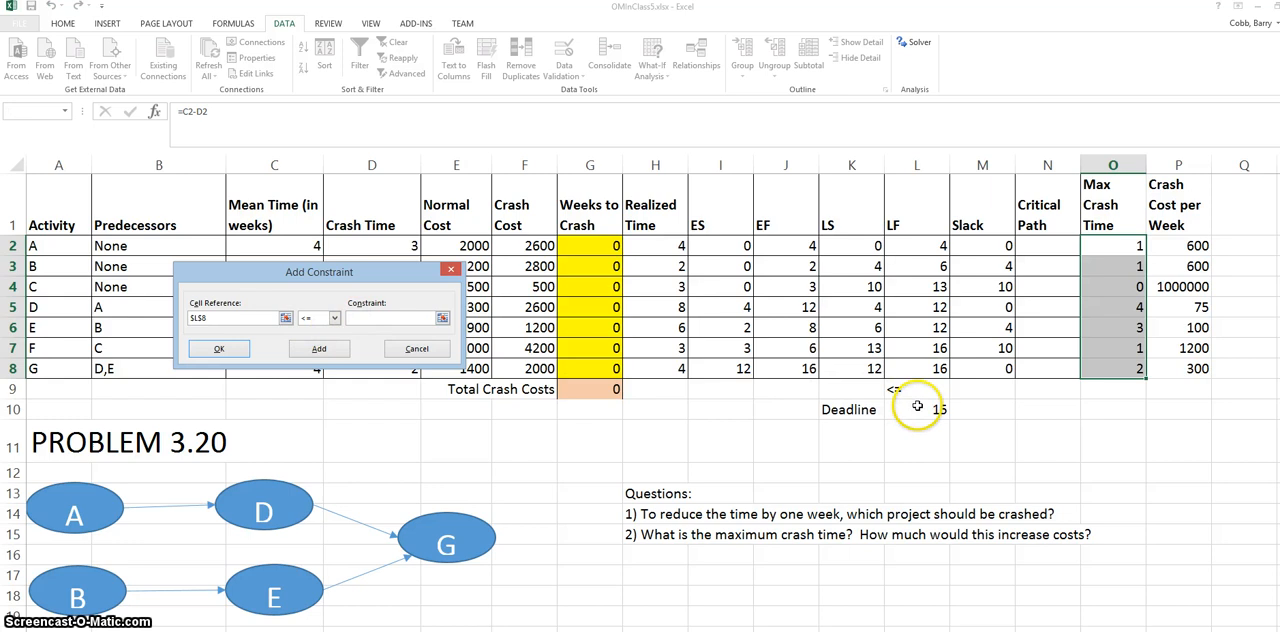
pyautogui.click(916, 408)
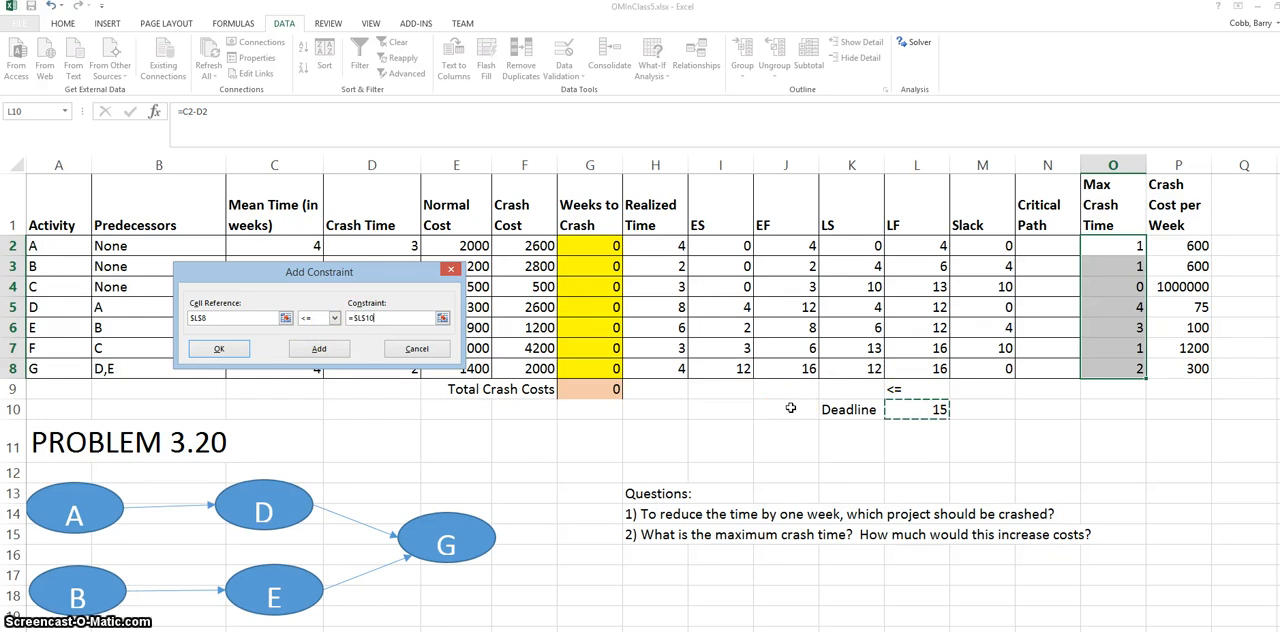
pyautogui.click(218, 348)
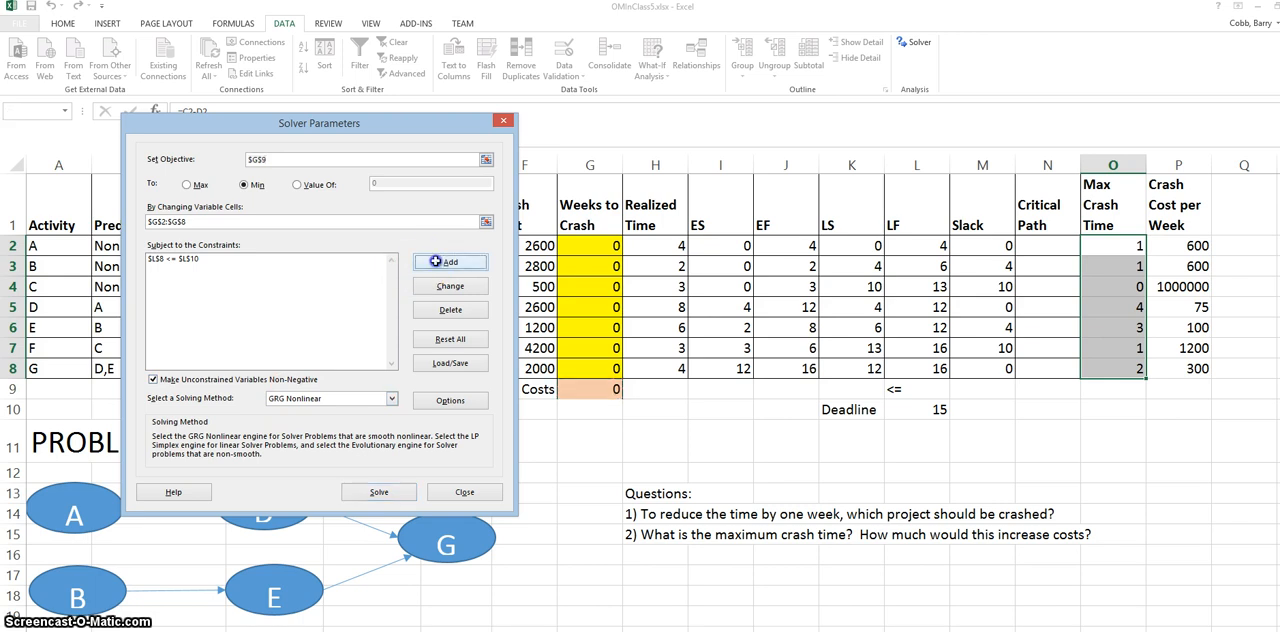
# Add the Solver constraint $G$2:$G$8 <= $O$2:$O$8 limiting weeks crashed to max crash times.
pyautogui.click(450, 260)
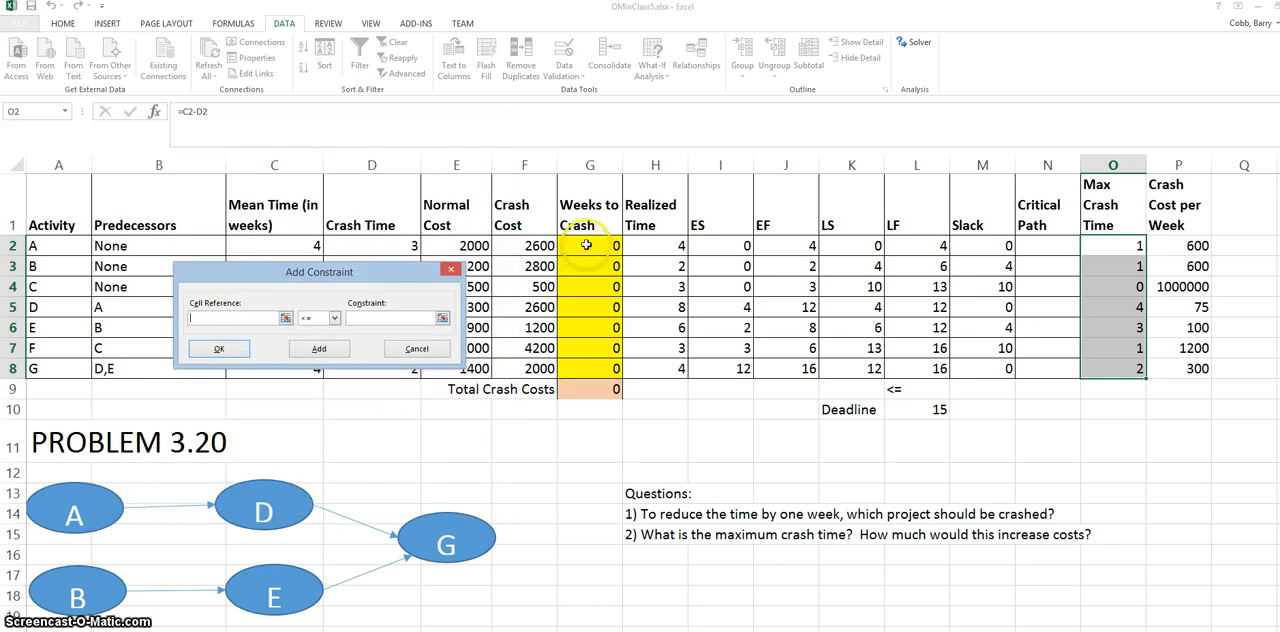
pyautogui.moveTo(588, 244); pyautogui.dragTo(608, 368)
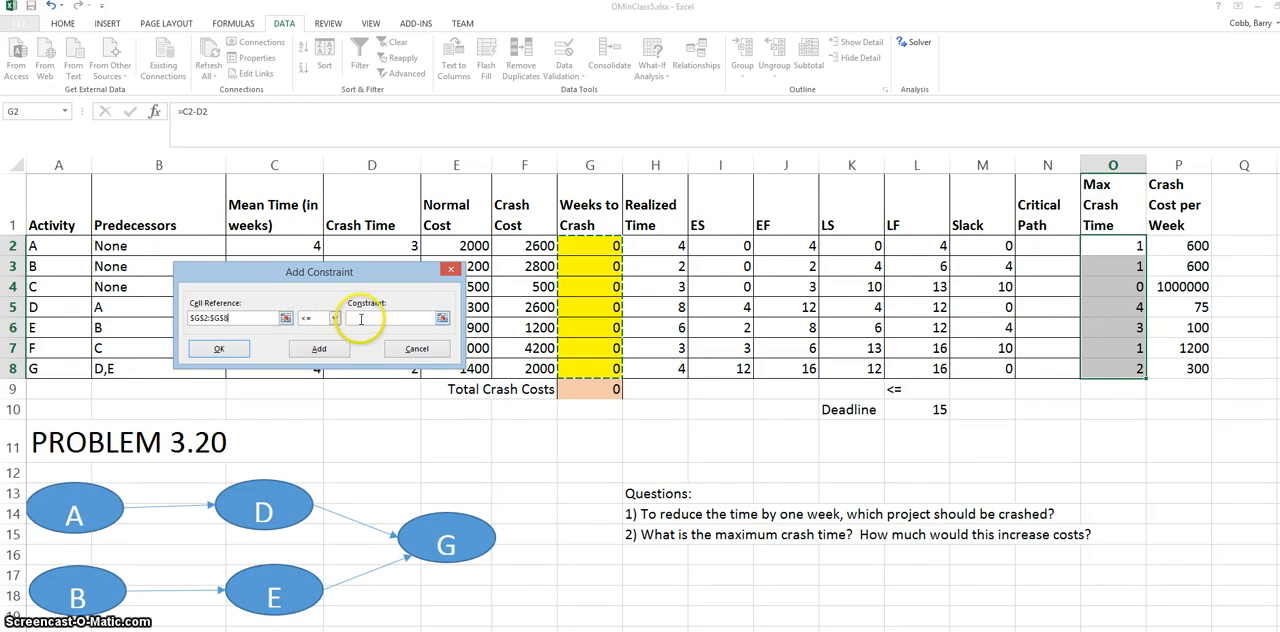
pyautogui.click(396, 316)
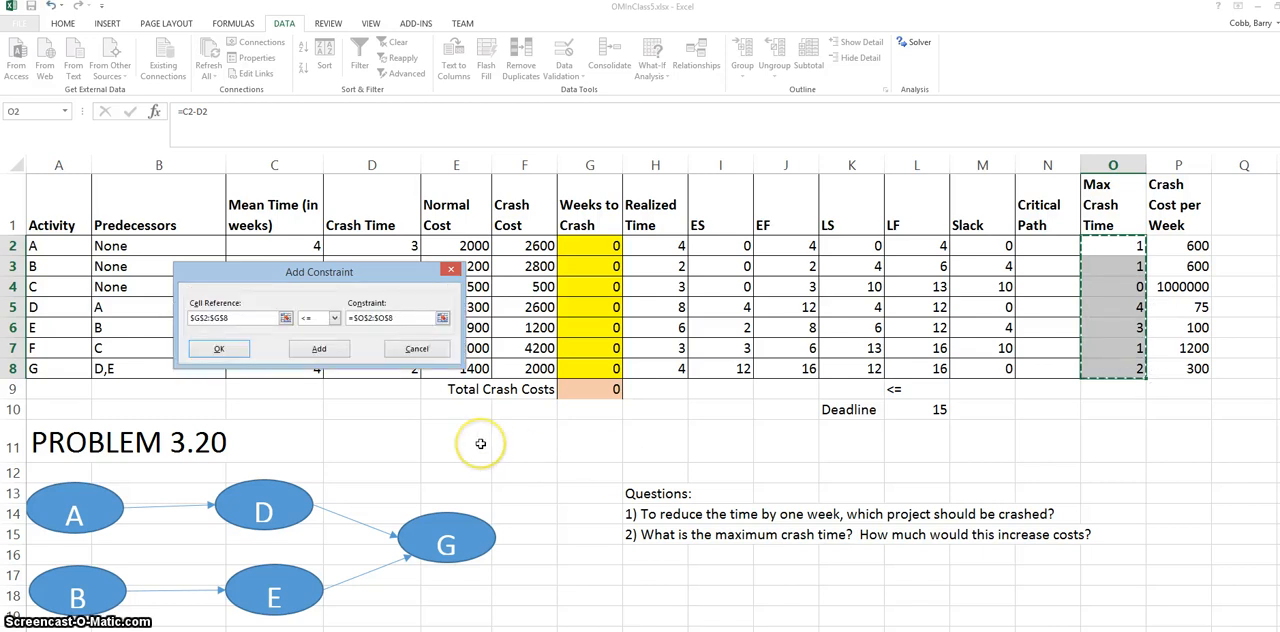
pyautogui.moveTo(480, 444)
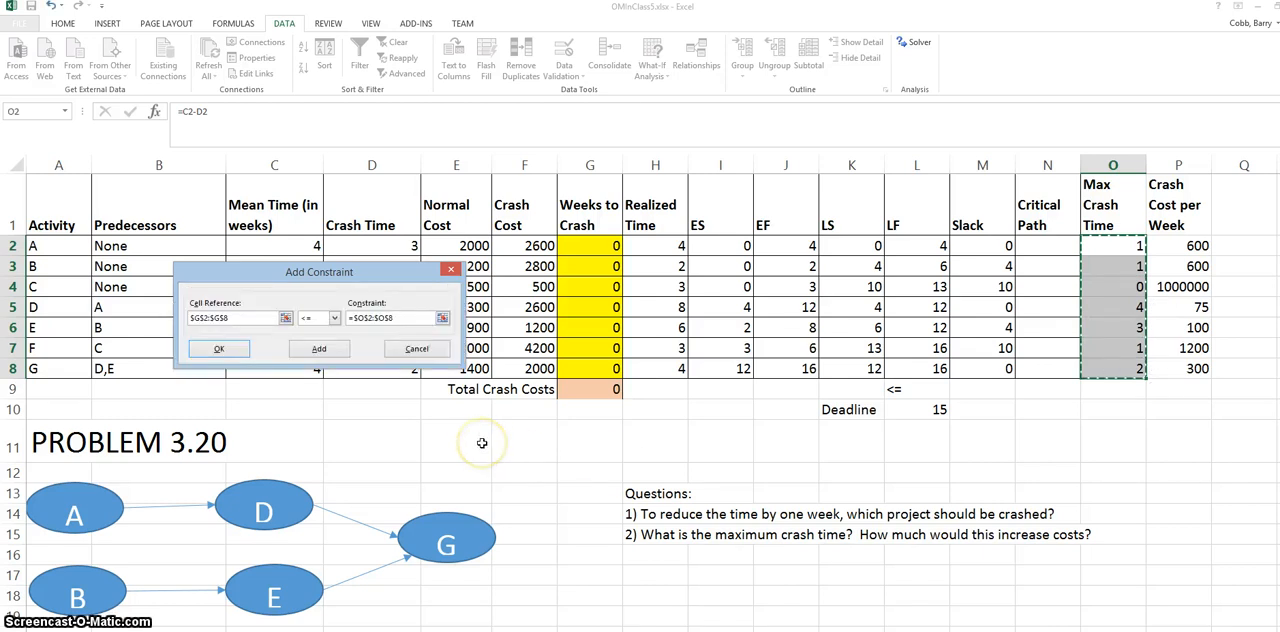
pyautogui.moveTo(252, 390)
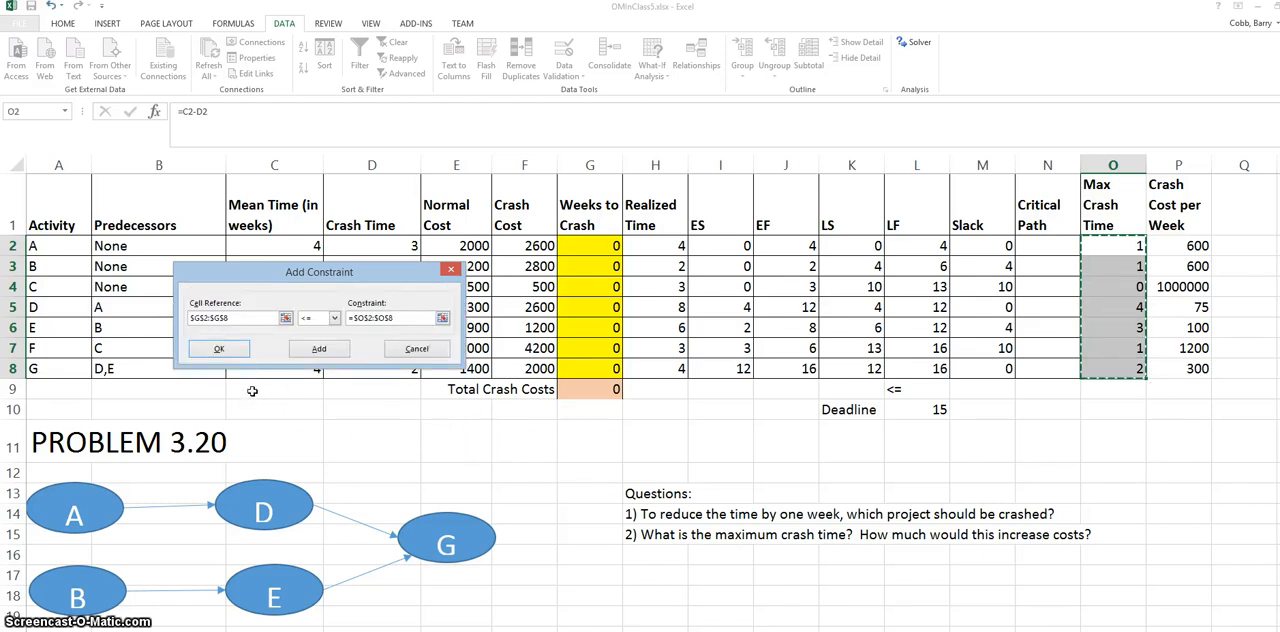
pyautogui.click(218, 348)
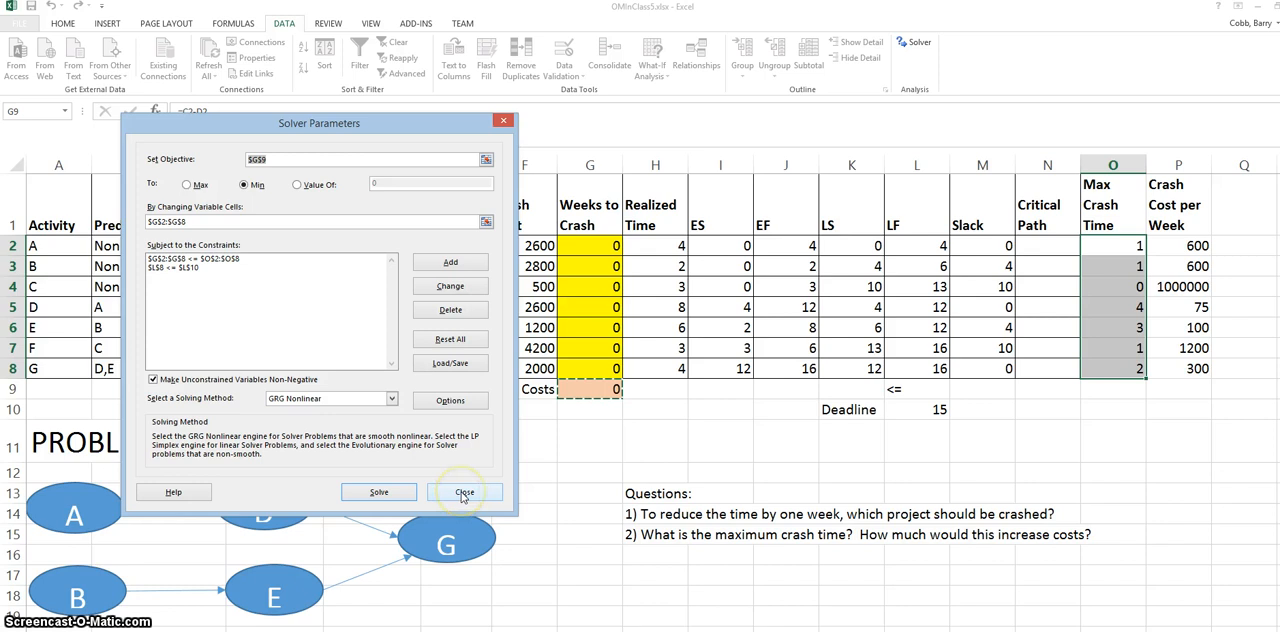
# Run Solver for the 15-week deadline and keep its solution: activity D crashed one week, total cost 75.
pyautogui.click(464, 492)
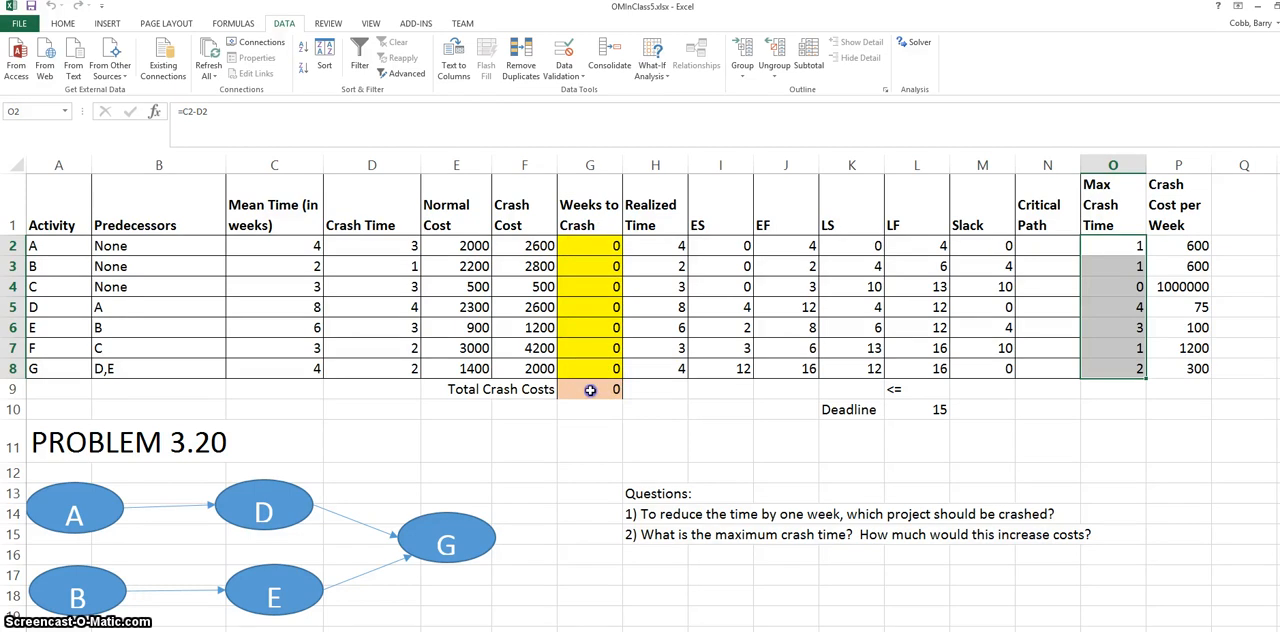
pyautogui.click(588, 388)
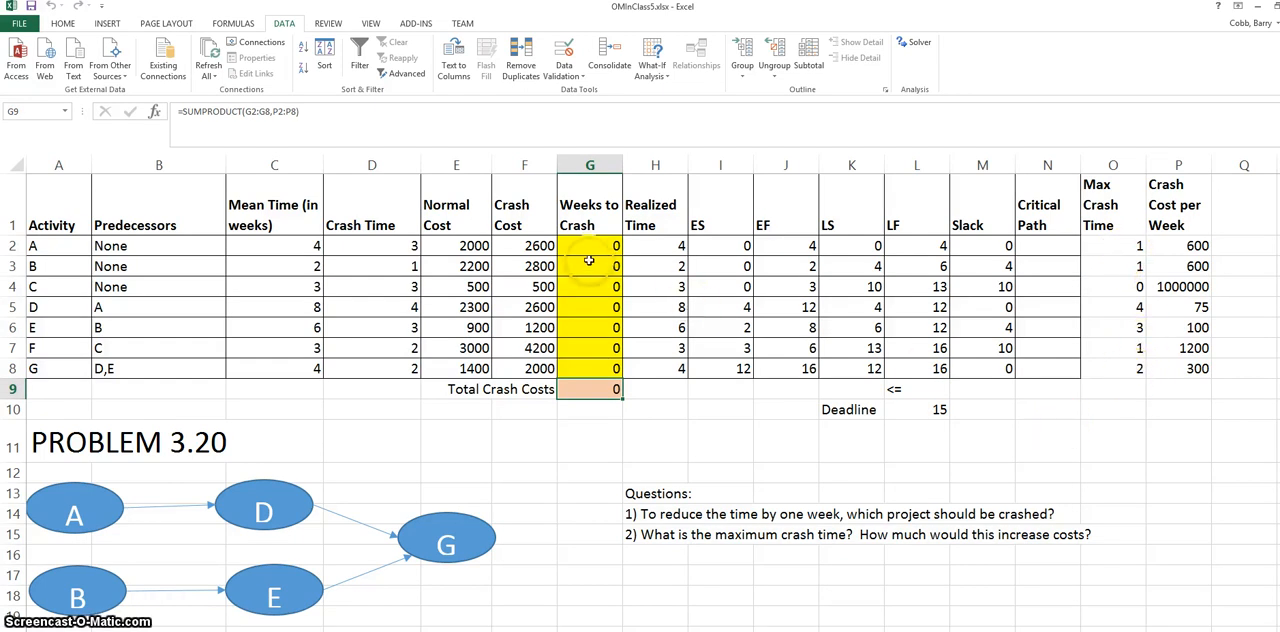
pyautogui.click(588, 244)
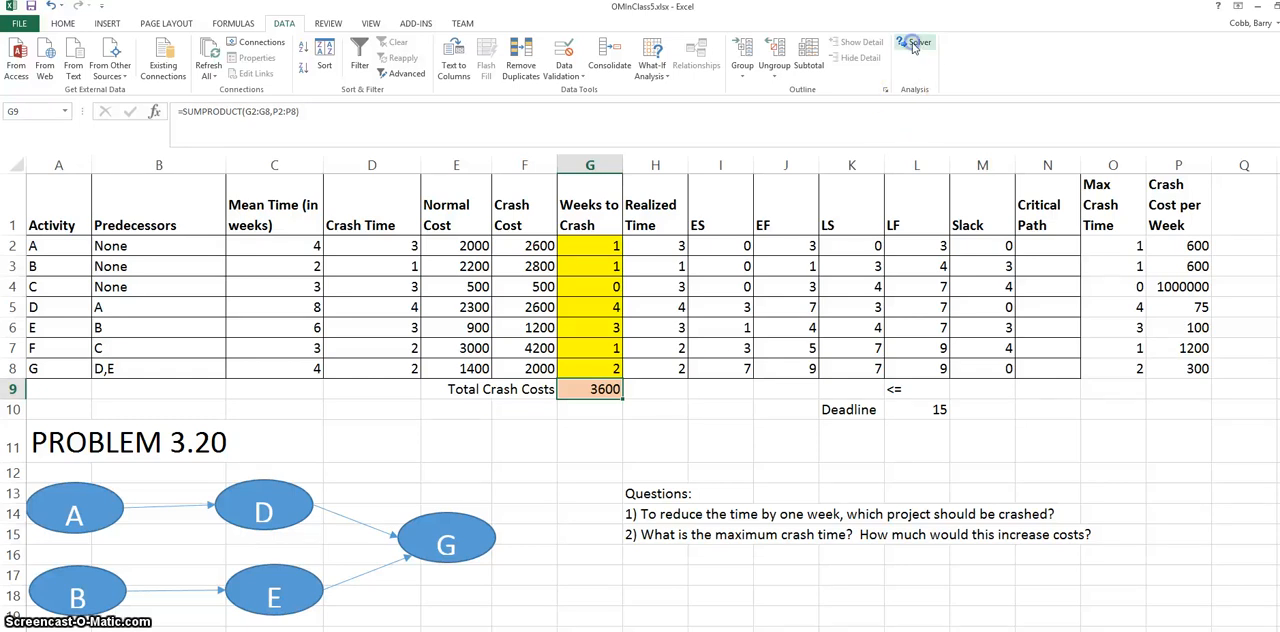
pyautogui.click(912, 42)
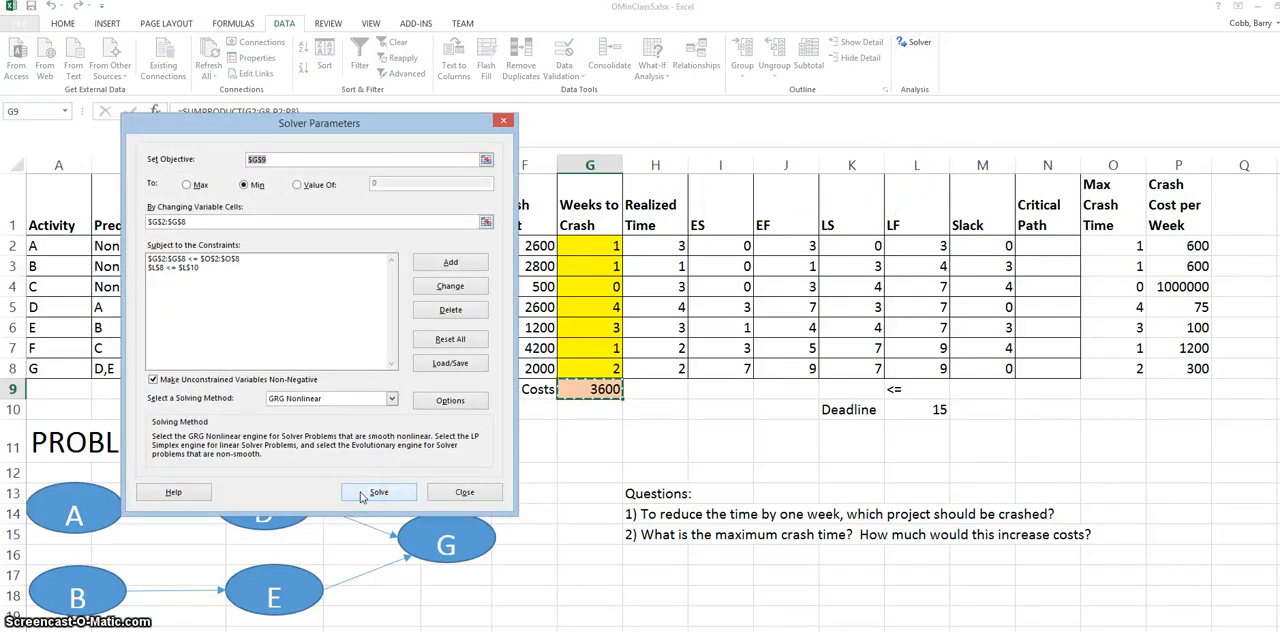
pyautogui.click(380, 492)
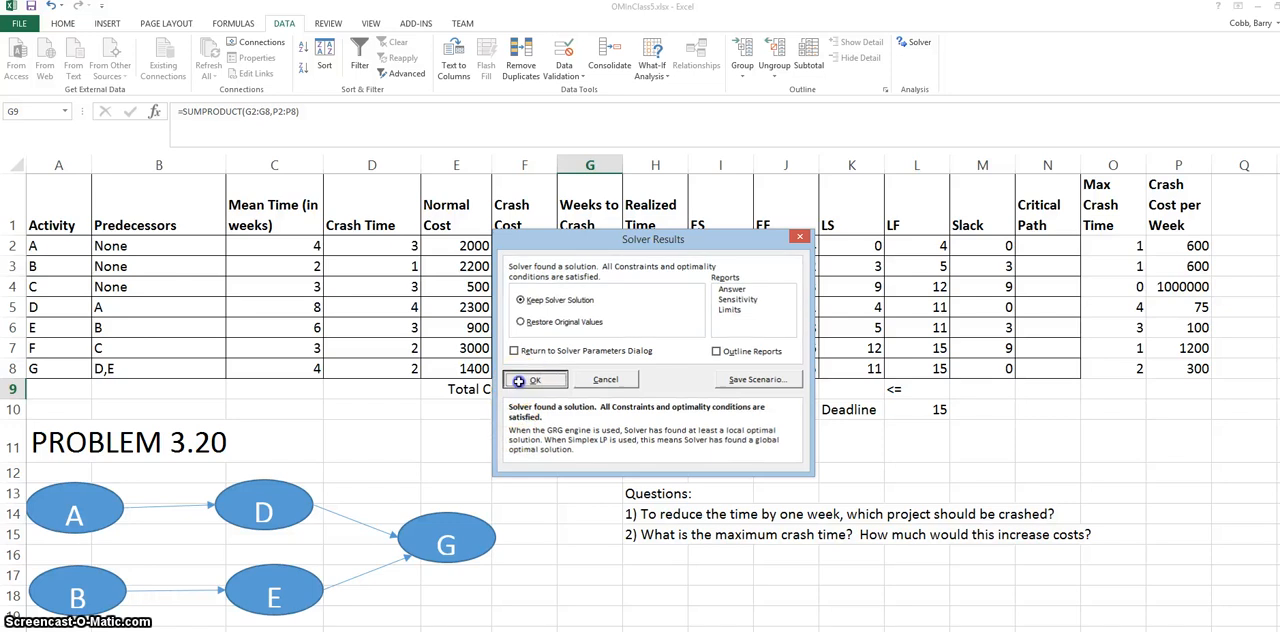
pyautogui.click(534, 380)
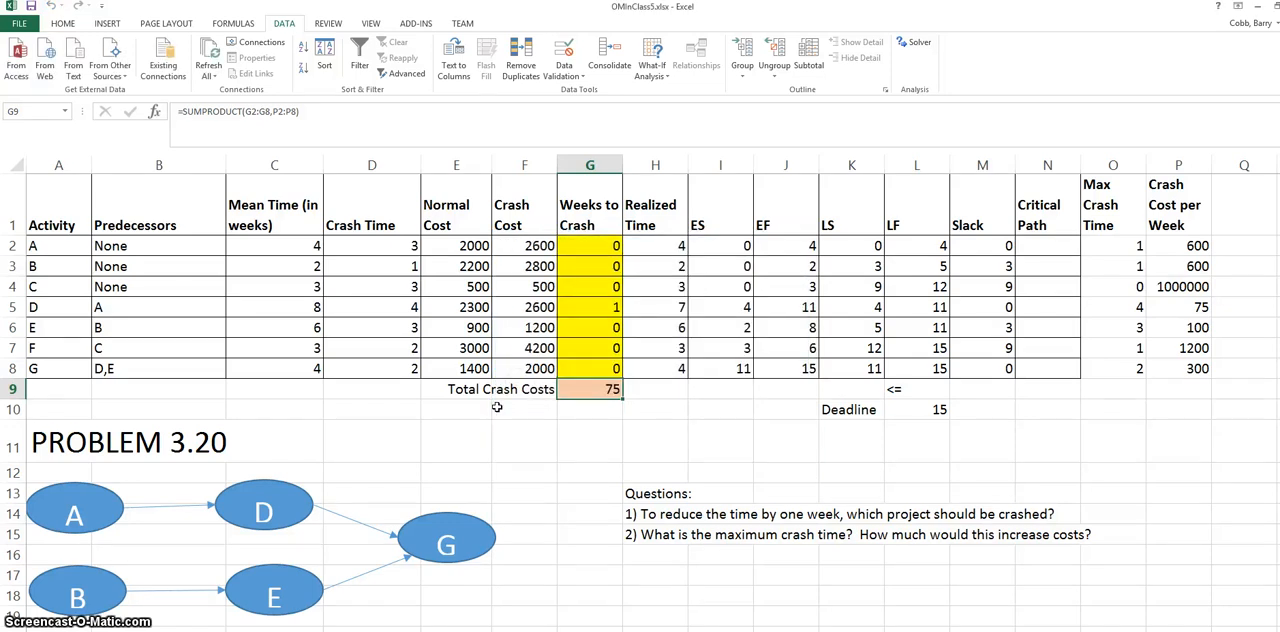
pyautogui.moveTo(952, 42)
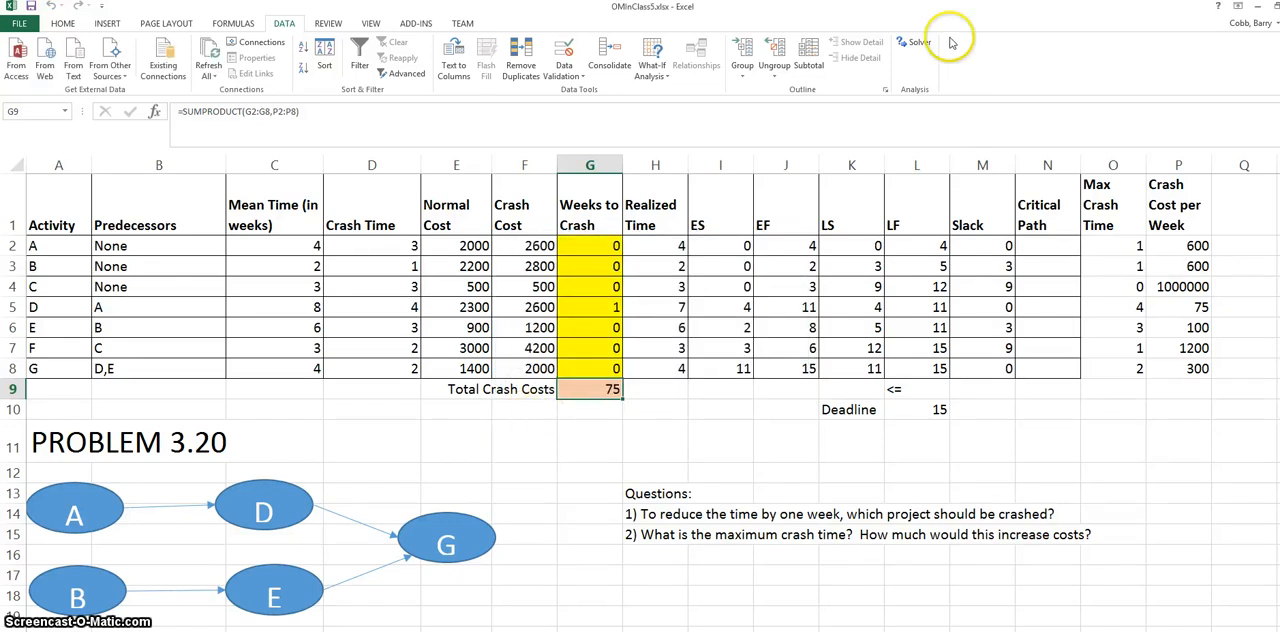
# Re-run Solver to confirm the same crash plan and cost of 75.
pyautogui.click(918, 42)
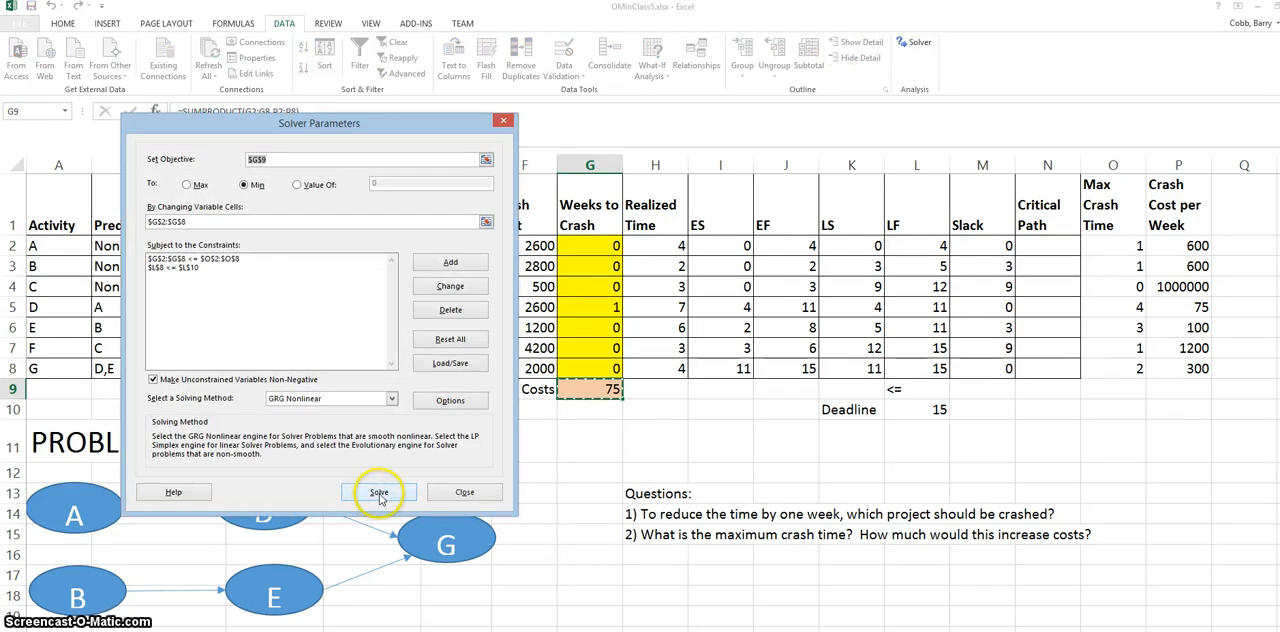
pyautogui.click(378, 492)
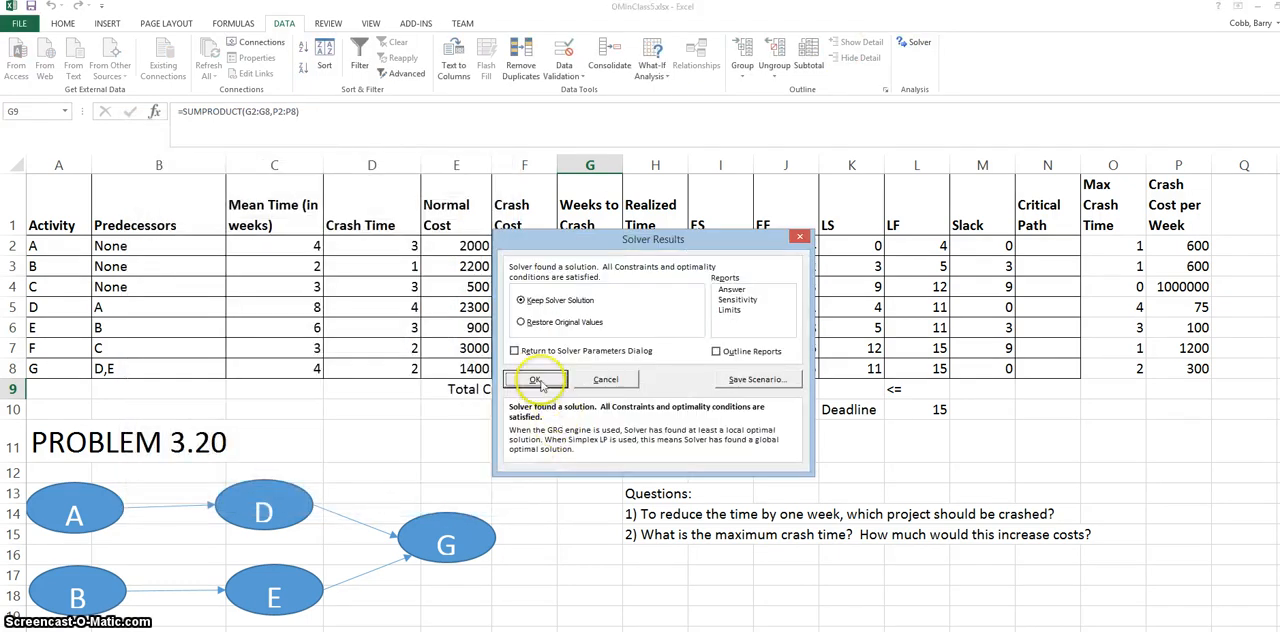
pyautogui.click(534, 380)
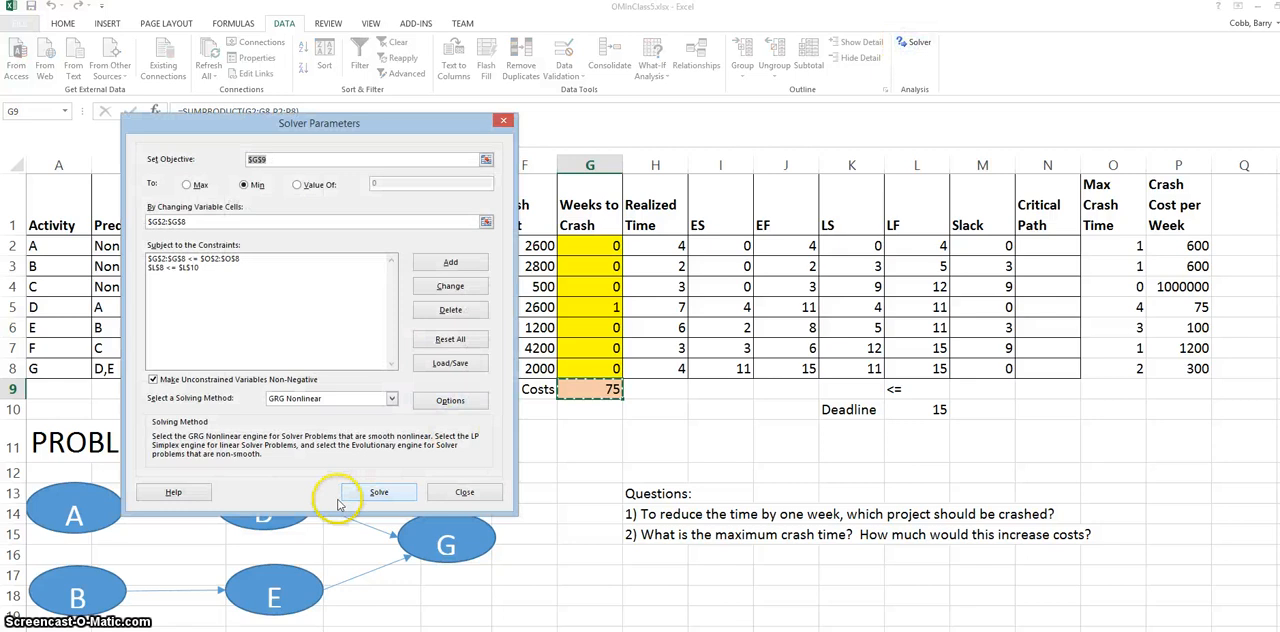
pyautogui.click(380, 492)
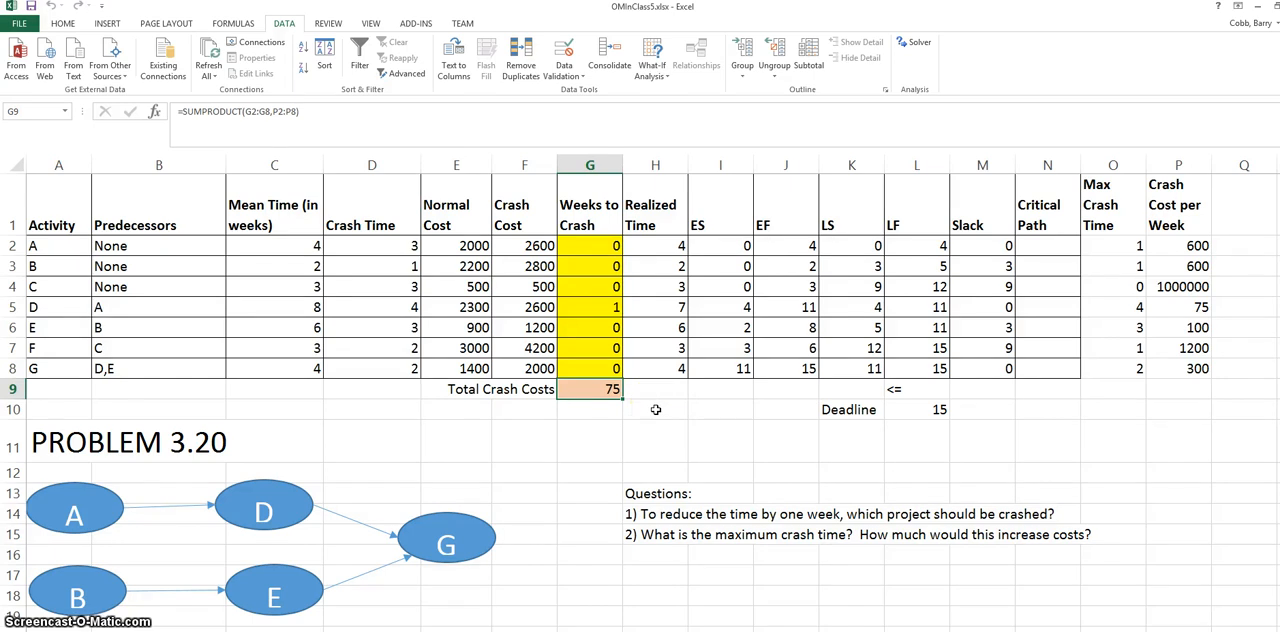
pyautogui.moveTo(654, 412)
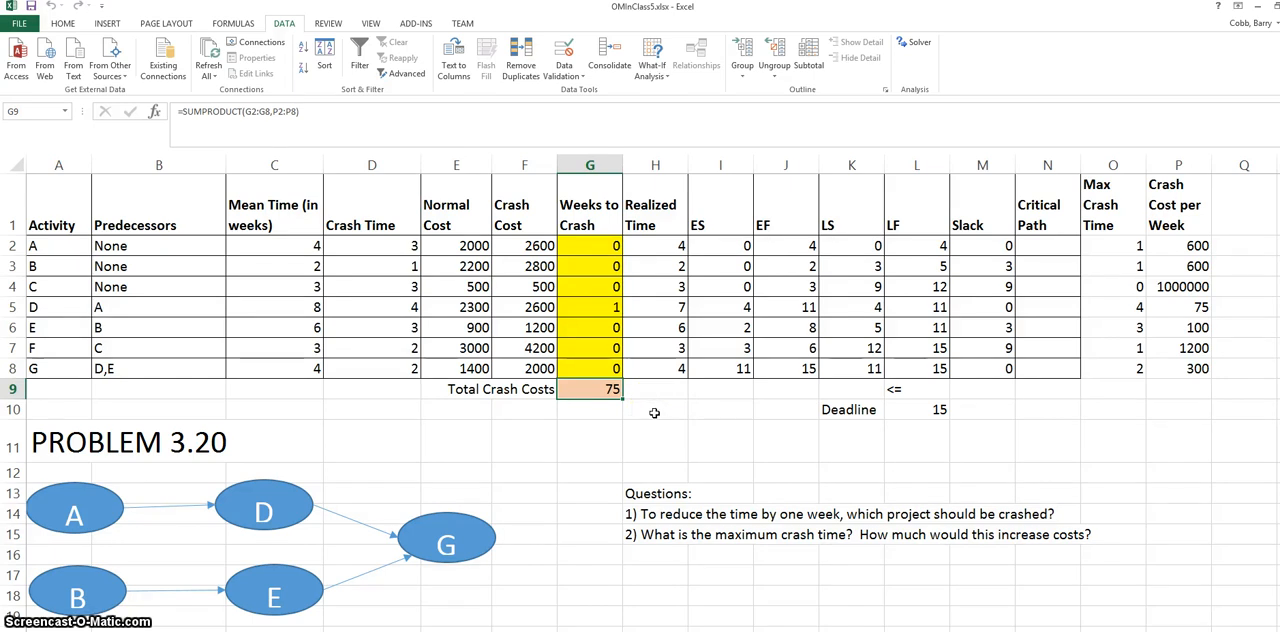
# Enter 14 as the new deadline value, replacing the 15-week deadline.
pyautogui.click(656, 408)
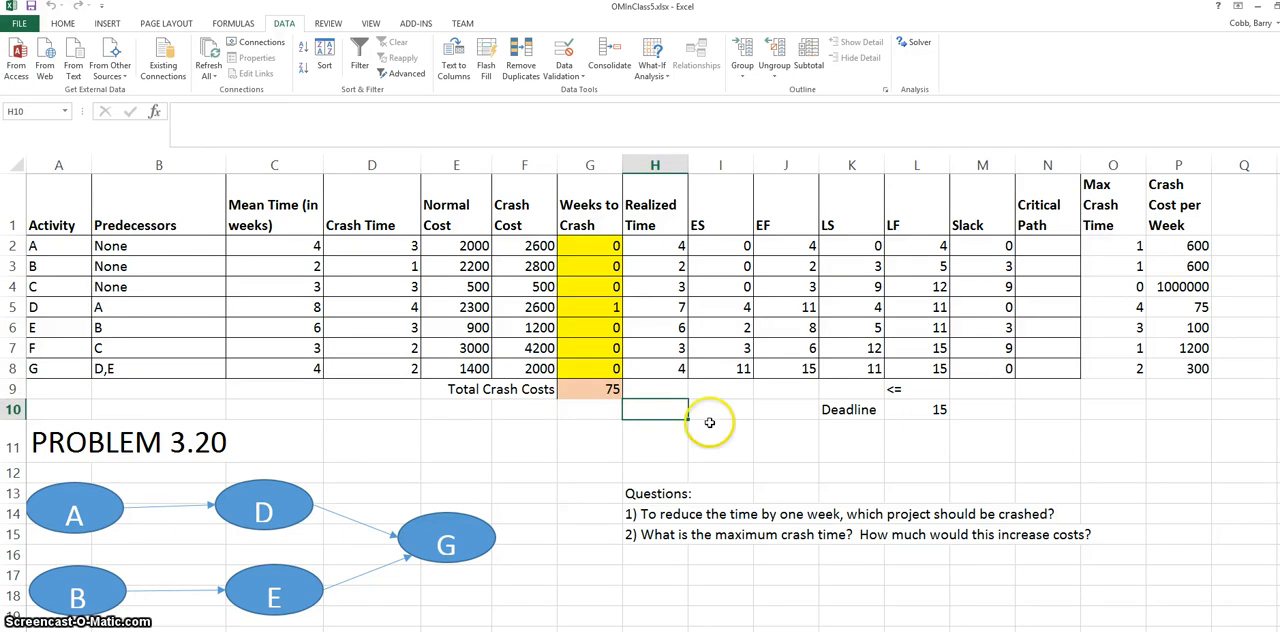
pyautogui.moveTo(696, 412)
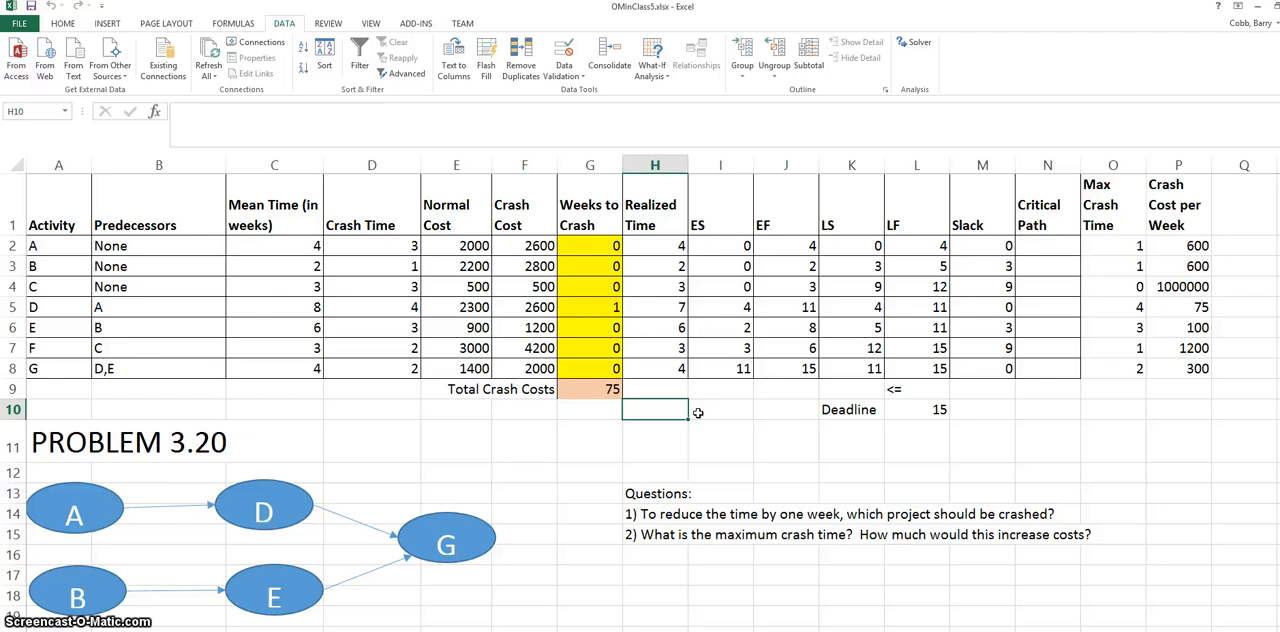
pyautogui.moveTo(864, 428)
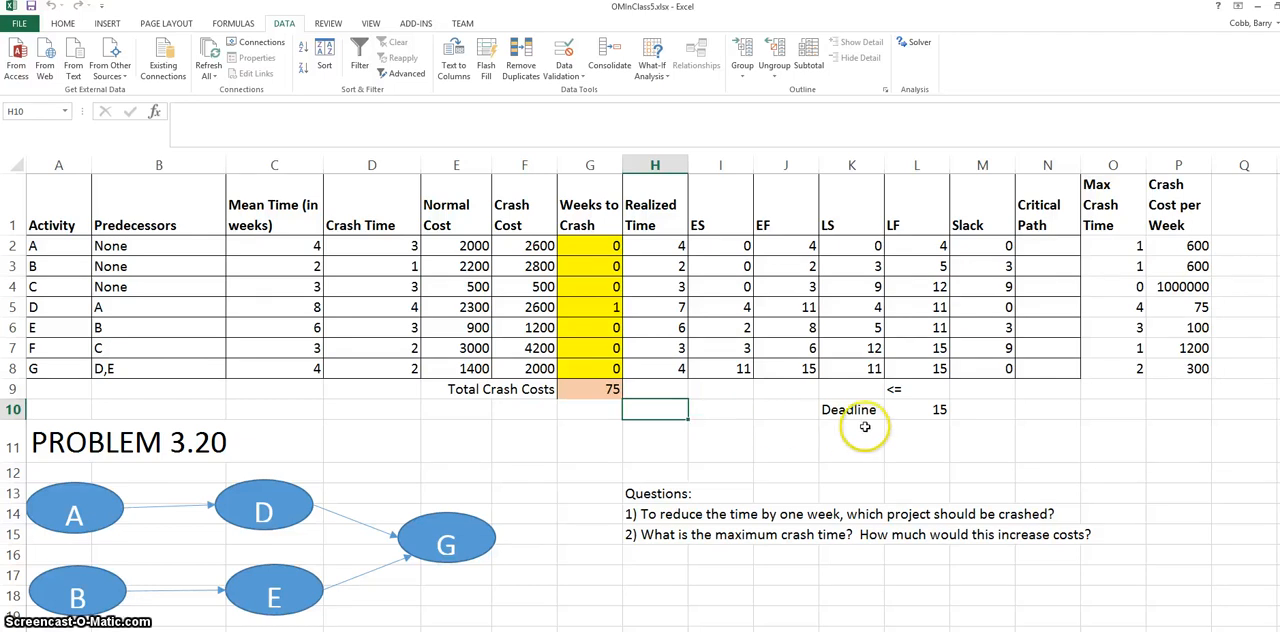
pyautogui.moveTo(812, 448)
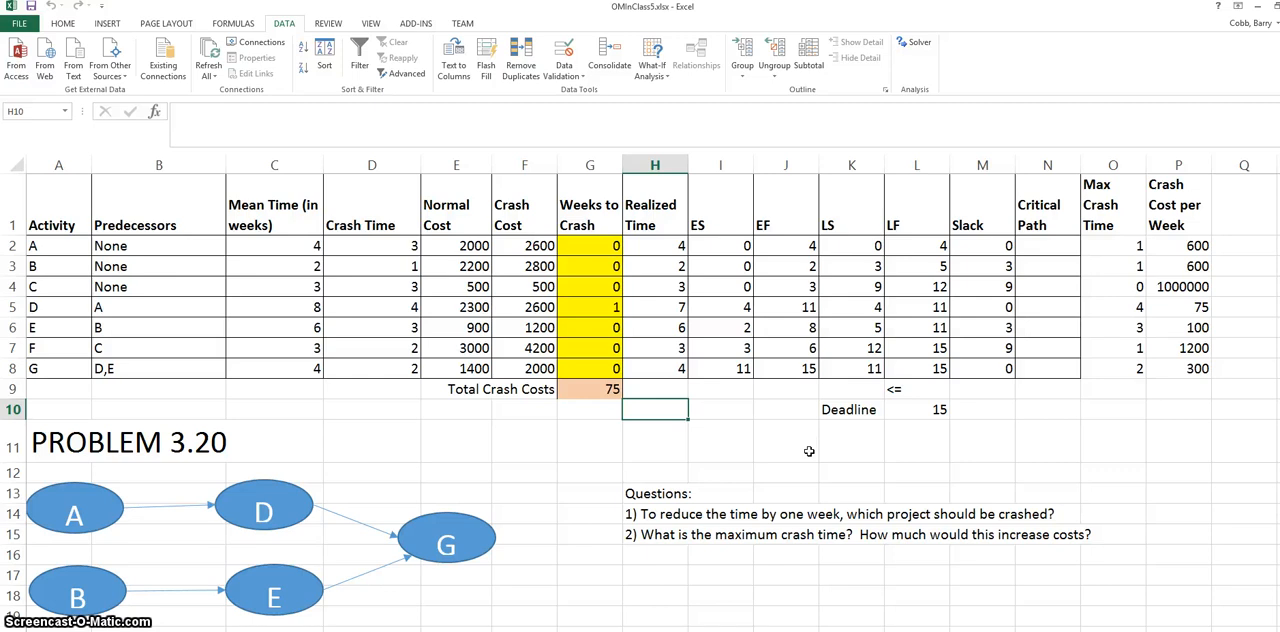
pyautogui.moveTo(906, 414)
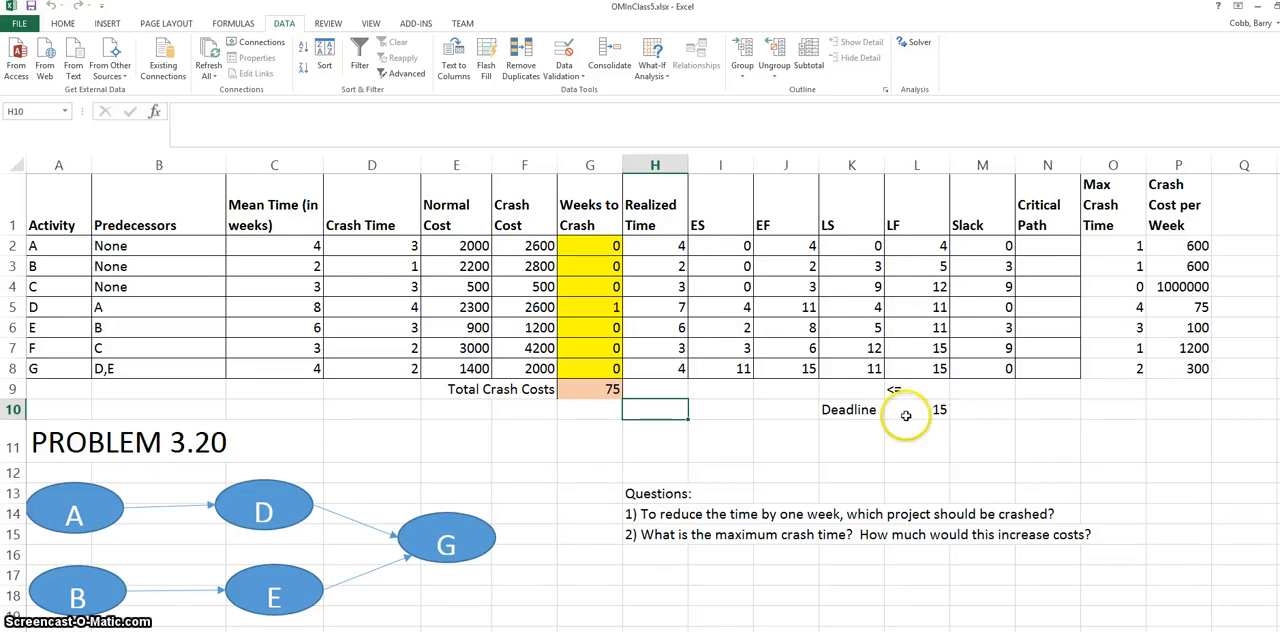
pyautogui.write('14')
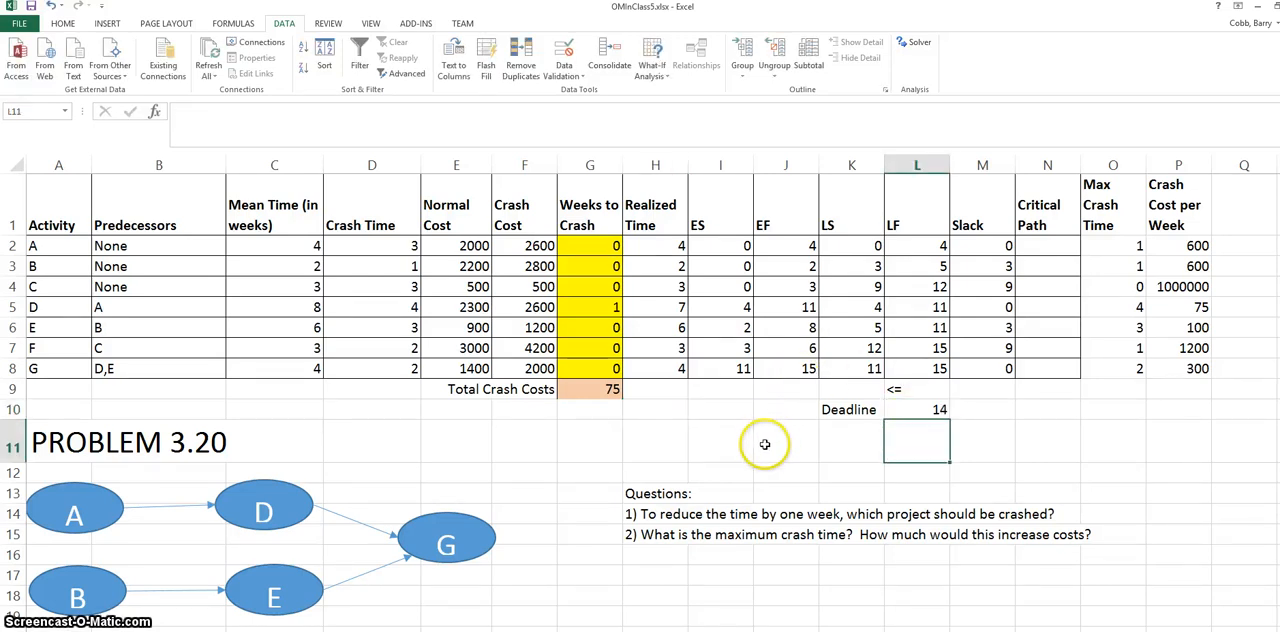
# Run Solver for the 14-week deadline and keep the plan crashing activity D two weeks at cost 150, rerunning to verify.
pyautogui.click(590, 244)
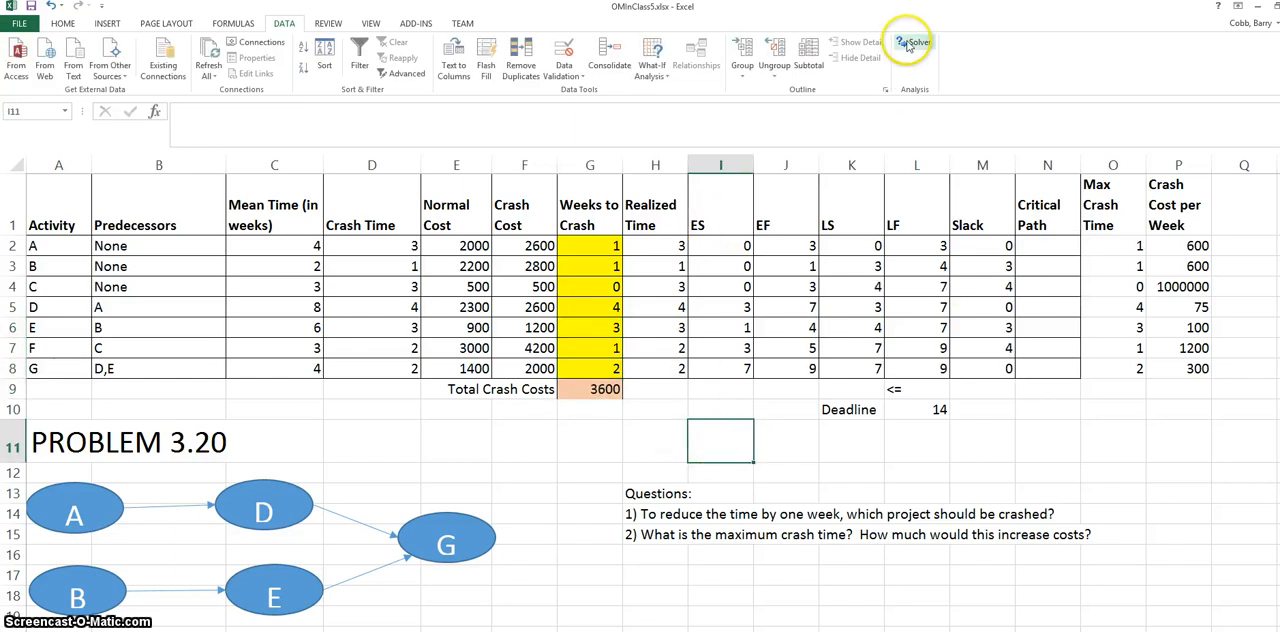
pyautogui.click(908, 42)
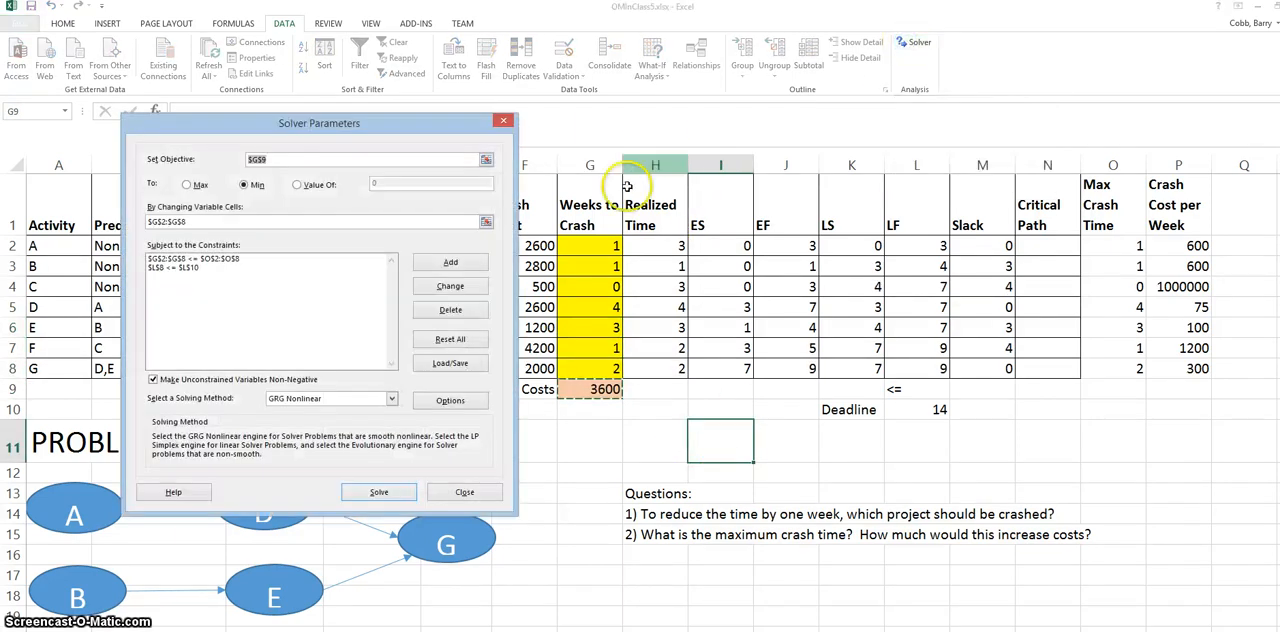
pyautogui.click(378, 492)
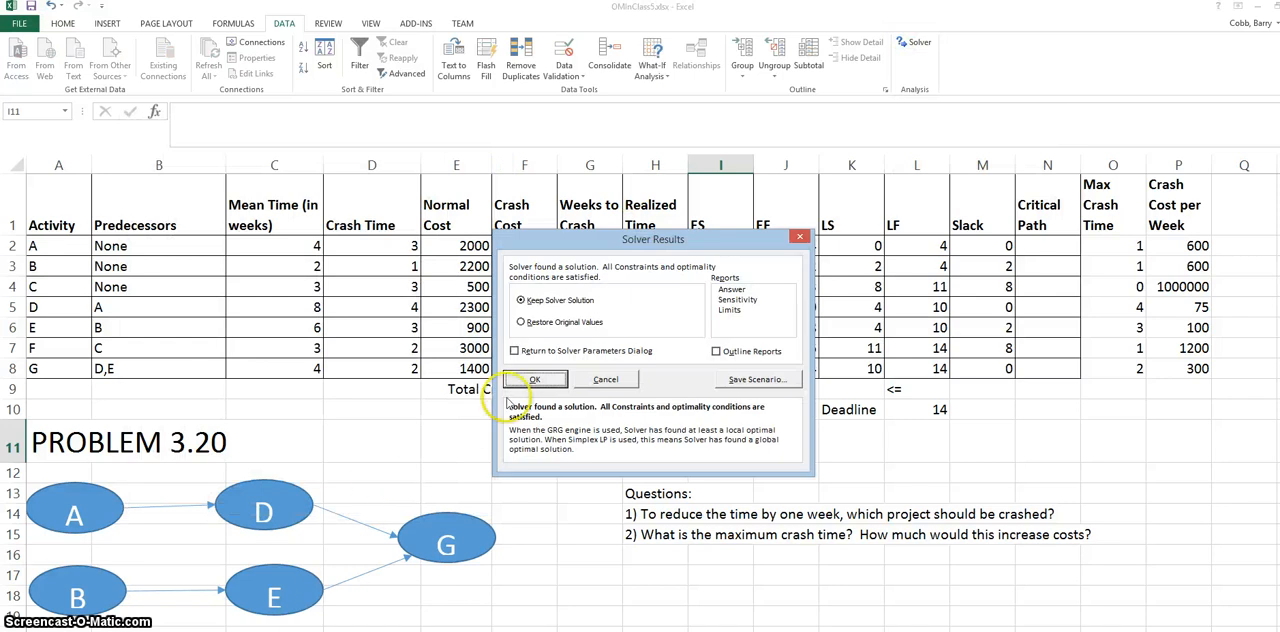
pyautogui.click(534, 380)
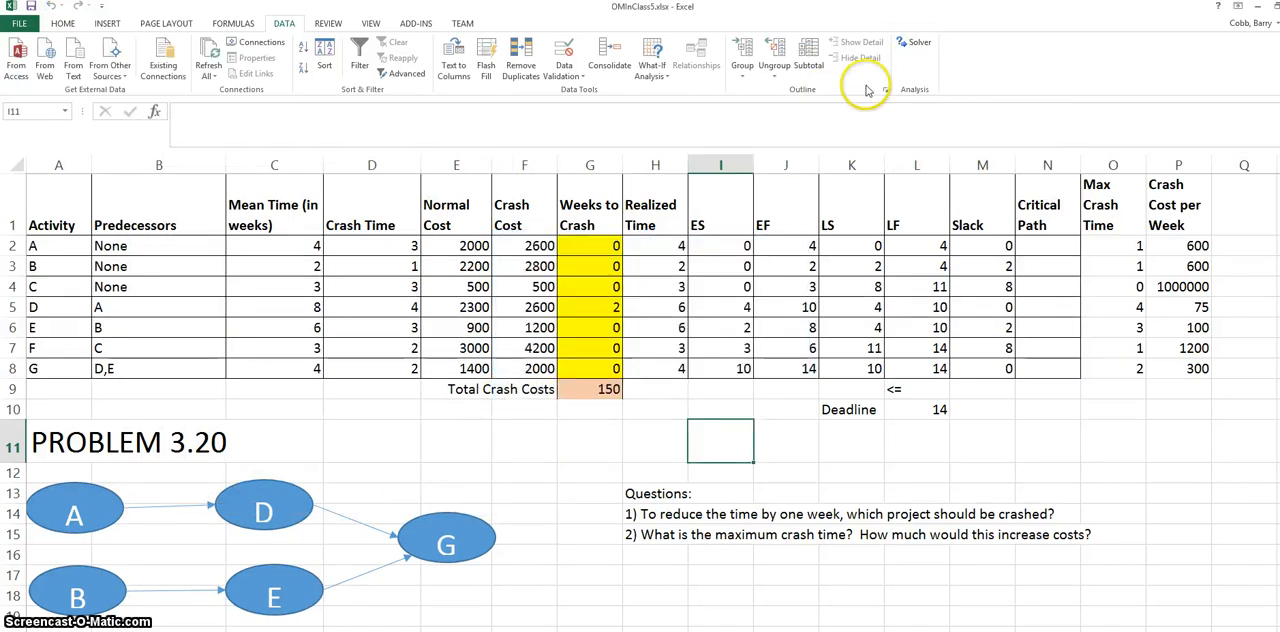
pyautogui.click(918, 42)
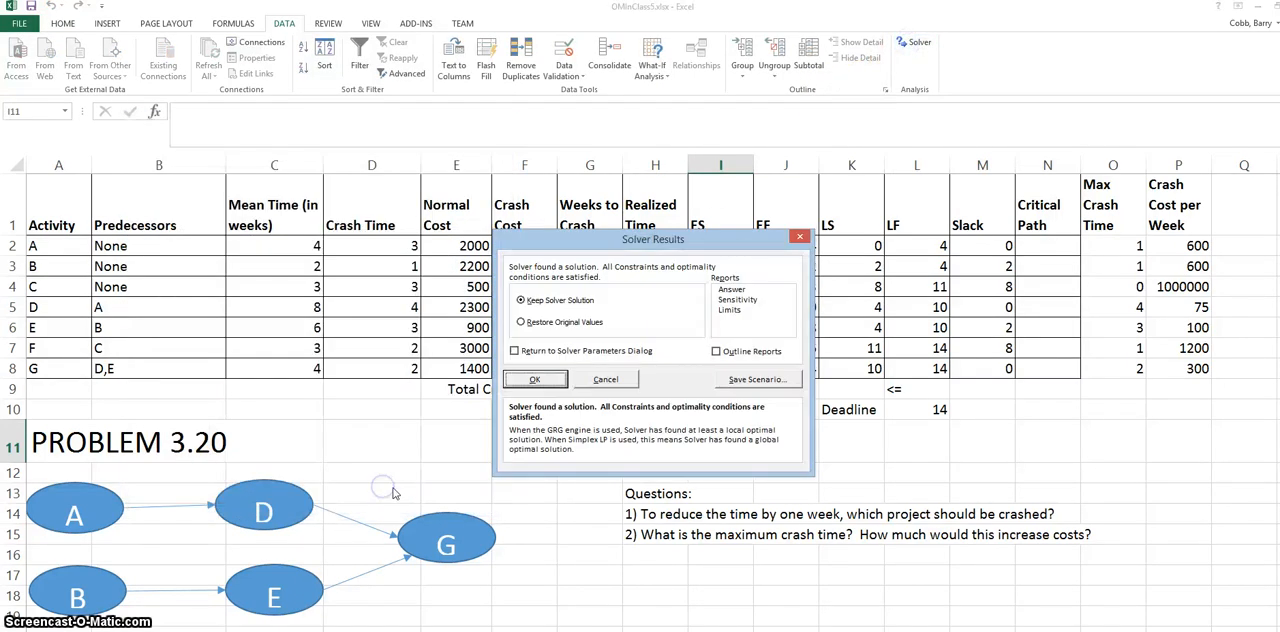
pyautogui.click(534, 380)
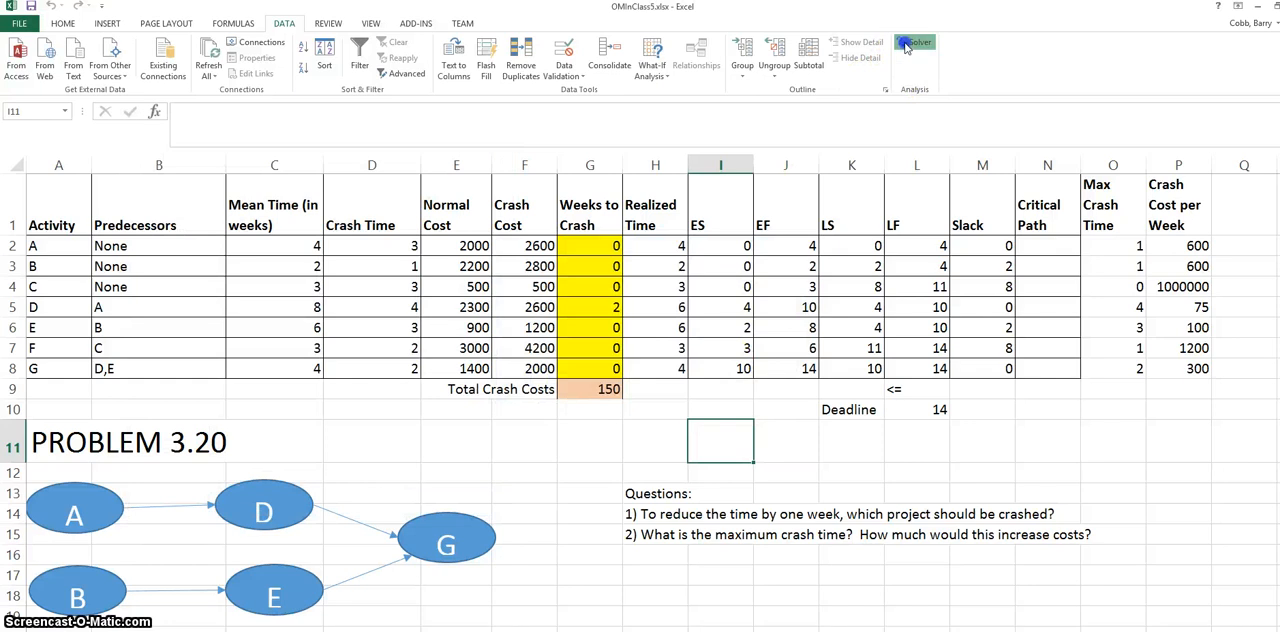
pyautogui.click(914, 42)
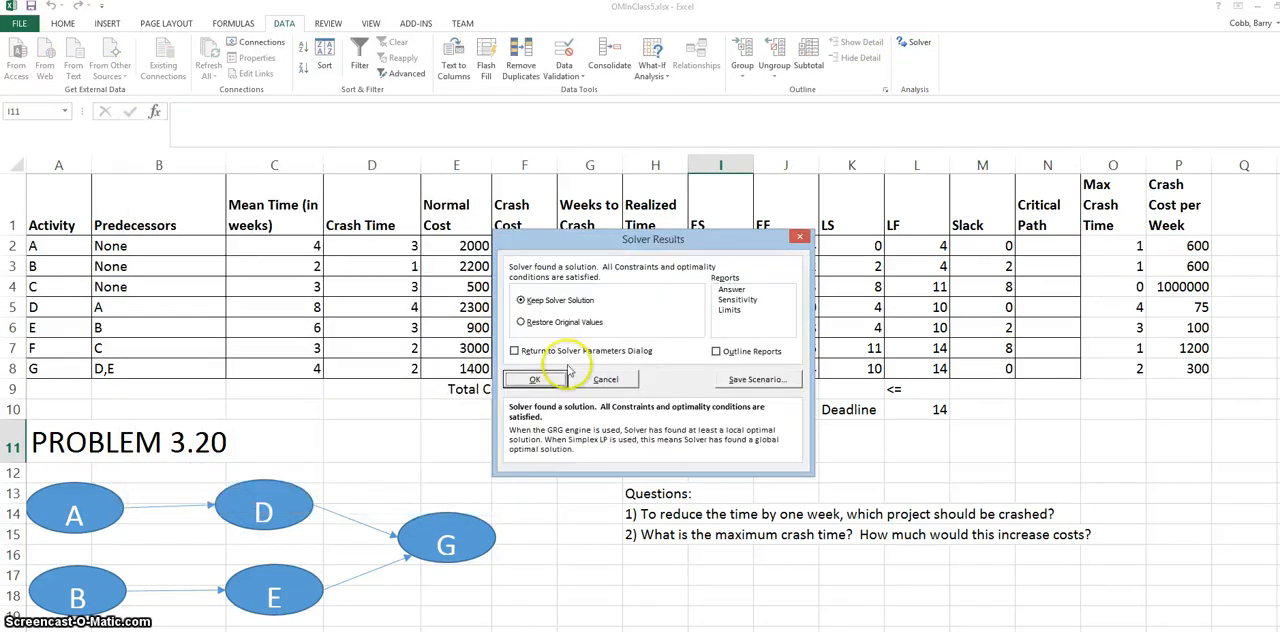
pyautogui.click(534, 380)
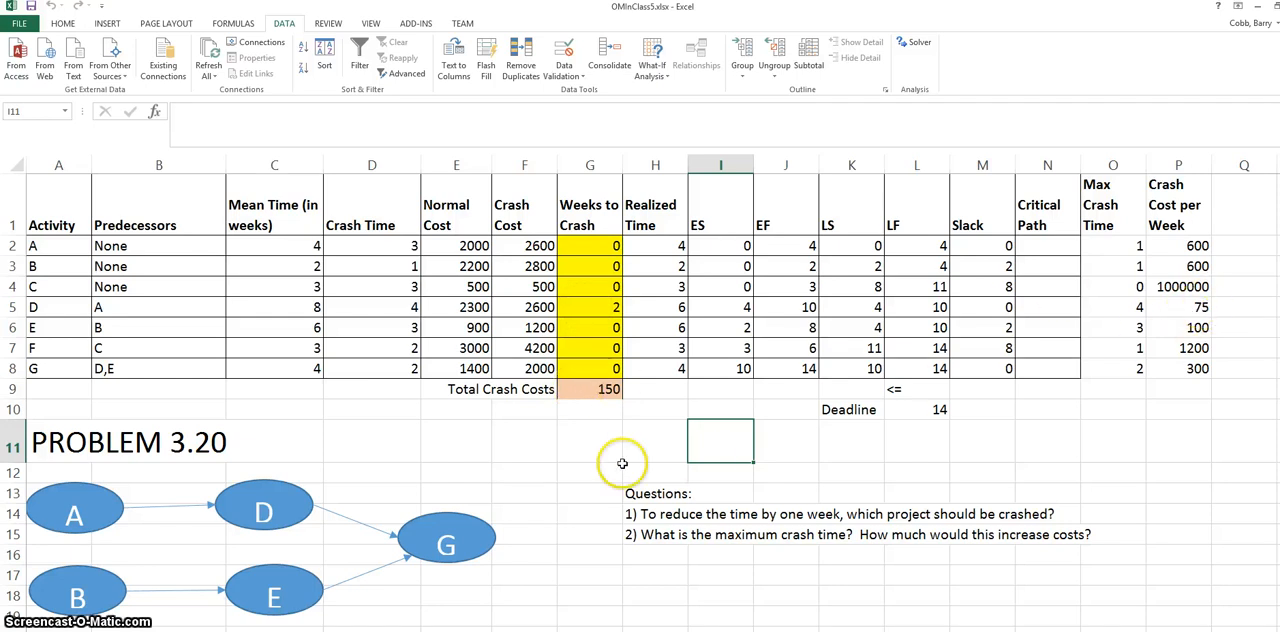
pyautogui.moveTo(616, 470)
pyautogui.write('11')
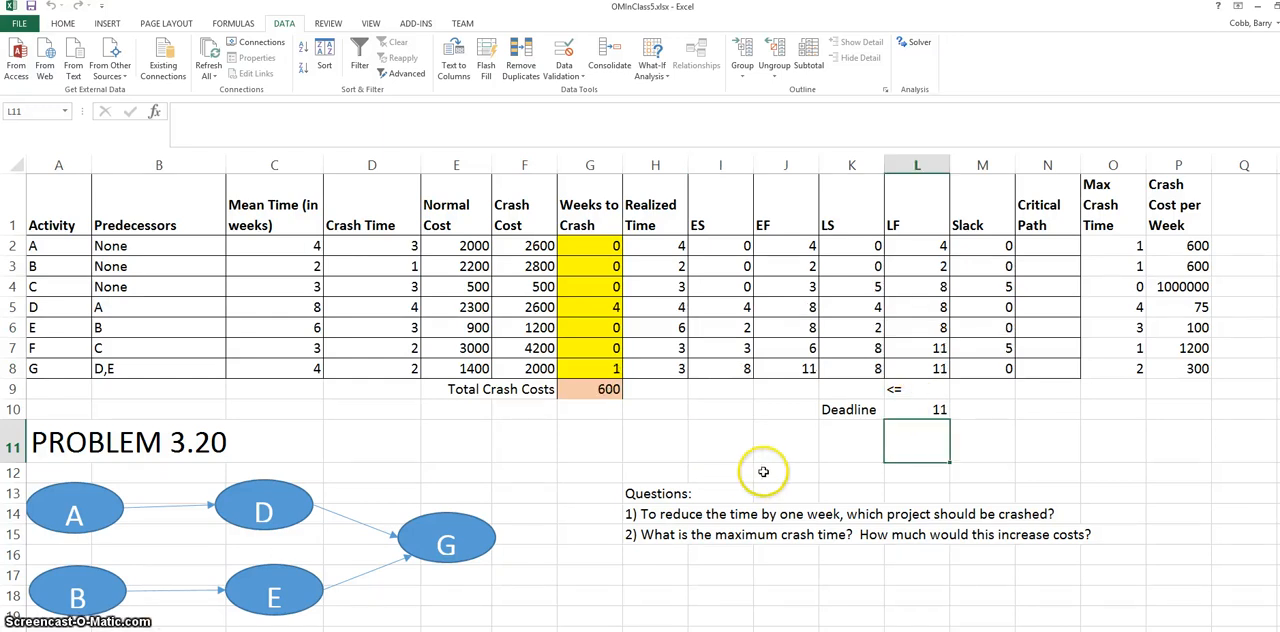
pyautogui.moveTo(976, 412)
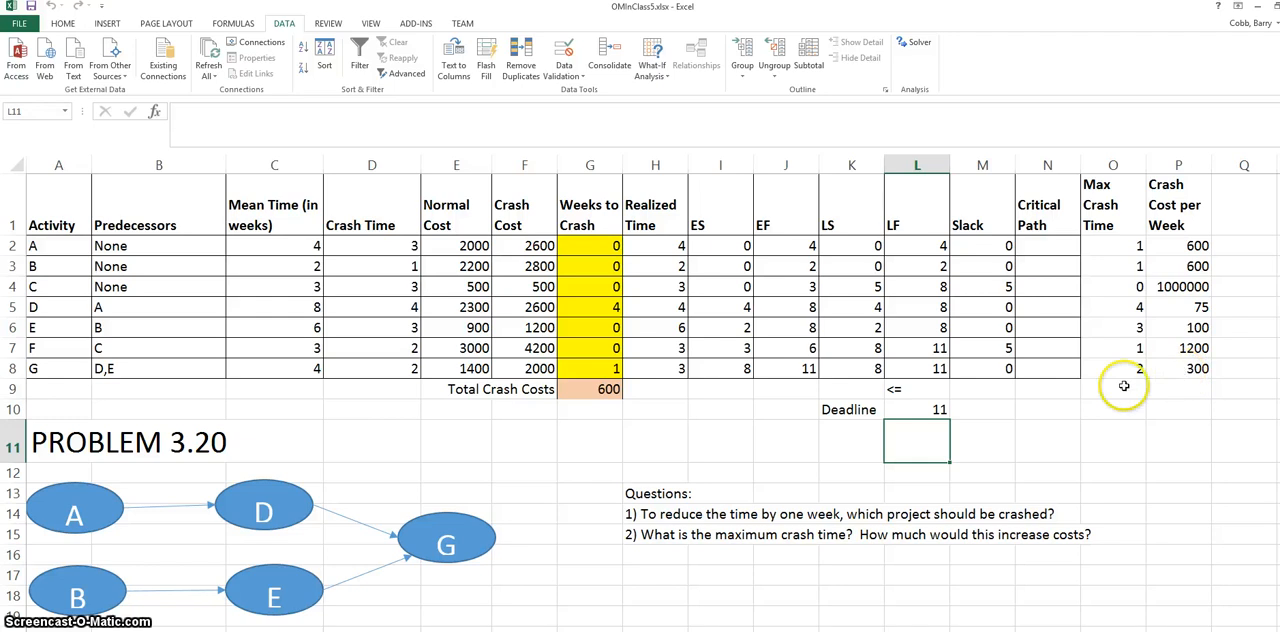
pyautogui.moveTo(752, 422)
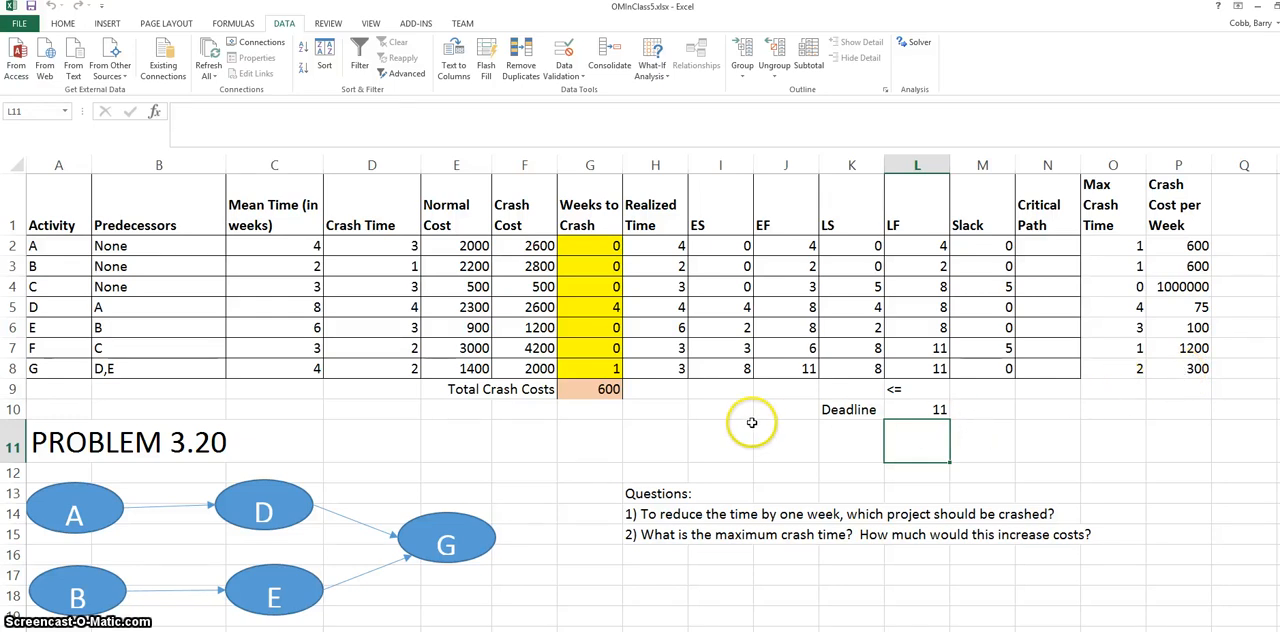
pyautogui.moveTo(1180, 330)
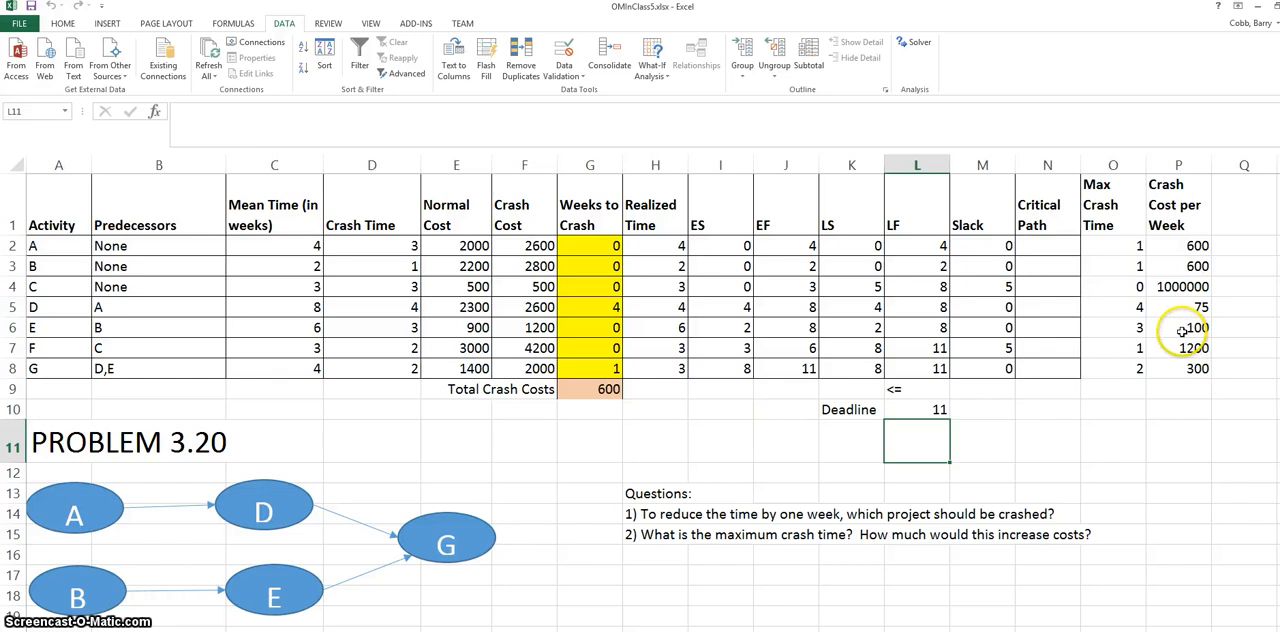
pyautogui.click(916, 408)
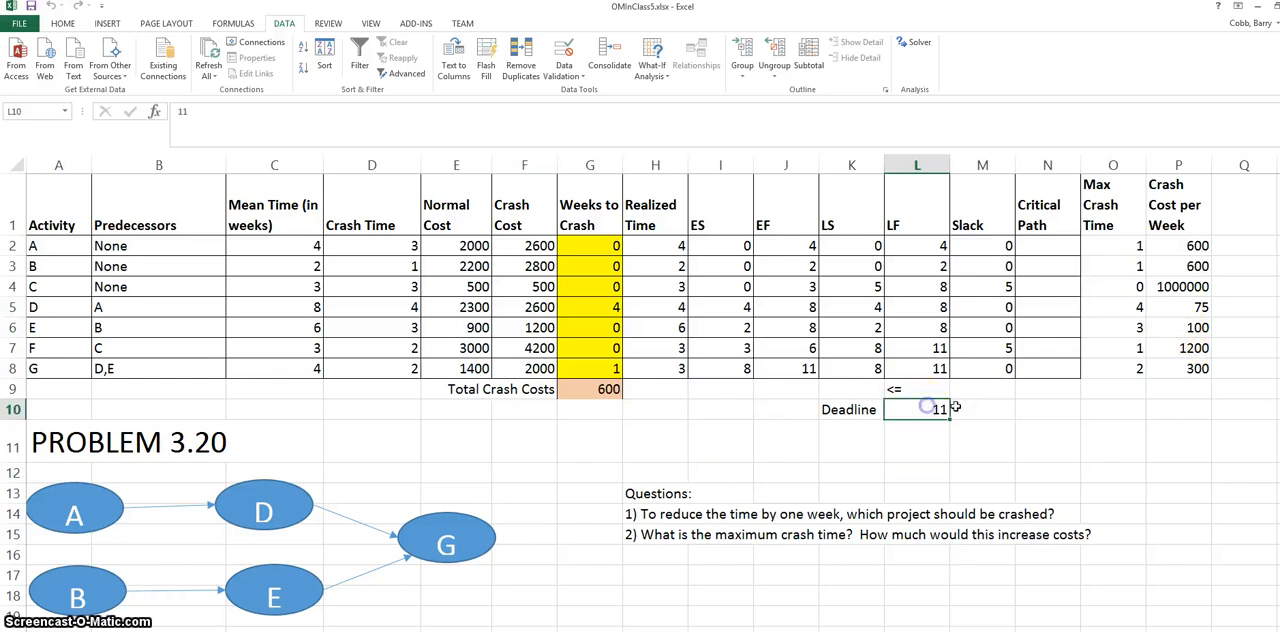
# Enter a 10-week deadline and keep Solver's plan crashing G two weeks at cost 900, then enter 9.
pyautogui.write('10')
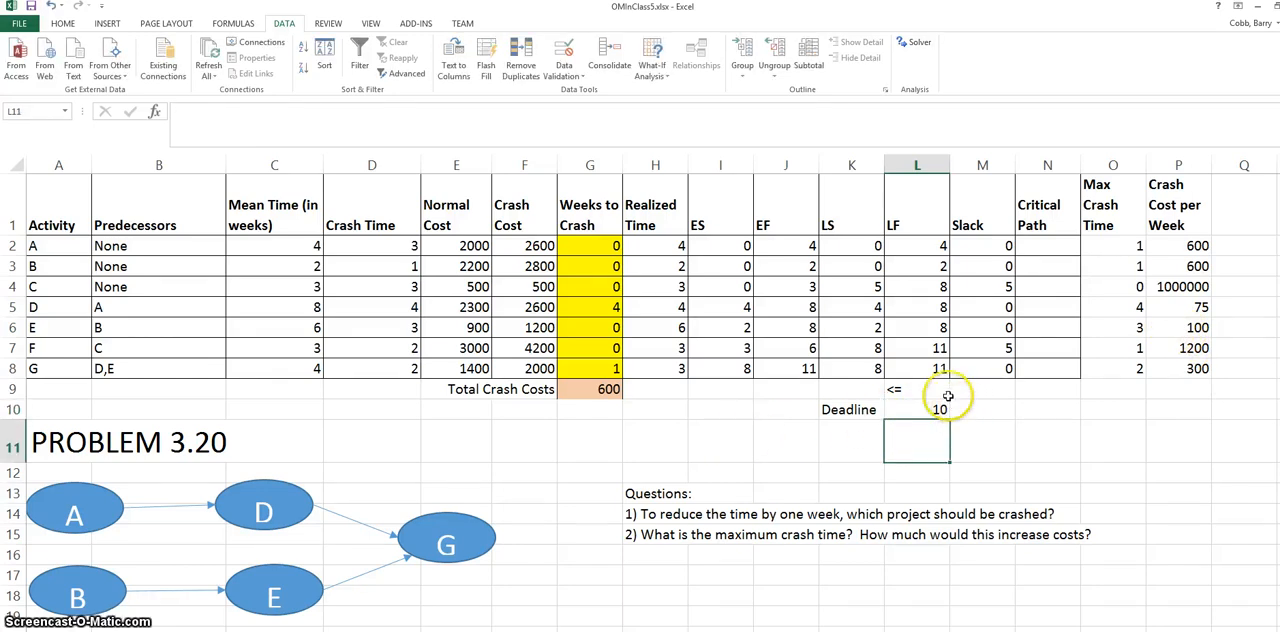
pyautogui.click(916, 40)
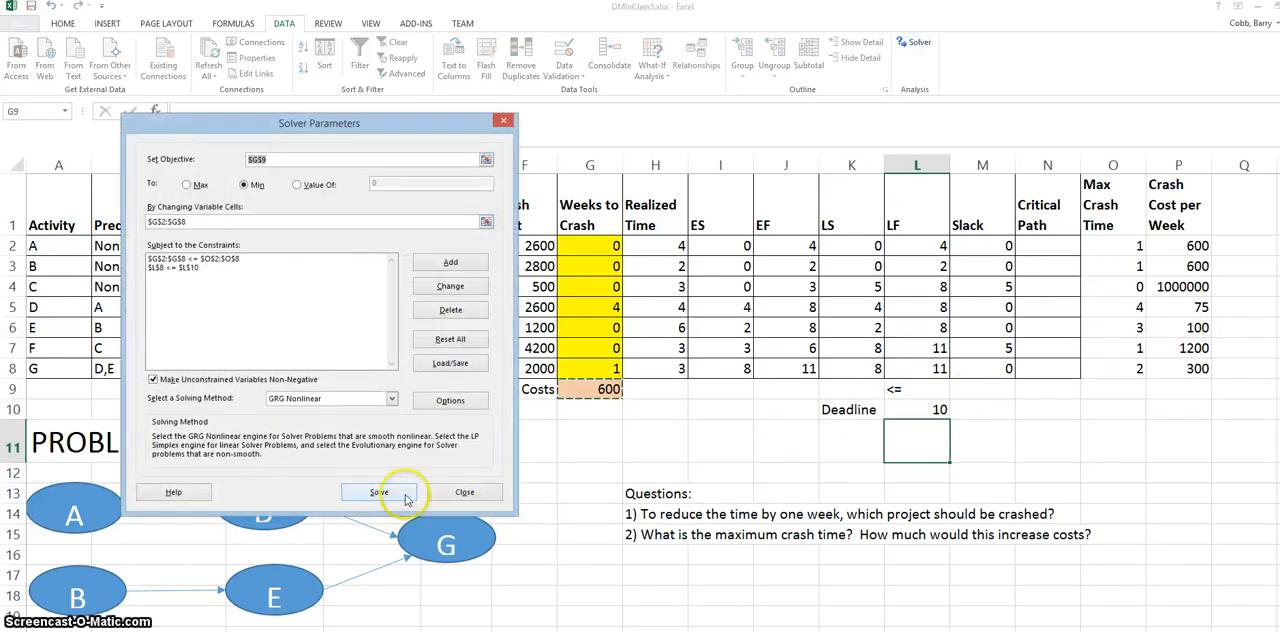
pyautogui.click(380, 492)
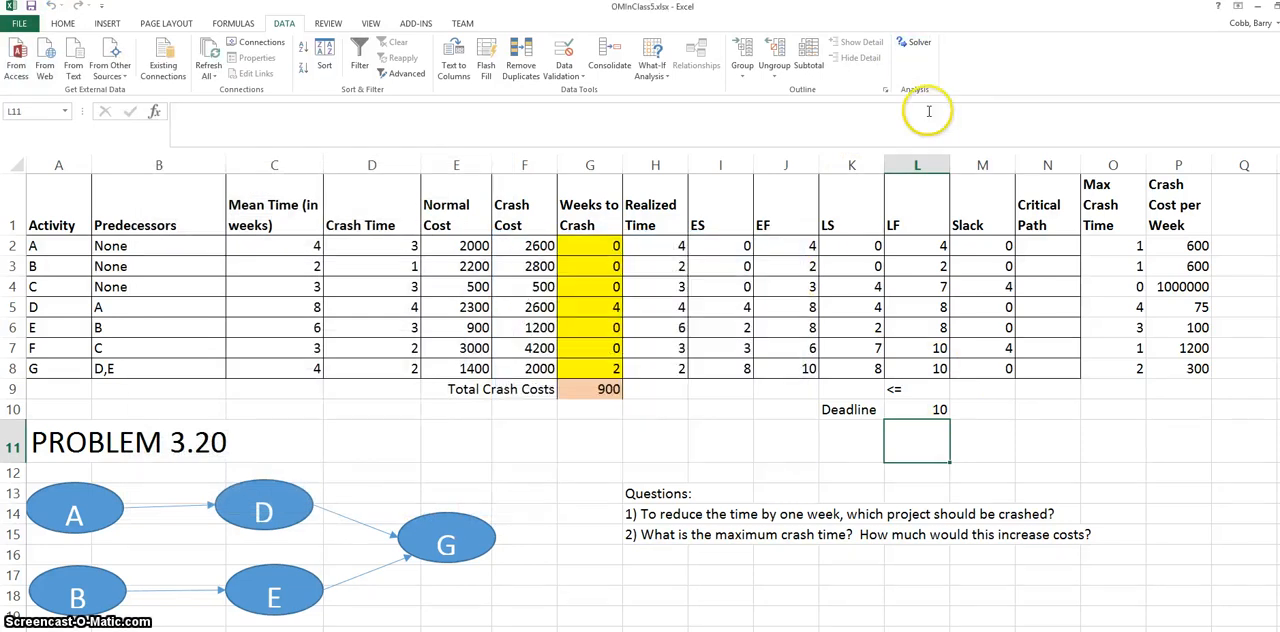
pyautogui.click(918, 42)
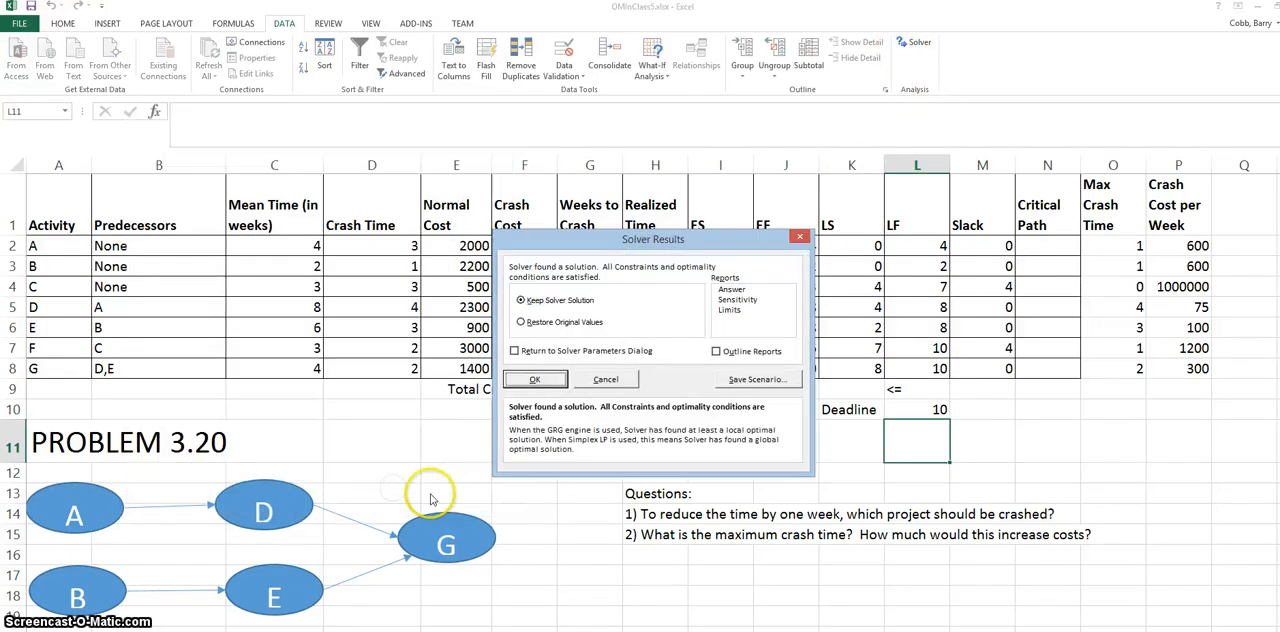
pyautogui.click(534, 380)
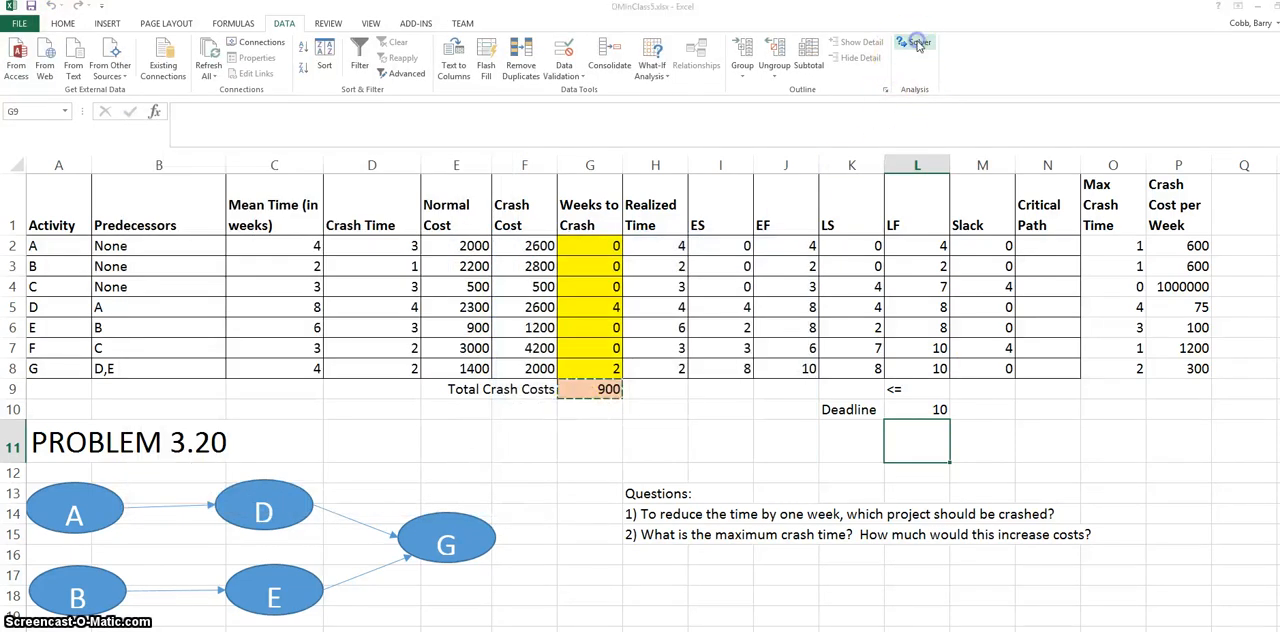
pyautogui.click(914, 42)
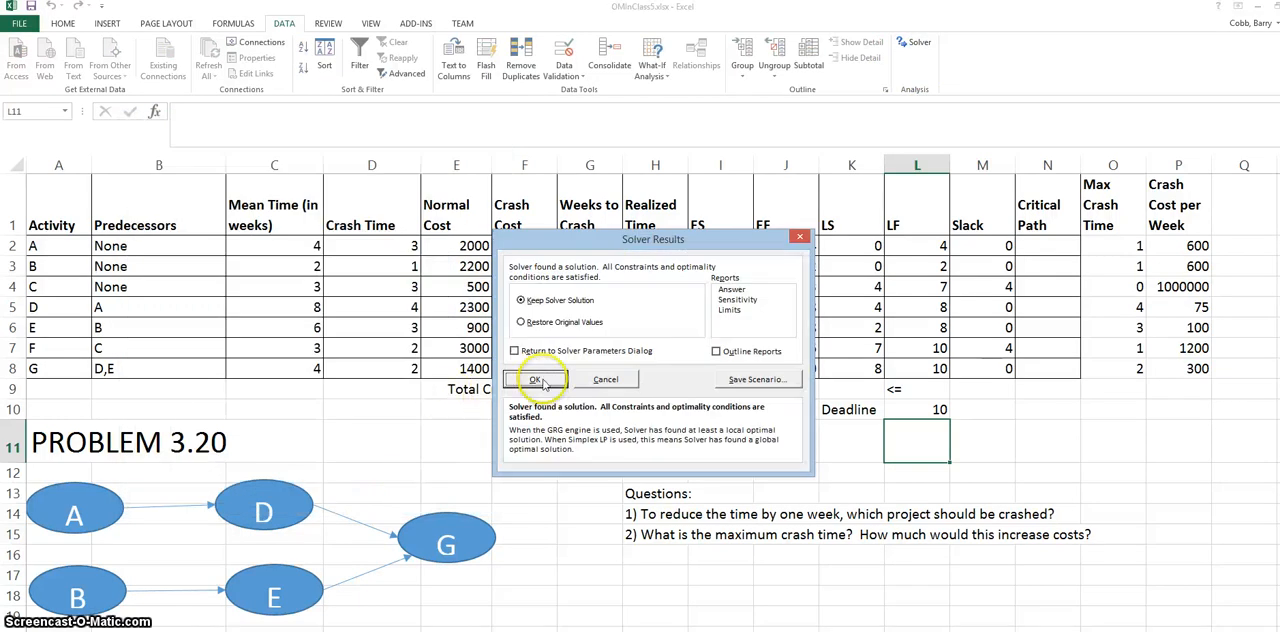
pyautogui.click(536, 380)
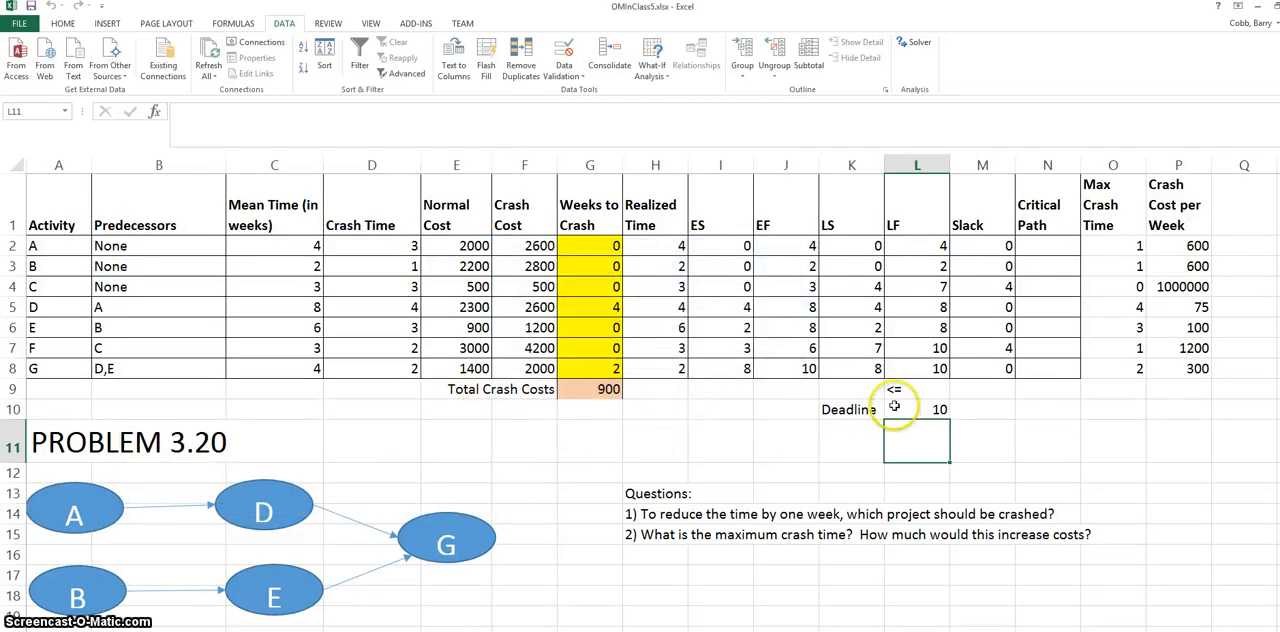
pyautogui.write('9')
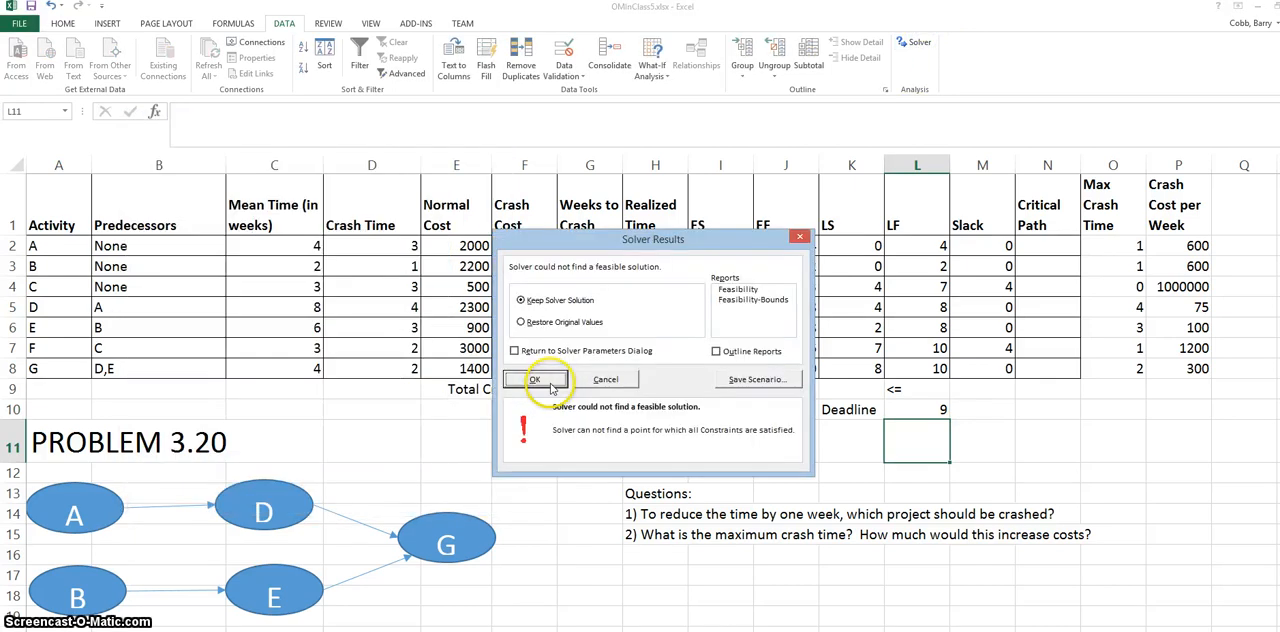
# Re-run Solver at the 9-week deadline and close its no-feasible-solution report without keeping results.
pyautogui.click(536, 380)
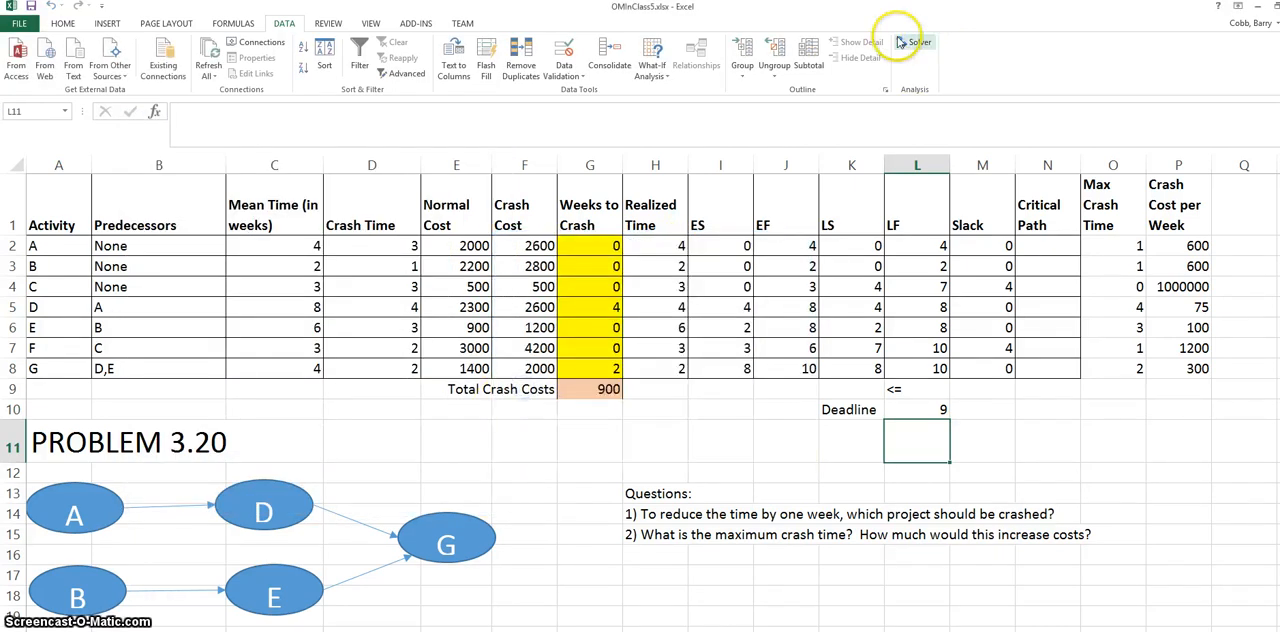
pyautogui.click(918, 40)
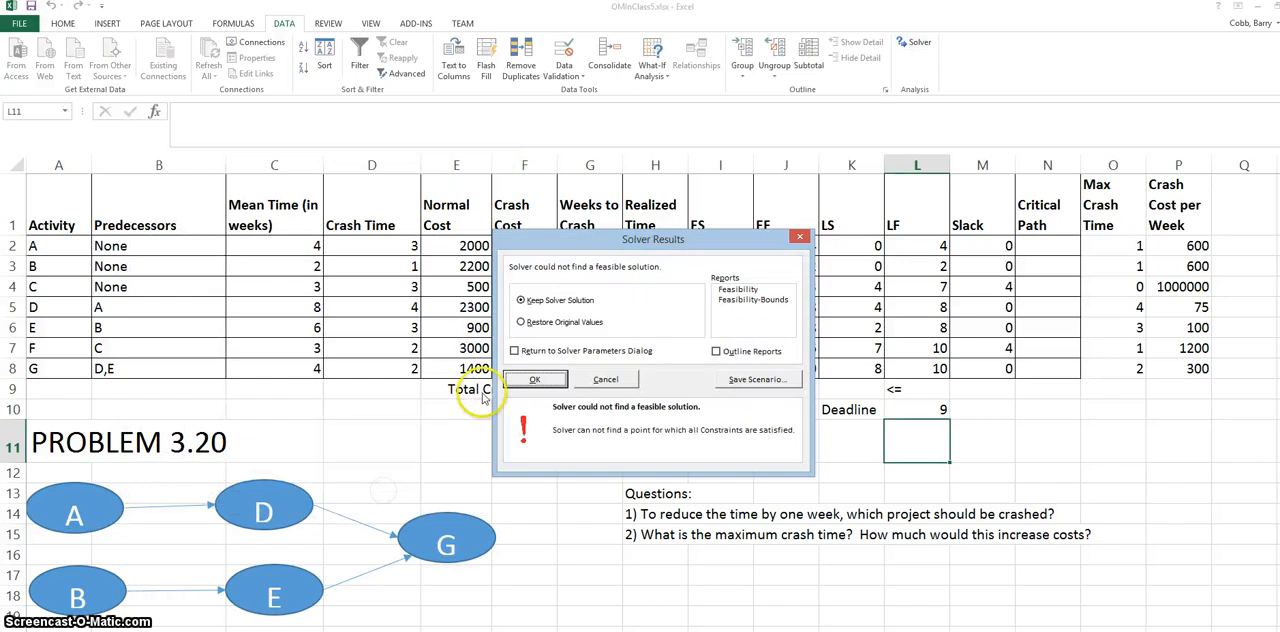
pyautogui.click(534, 378)
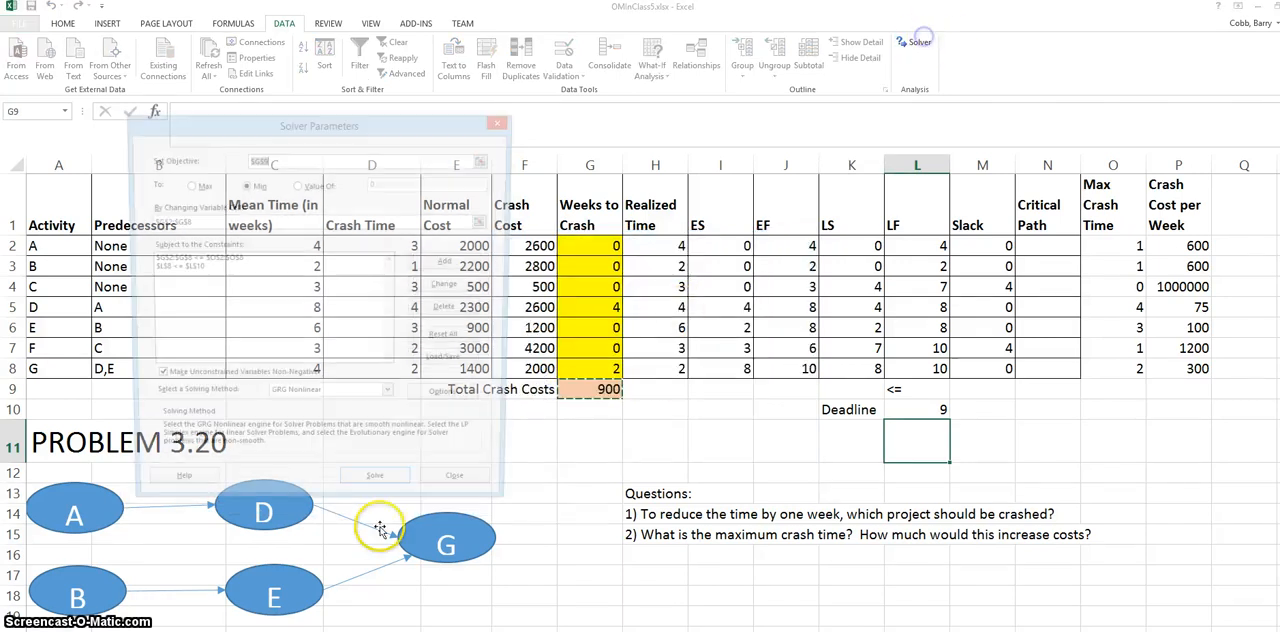
pyautogui.click(374, 476)
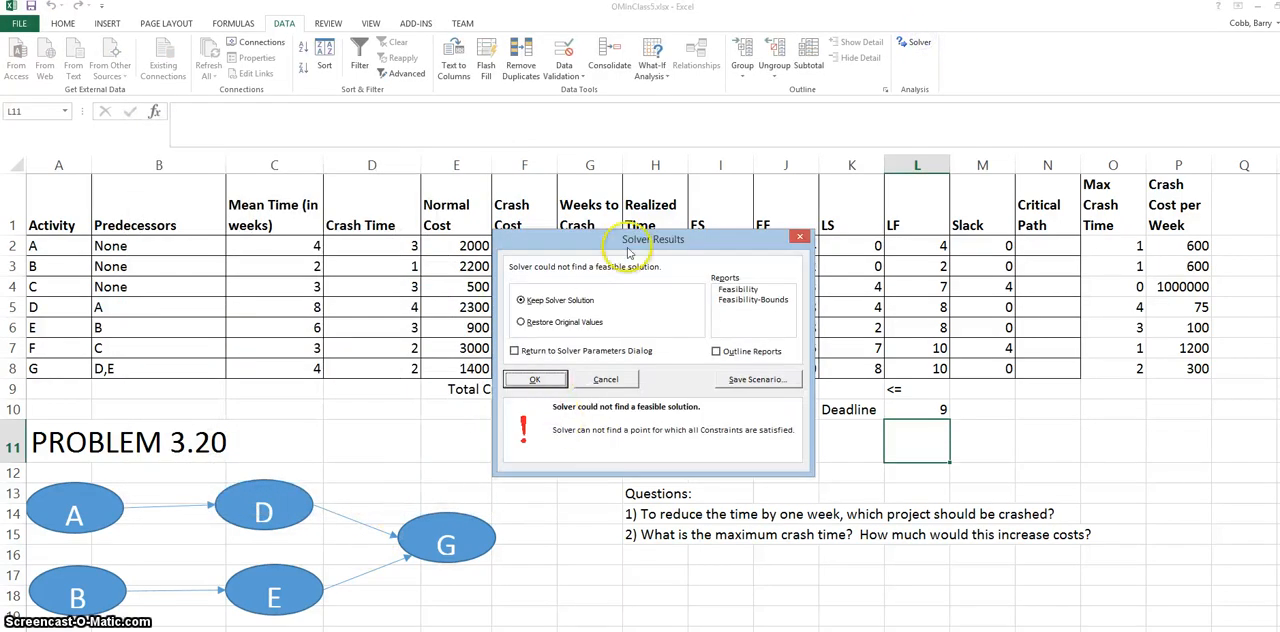
pyautogui.moveTo(652, 240); pyautogui.dragTo(540, 150)
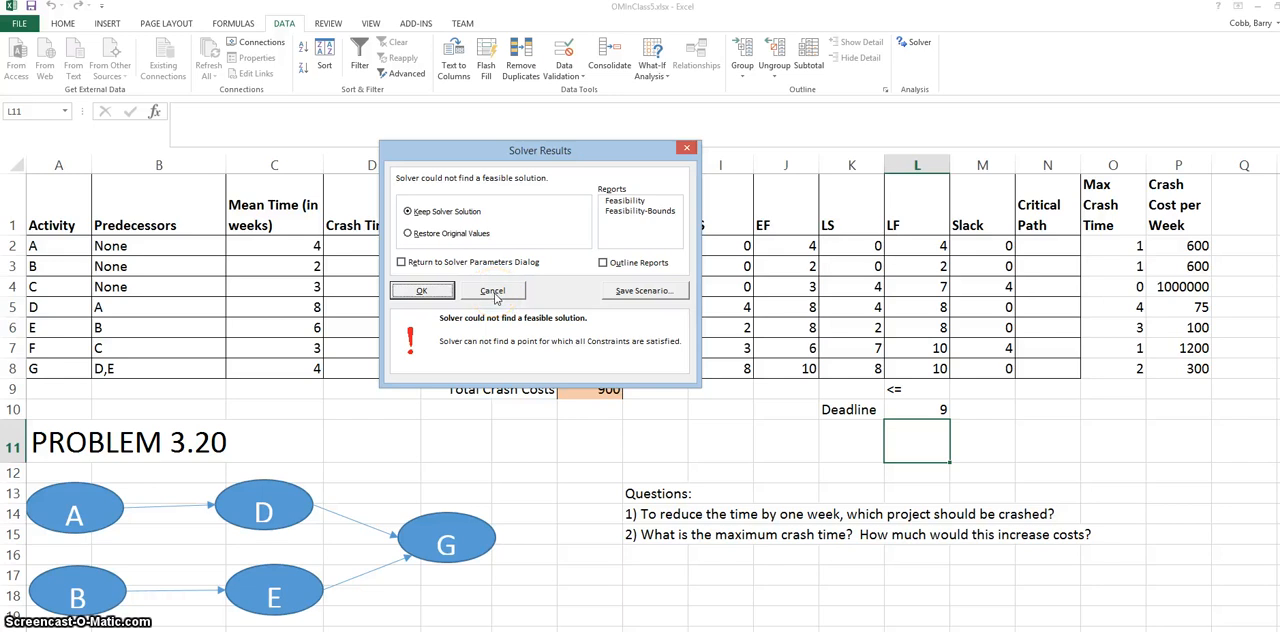
pyautogui.click(492, 292)
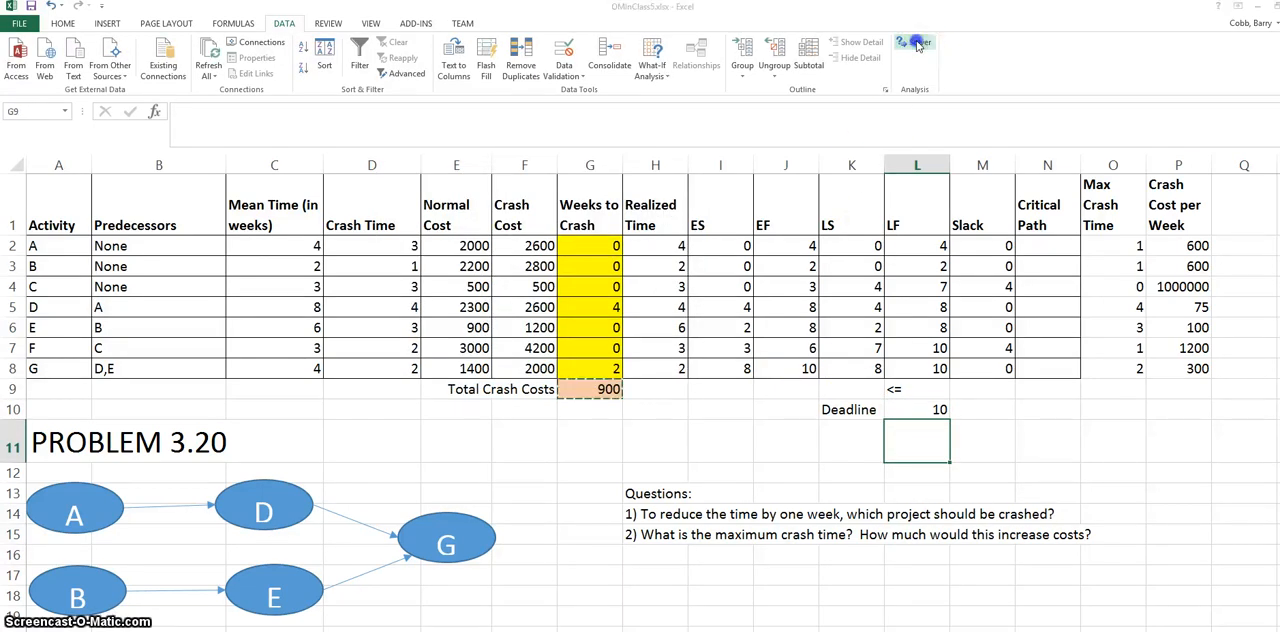
# Re-solve at the restored 10-week deadline, keeping the feasible plan with total crash cost 900.
pyautogui.click(916, 42)
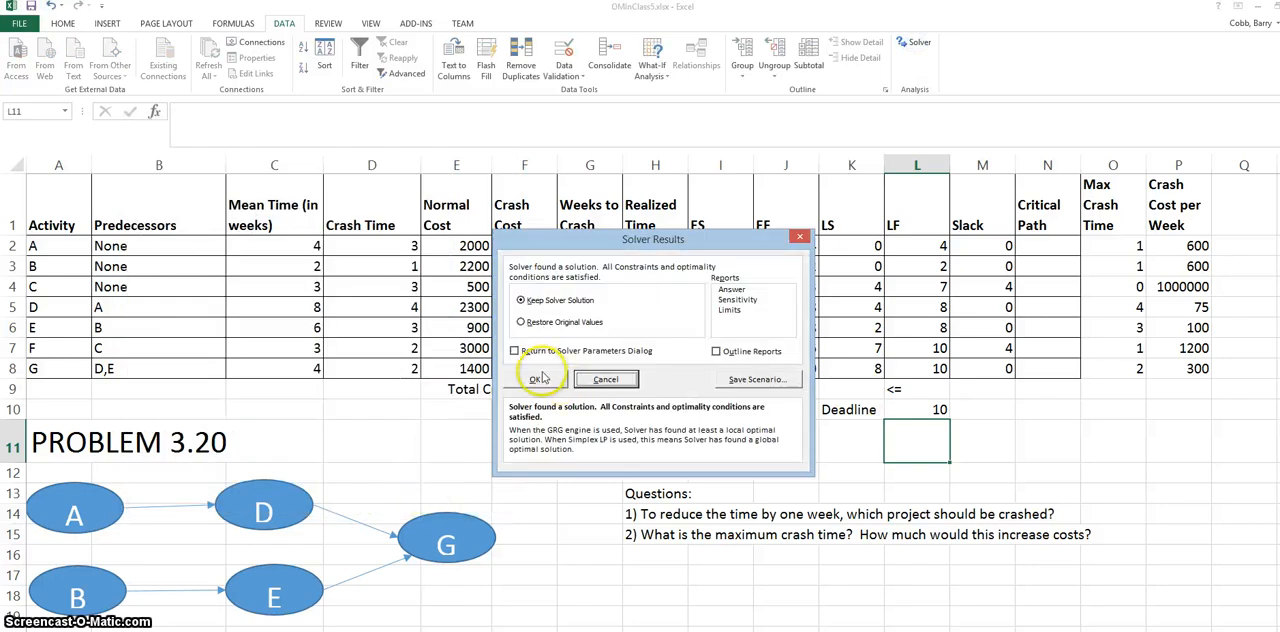
pyautogui.click(538, 378)
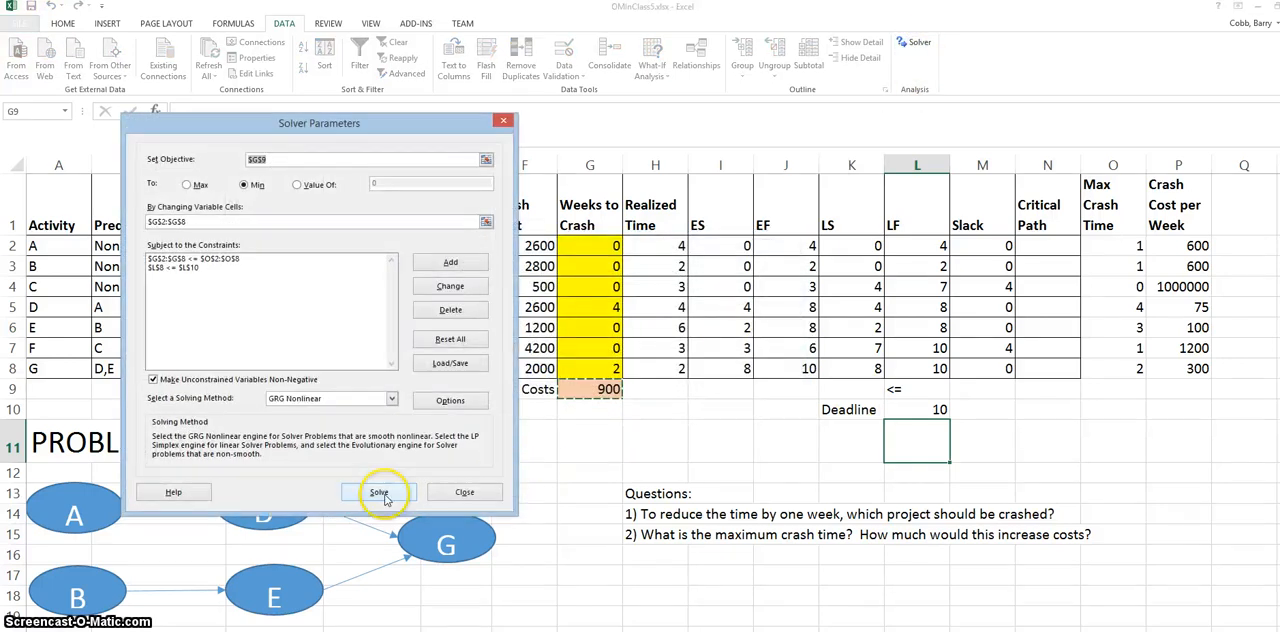
pyautogui.click(380, 492)
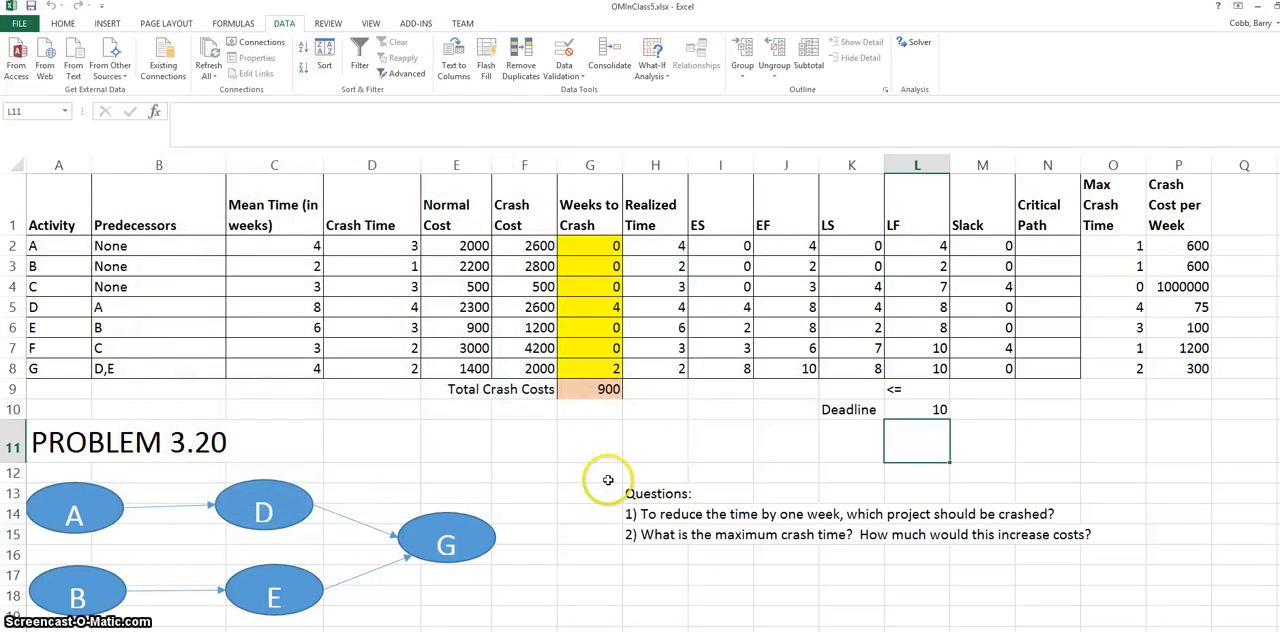
pyautogui.moveTo(612, 450)
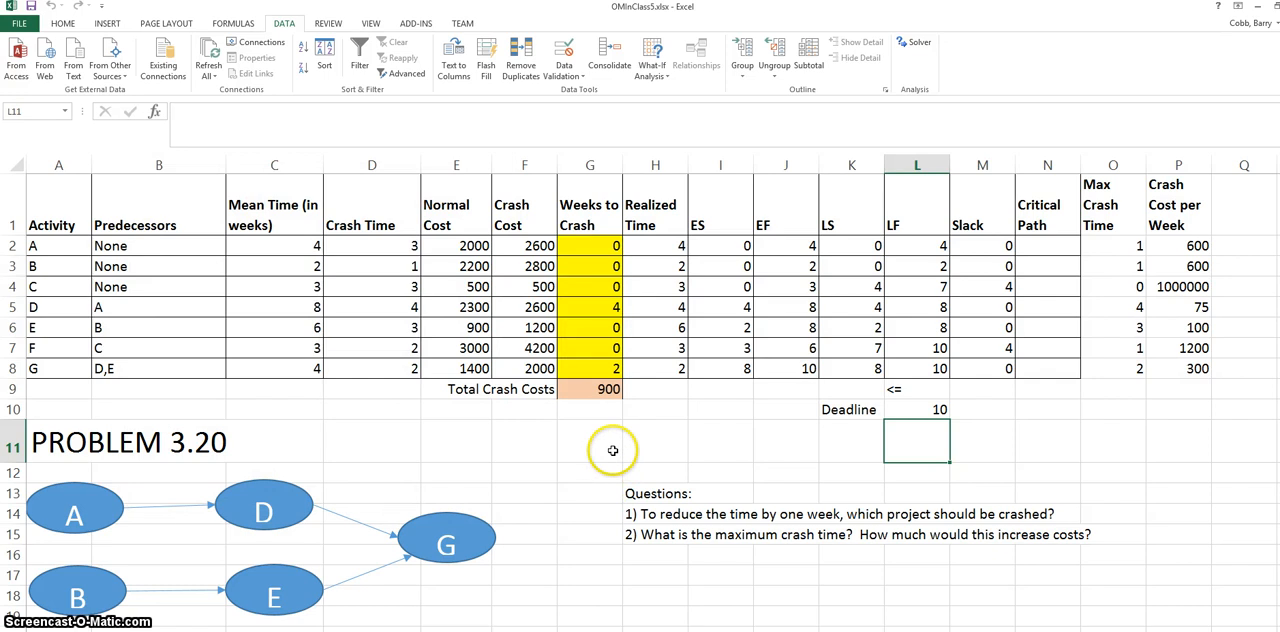
pyautogui.moveTo(612, 450)
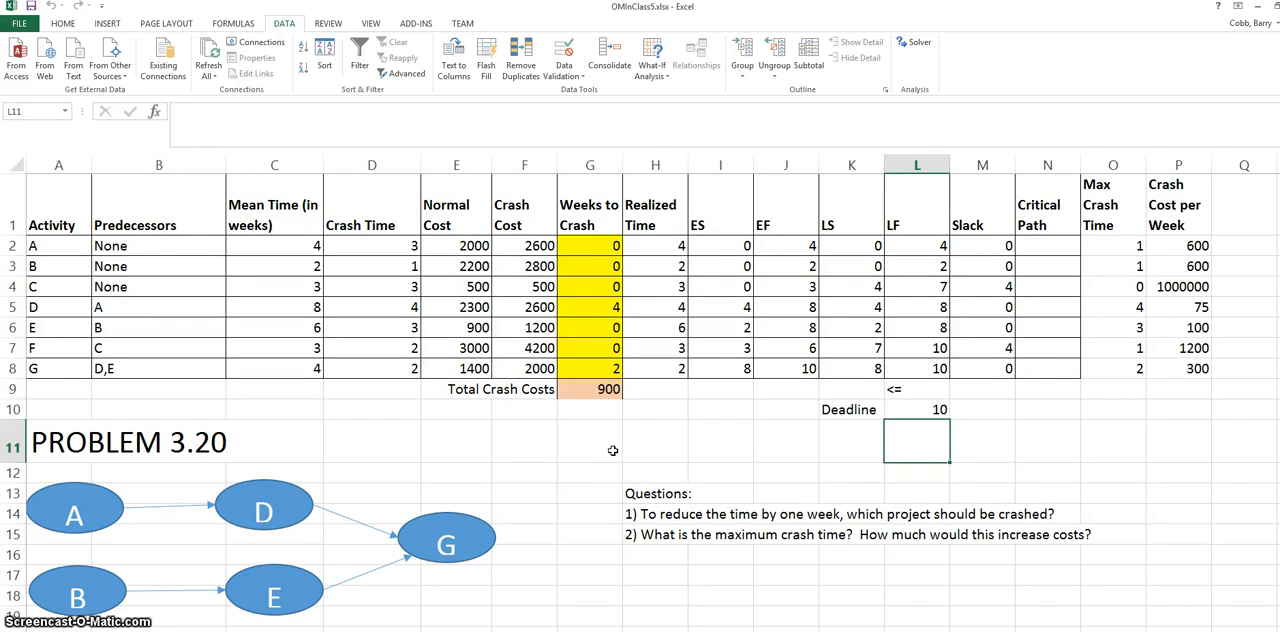